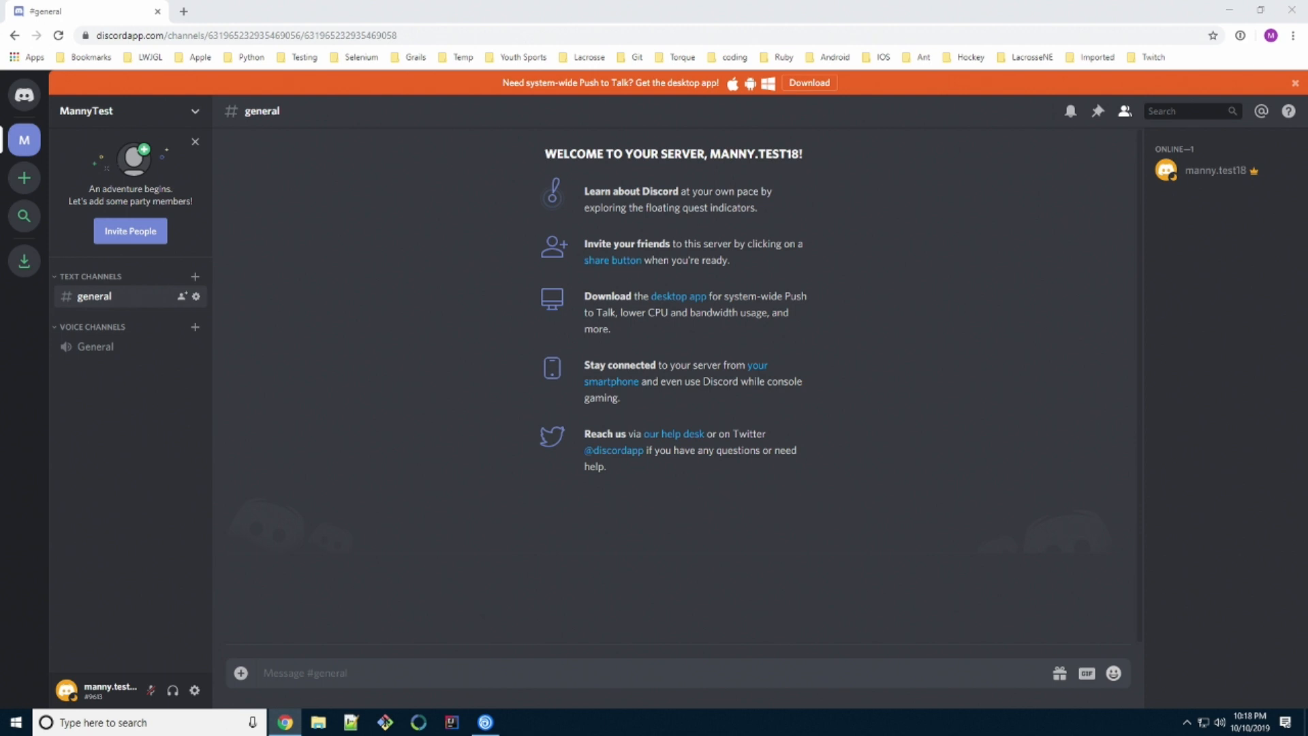
{"action": "mouse_move", "coordinate": [350, 416]}
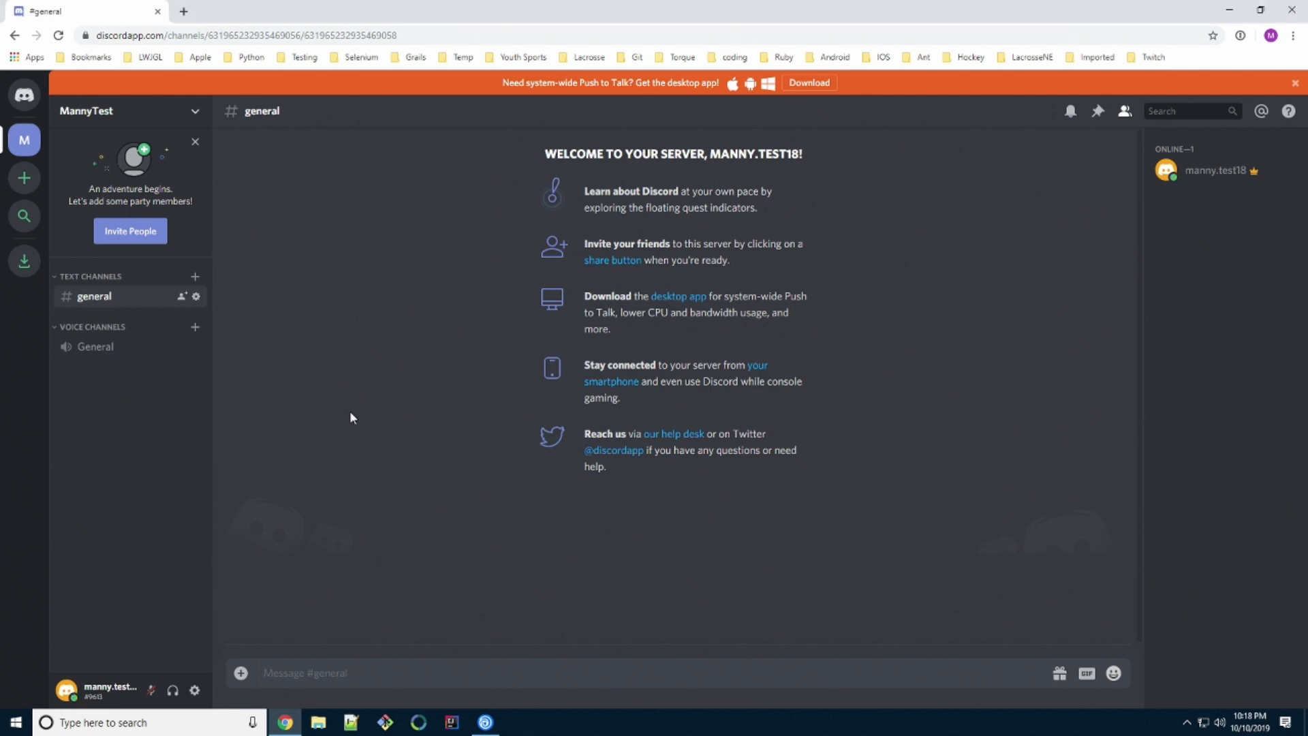
{"action": "mouse_move", "coordinate": [345, 405]}
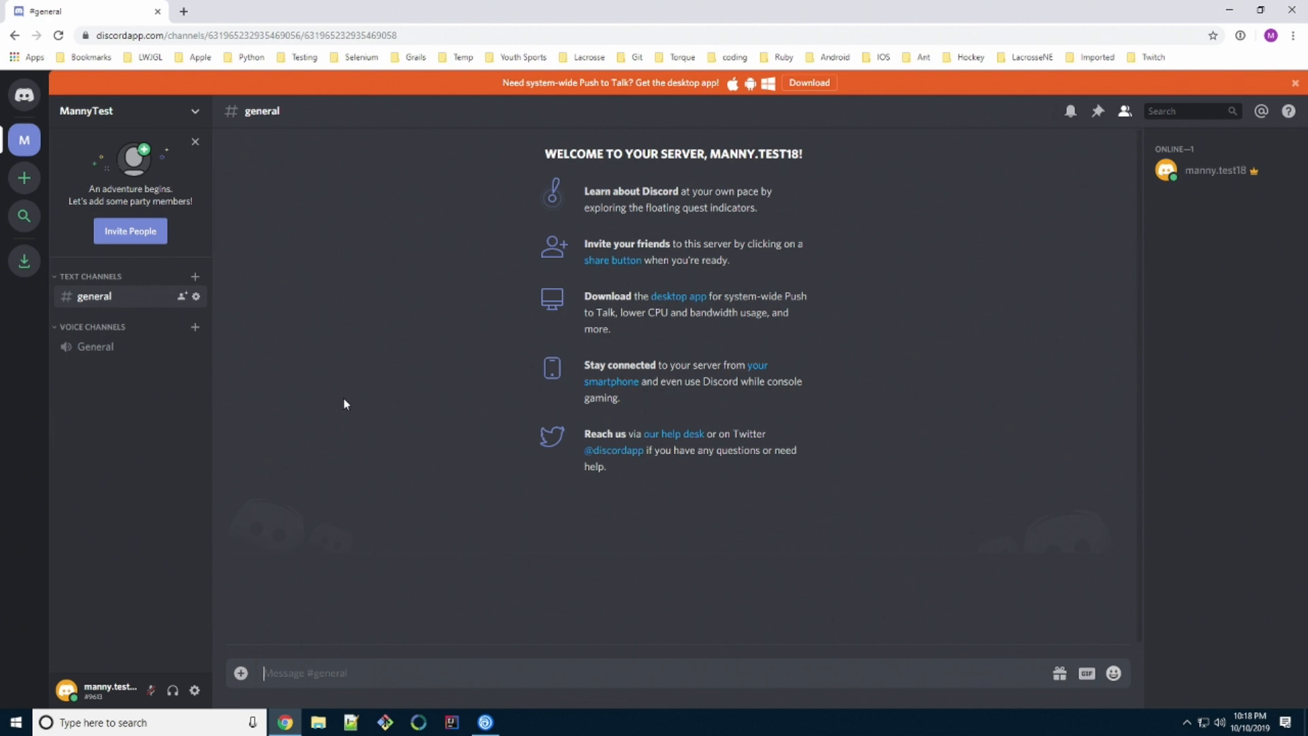
{"action": "mouse_move", "coordinate": [348, 392]}
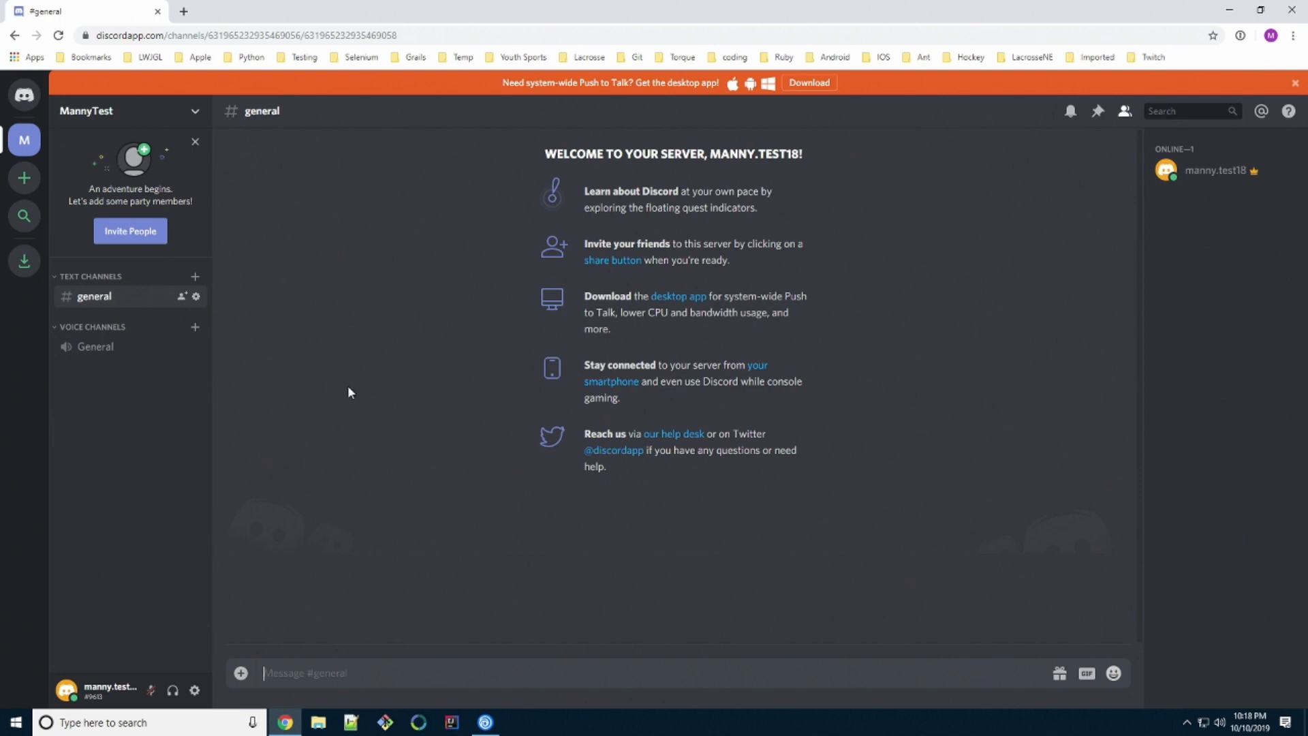
{"action": "mouse_move", "coordinate": [179, 219]}
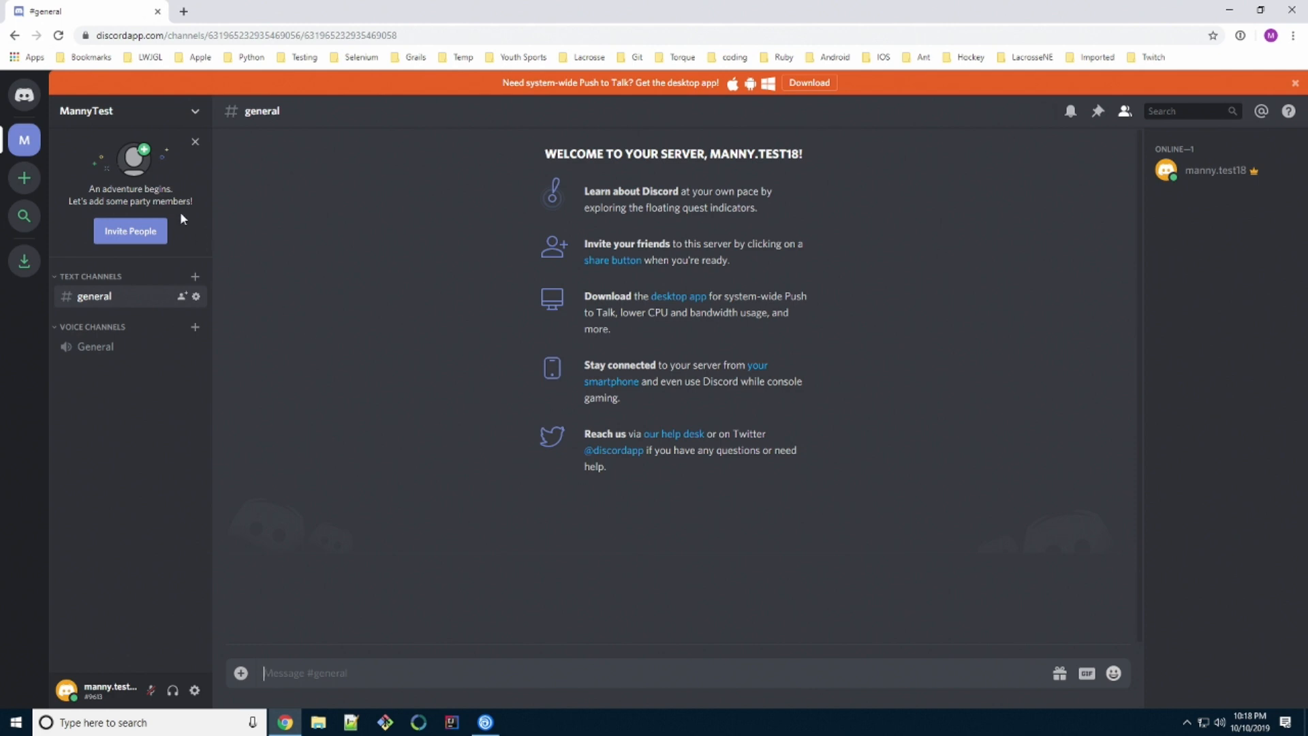
{"action": "mouse_move", "coordinate": [472, 241]}
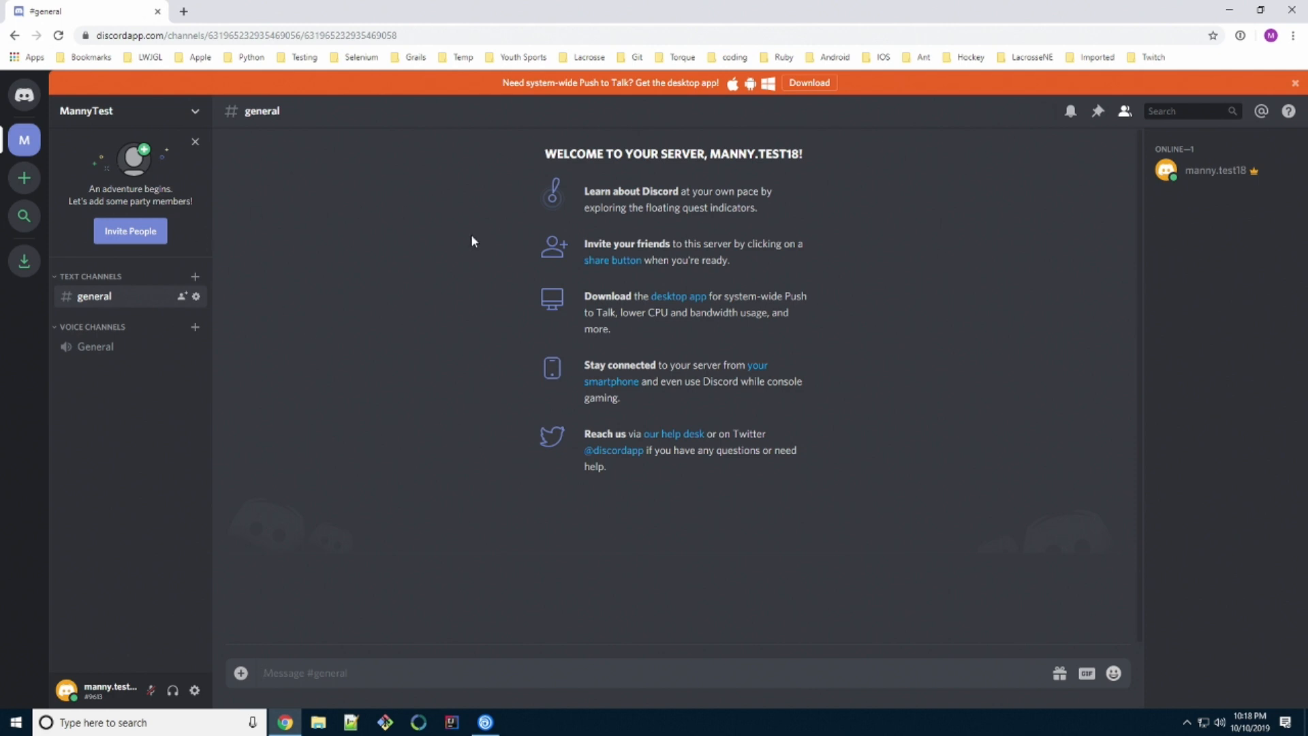
{"action": "mouse_move", "coordinate": [417, 185]}
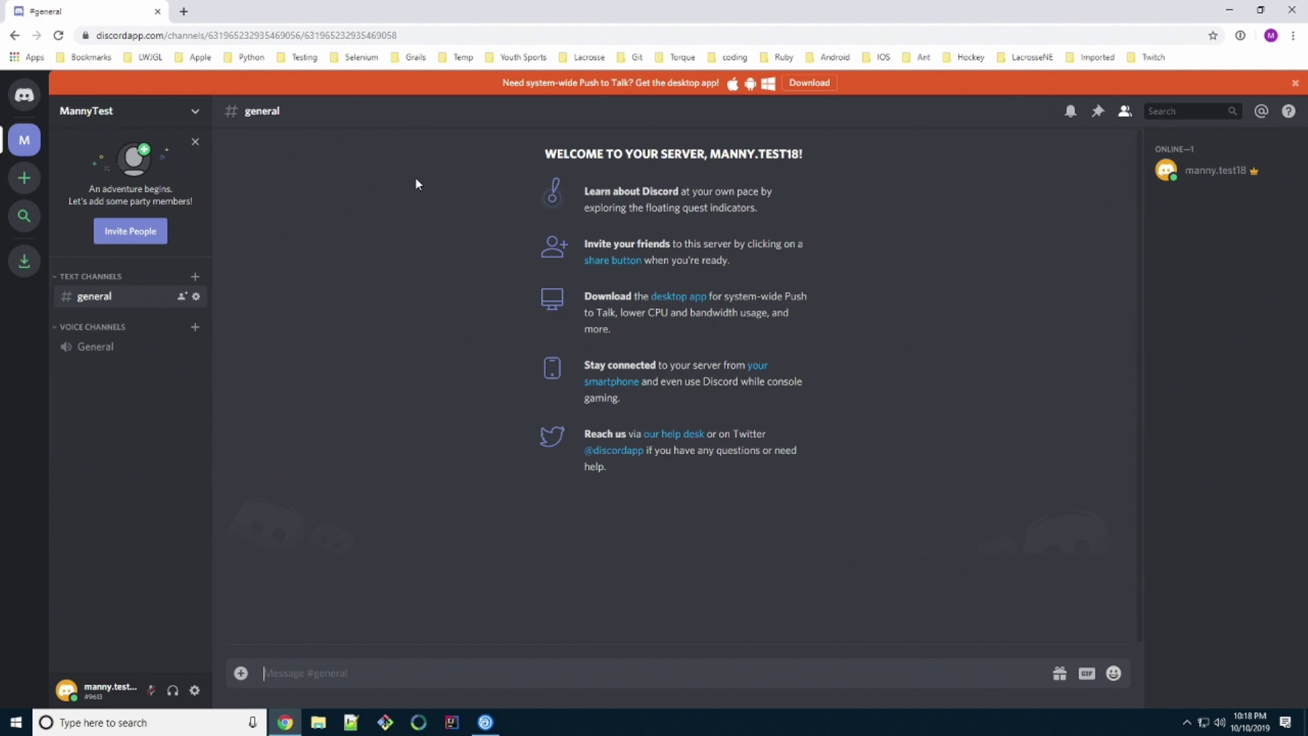
{"action": "mouse_move", "coordinate": [195, 297]}
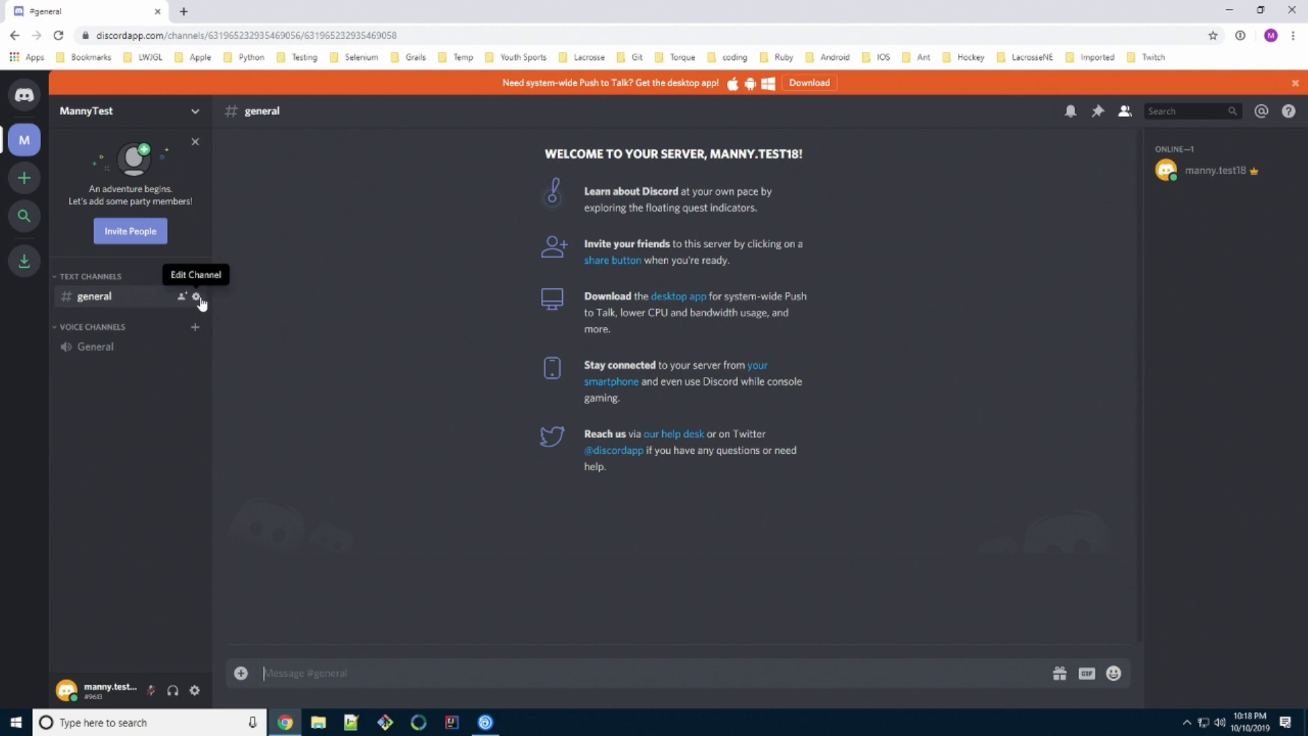
{"action": "mouse_move", "coordinate": [24, 139]}
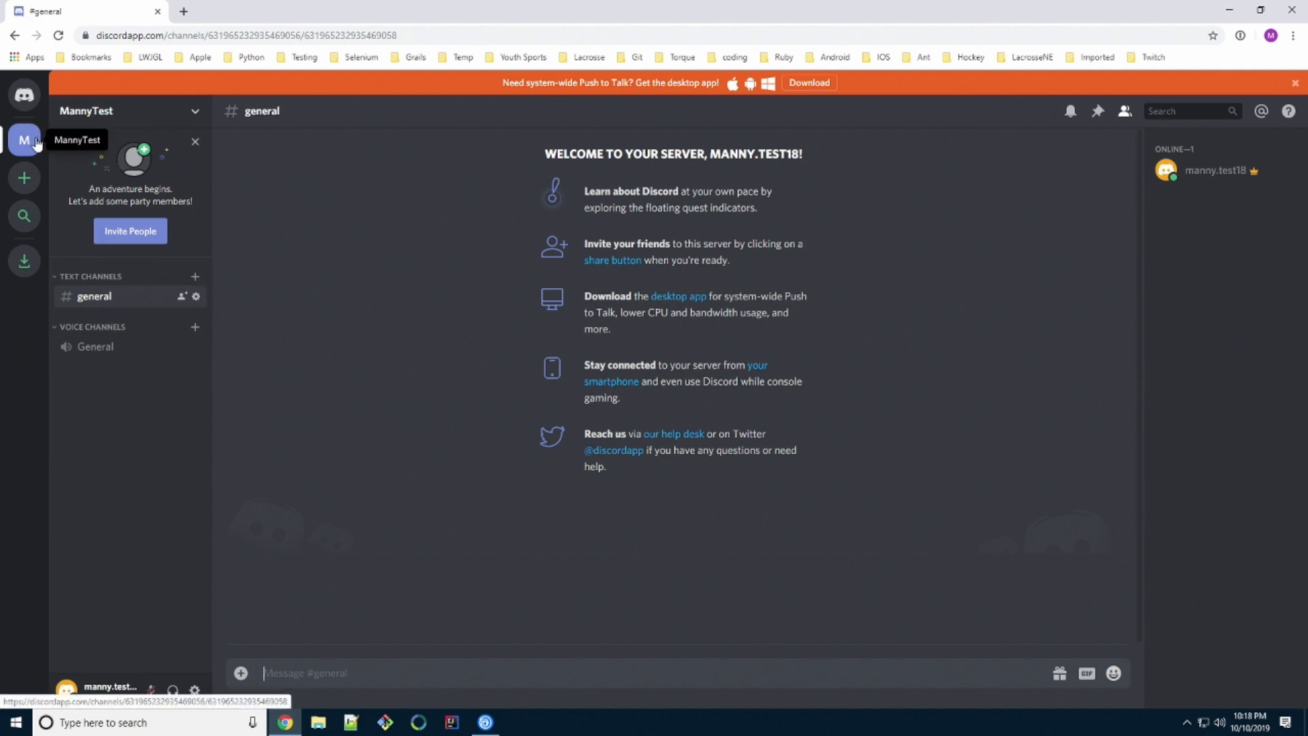
- Create a new text channel named 'tweets' on the MannyTest server and view it
{"action": "left_click", "coordinate": [196, 276]}
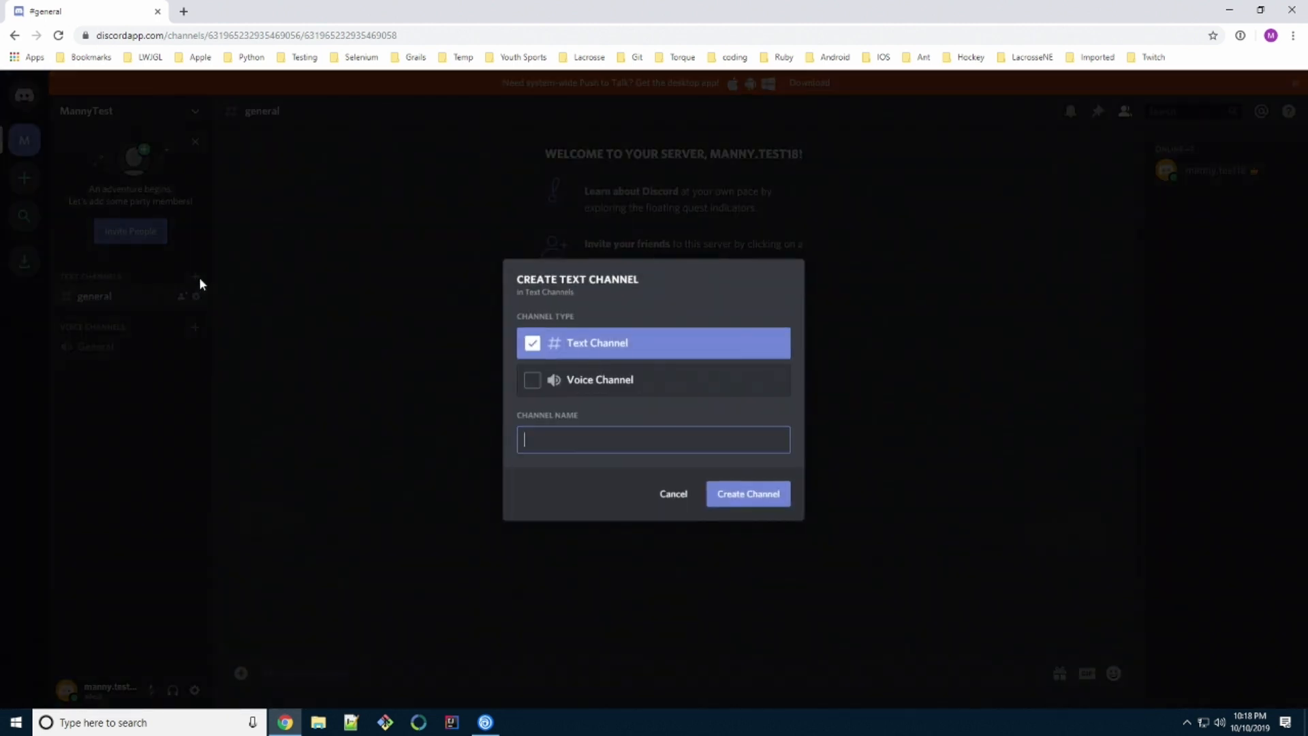
{"action": "type", "text": "twee"}
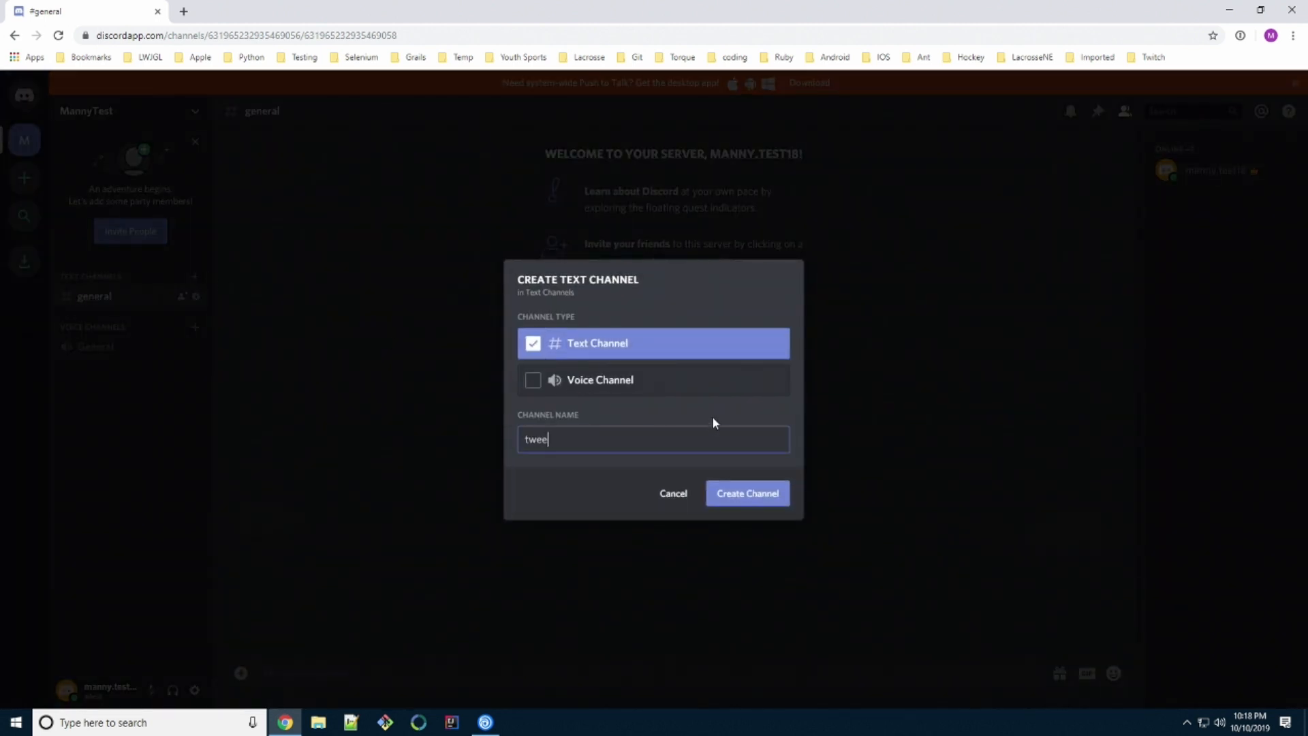
{"action": "type", "text": "ts"}
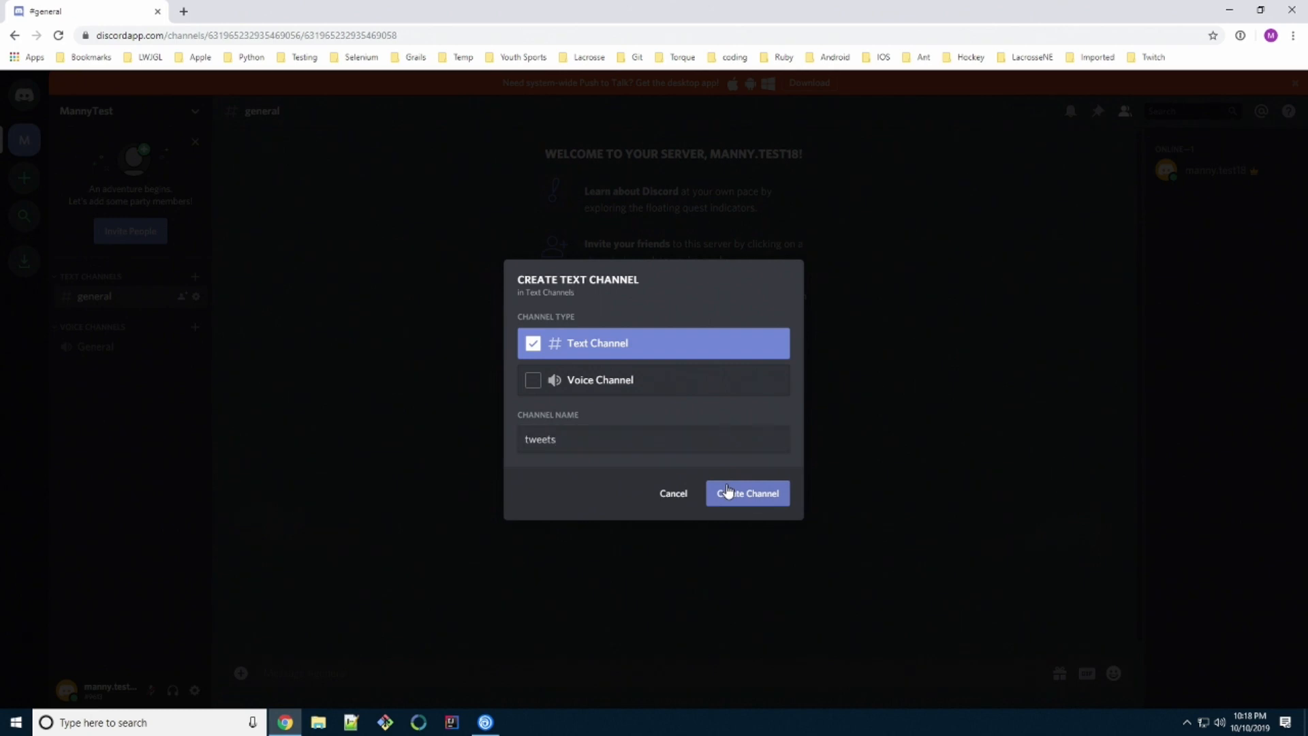
{"action": "left_click", "coordinate": [746, 492]}
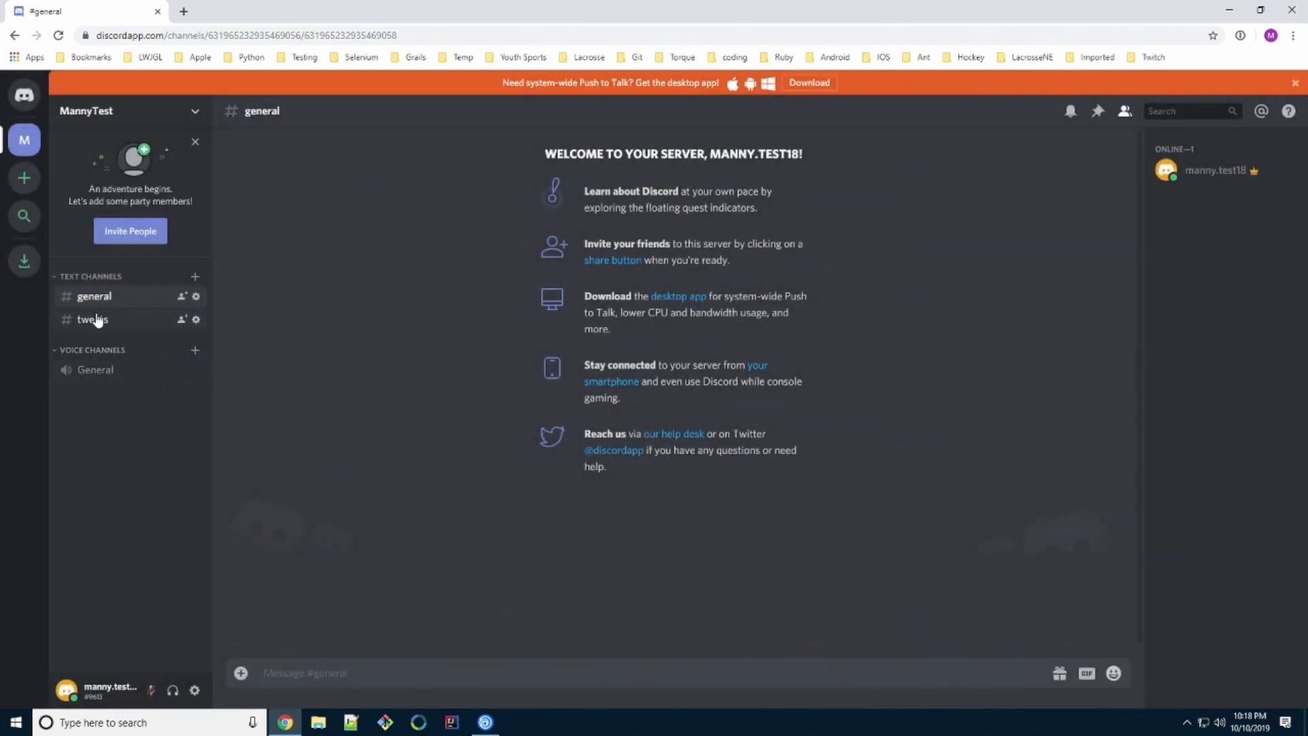
{"action": "left_click", "coordinate": [91, 320]}
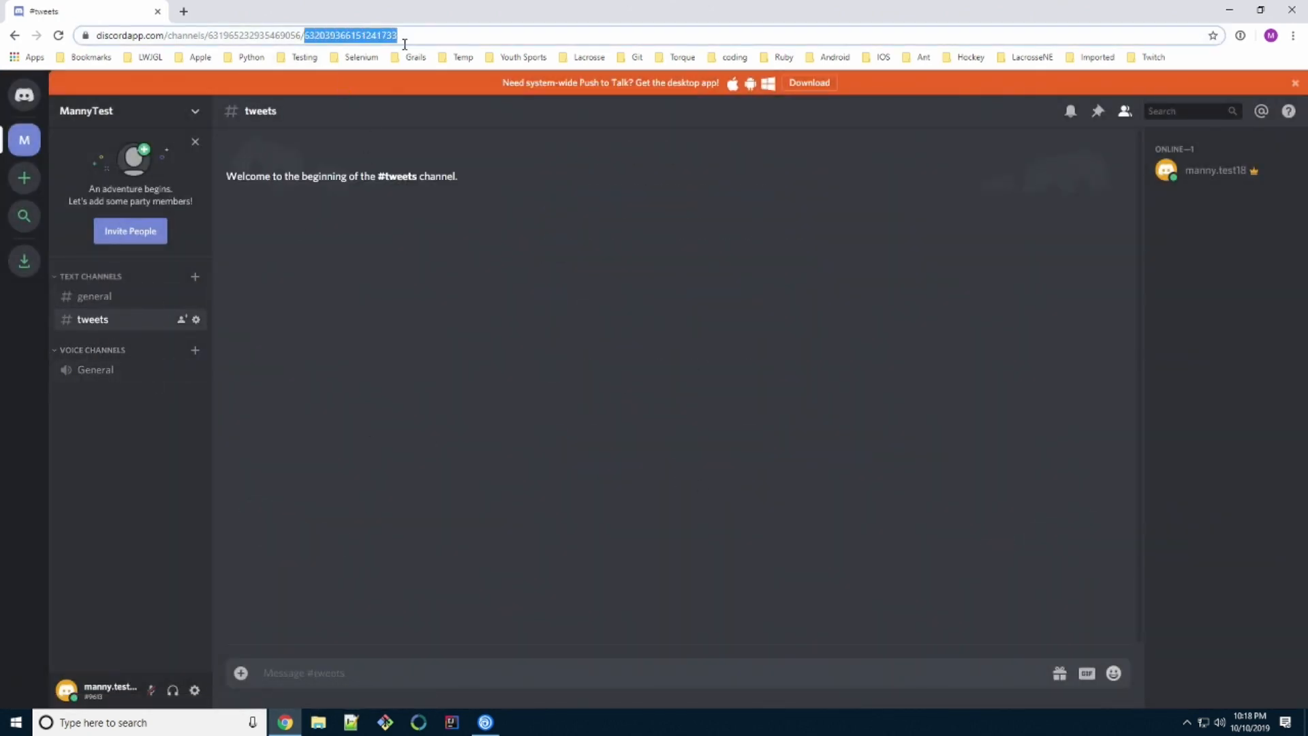
{"action": "left_click", "coordinate": [419, 326]}
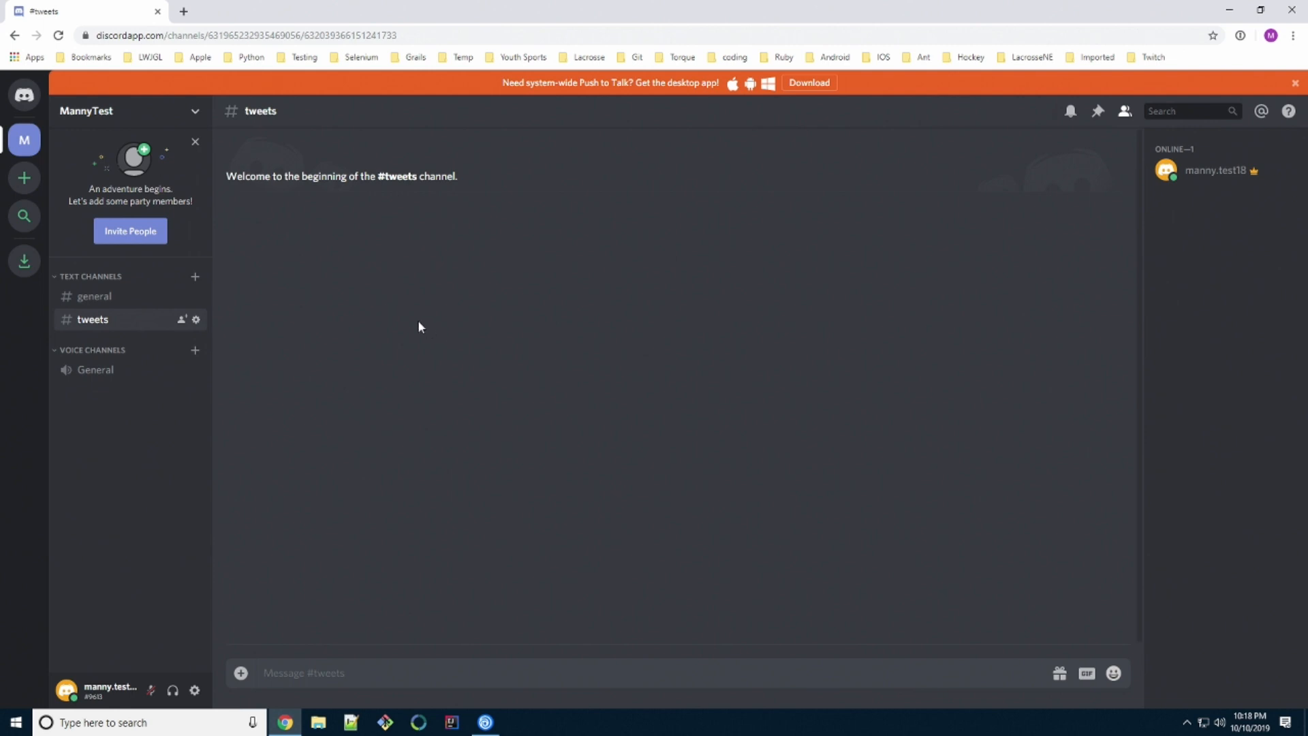
{"action": "mouse_move", "coordinate": [122, 659]}
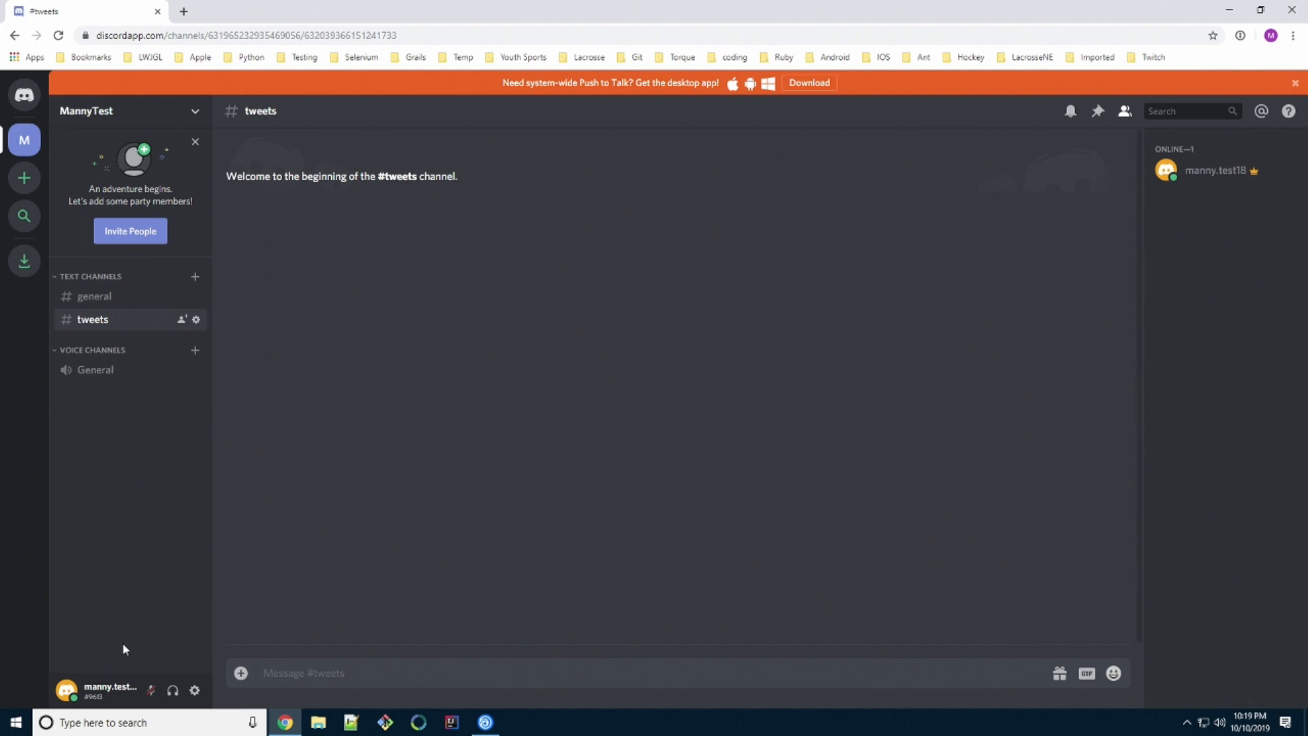
{"action": "mouse_move", "coordinate": [308, 355]}
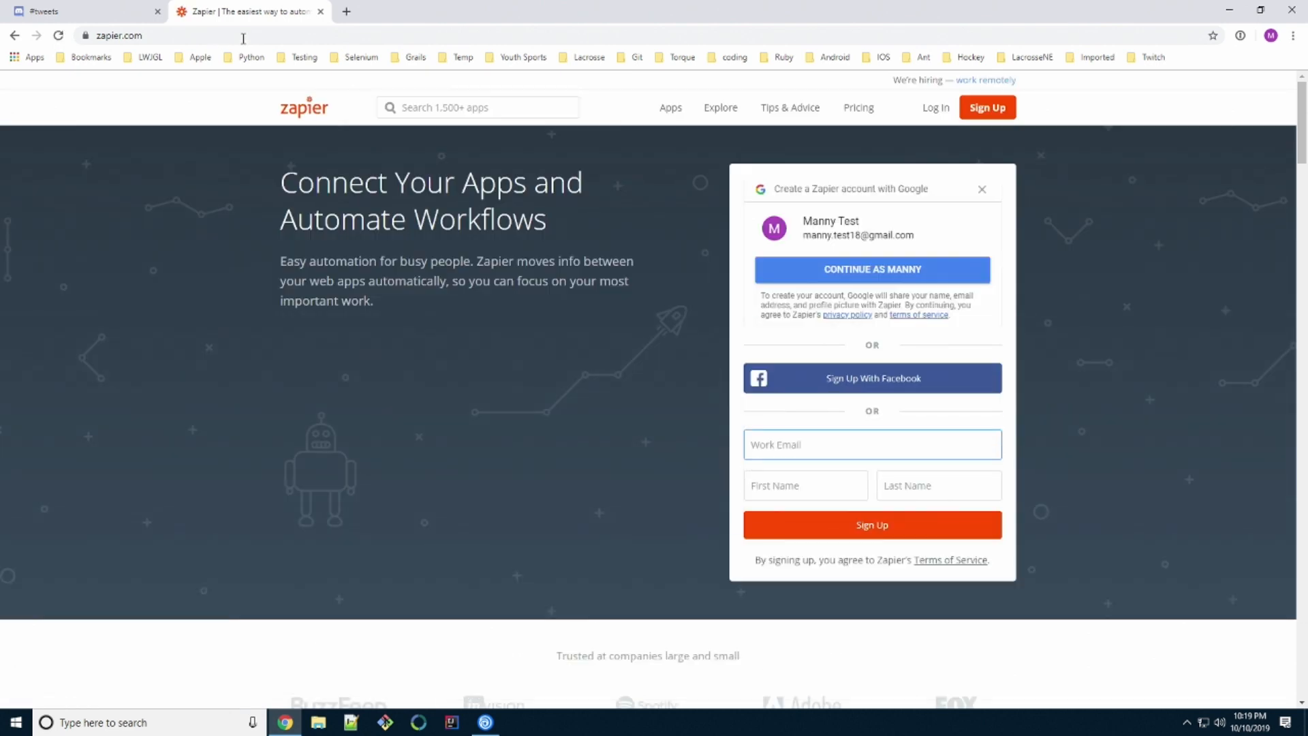
{"action": "mouse_move", "coordinate": [1055, 256]}
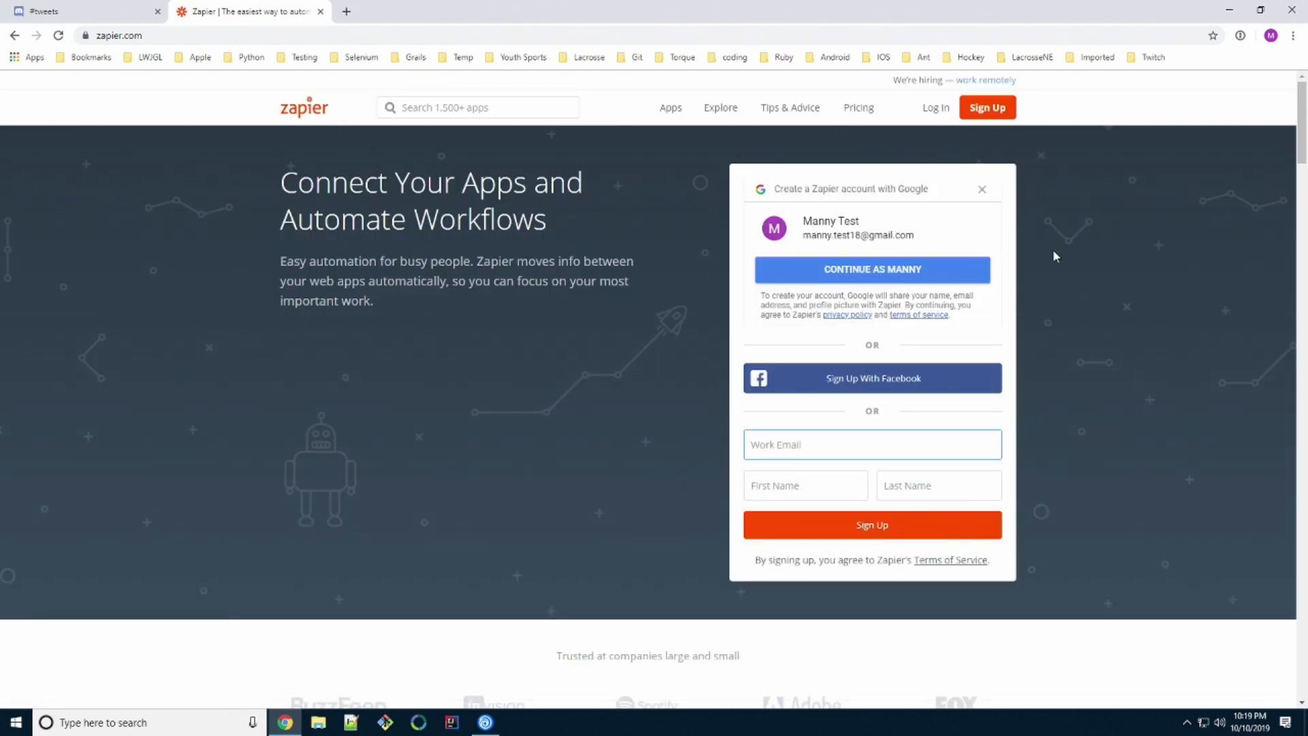
{"action": "mouse_move", "coordinate": [870, 234]}
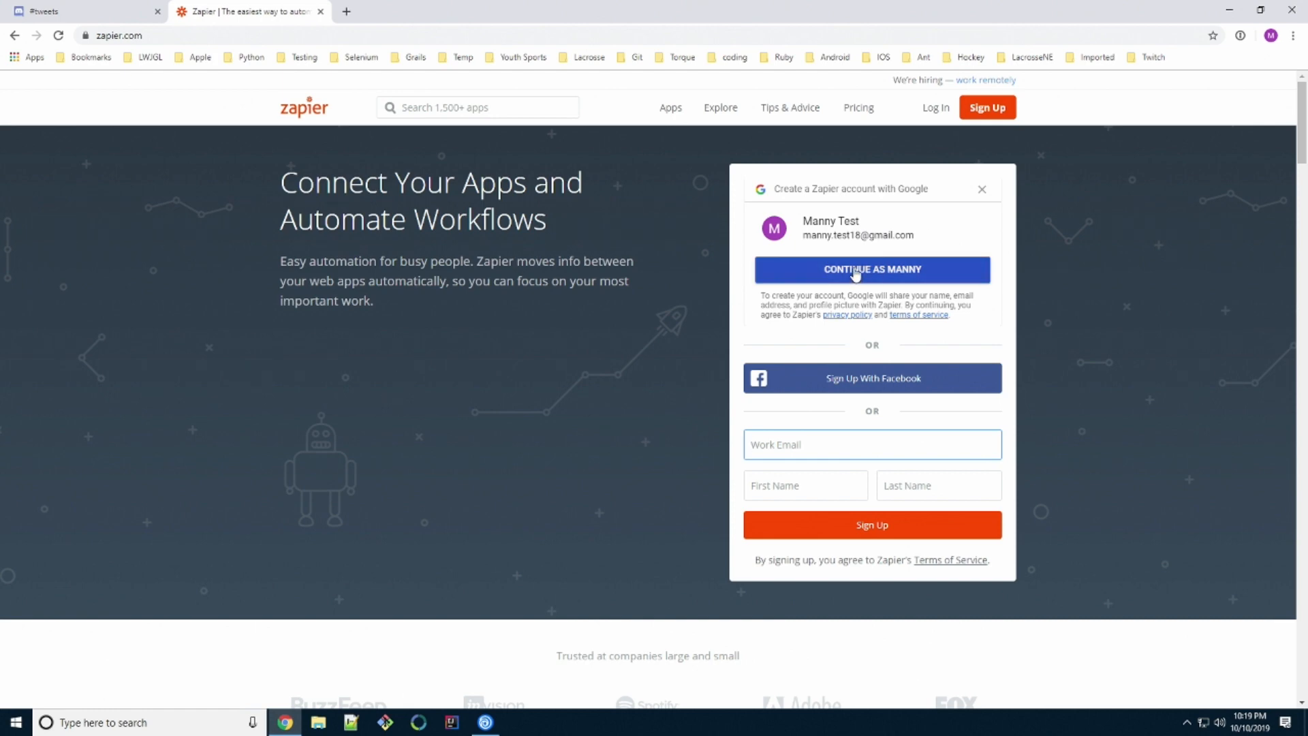
- Sign up for Zapier as Manny with the Google account and skip the role question
{"action": "left_click", "coordinate": [871, 269]}
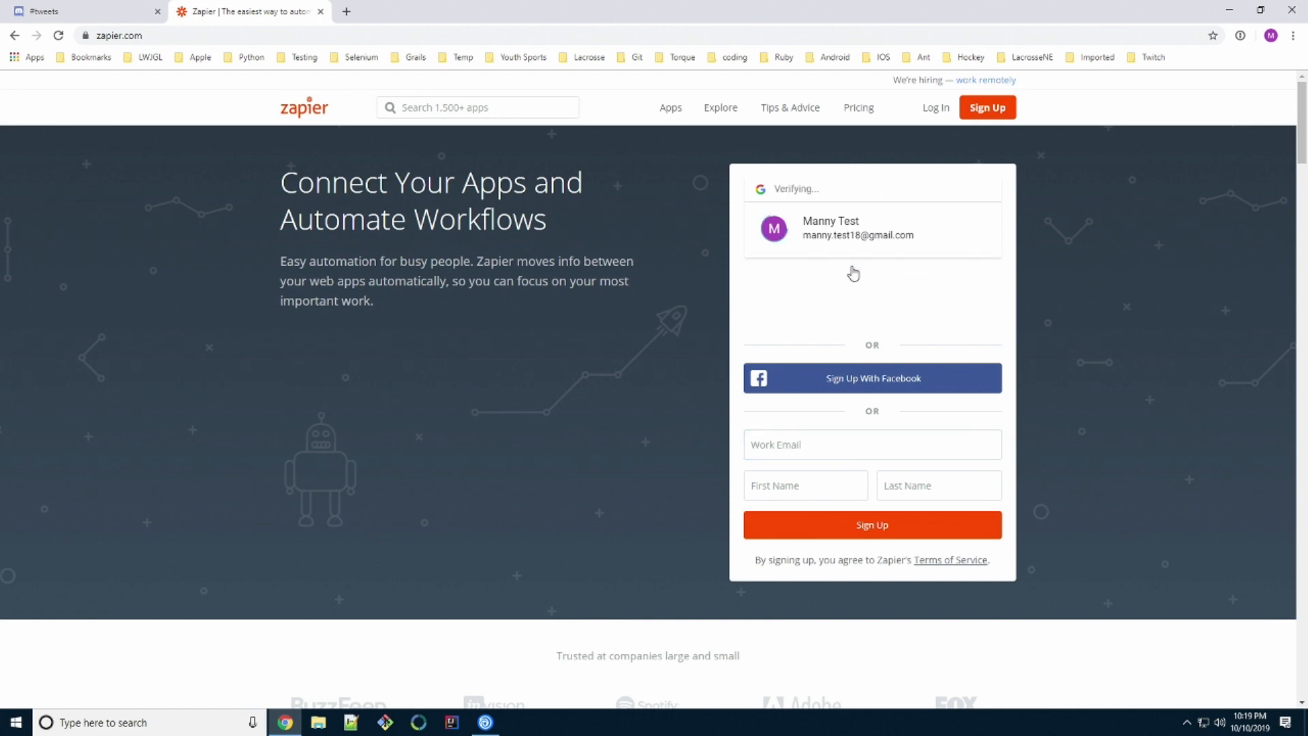
{"action": "left_click", "coordinate": [870, 229]}
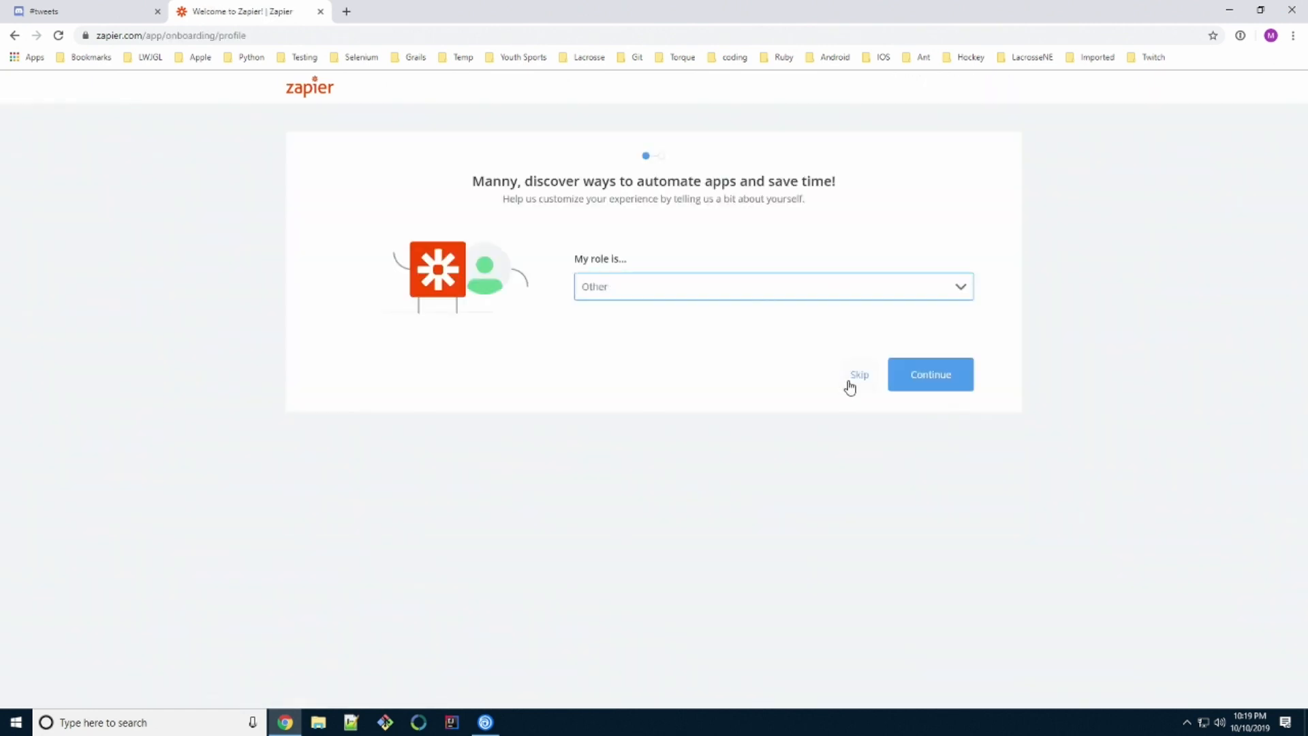
{"action": "left_click", "coordinate": [858, 373]}
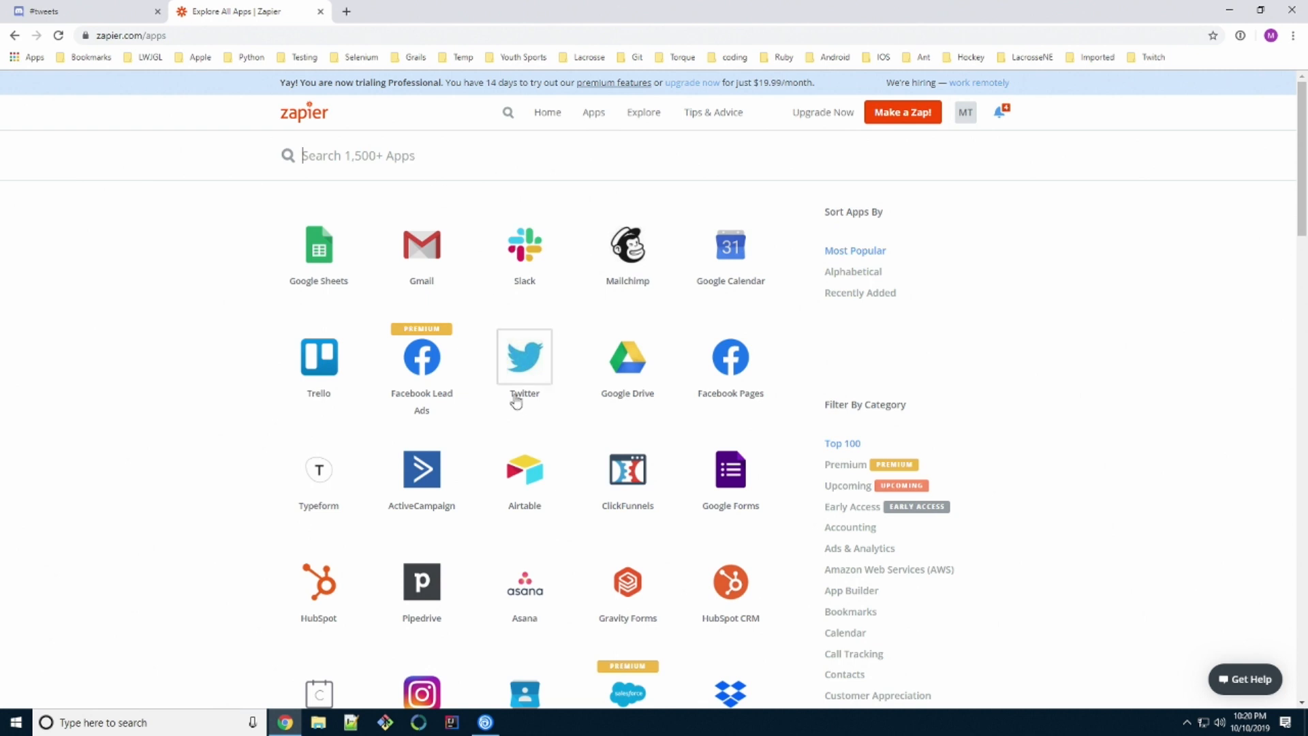
{"action": "mouse_move", "coordinate": [524, 359]}
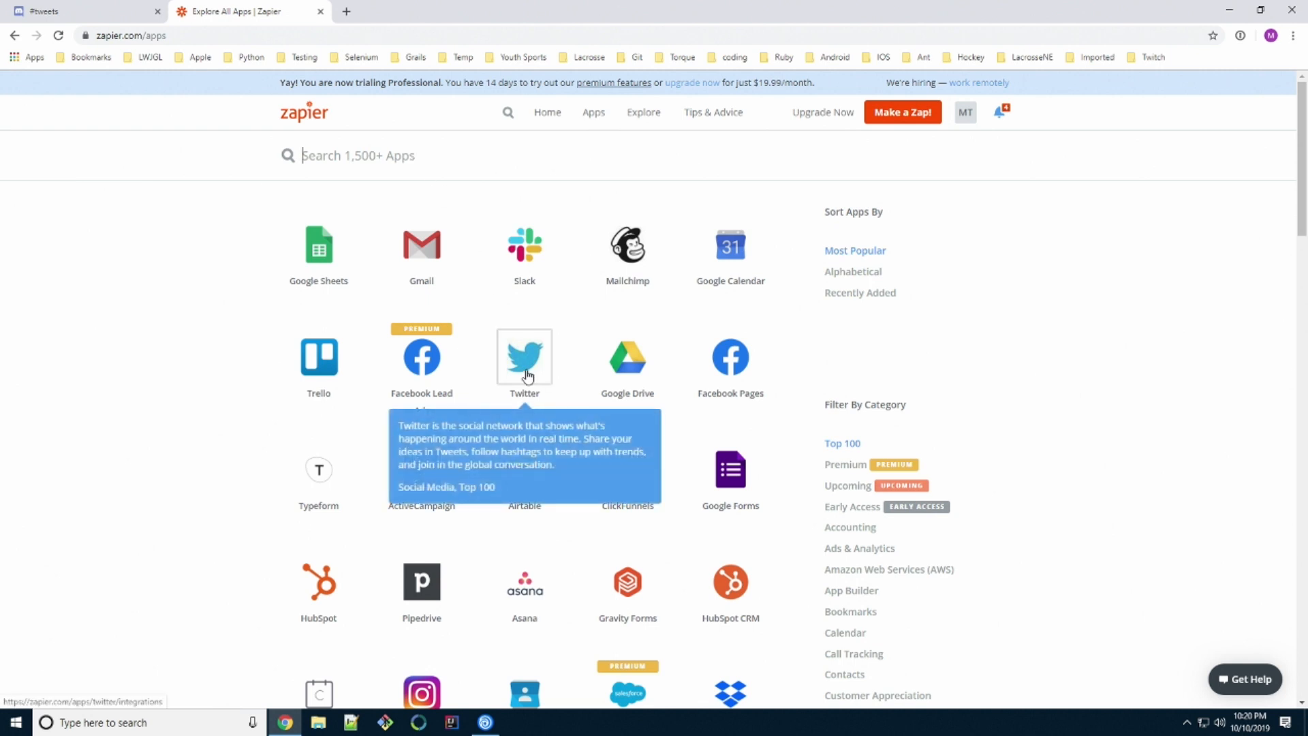
- Start a new zap from Twitter's integrations page via Connect Twitter to 1,500+ Apps
{"action": "left_click", "coordinate": [523, 356]}
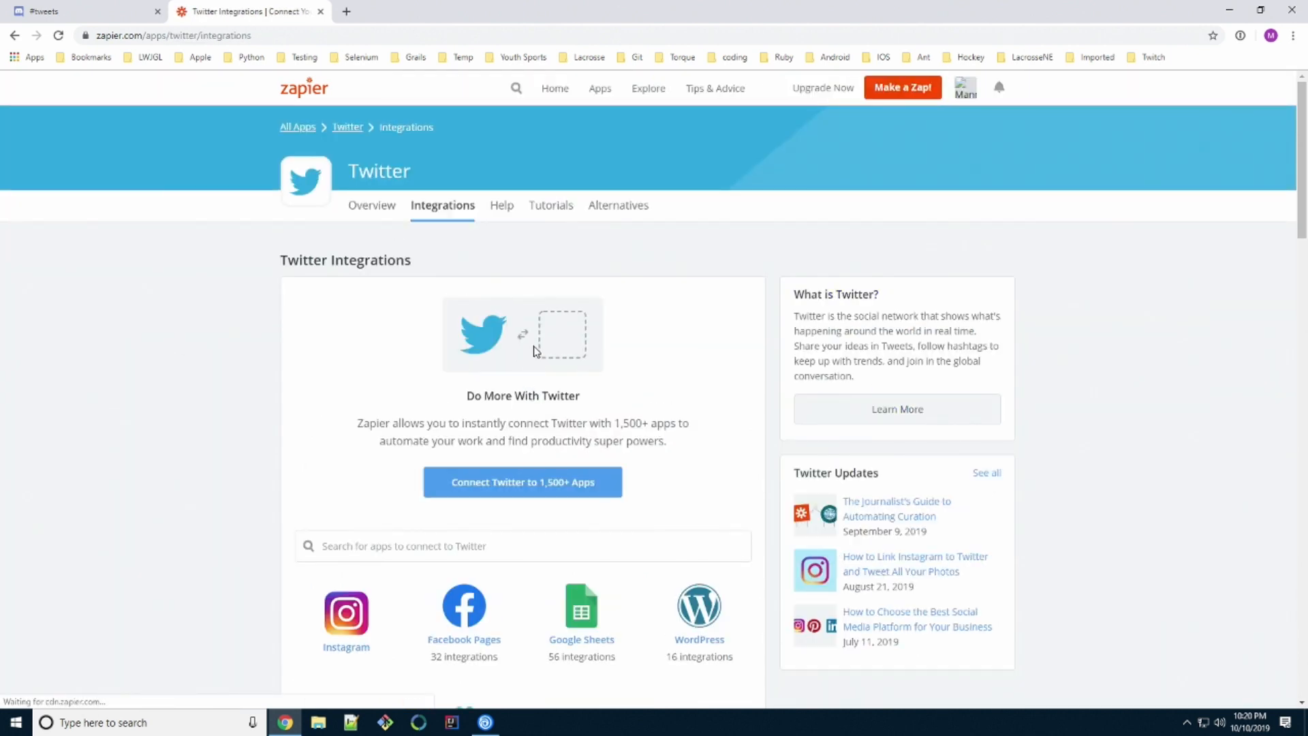
{"action": "left_click", "coordinate": [522, 483]}
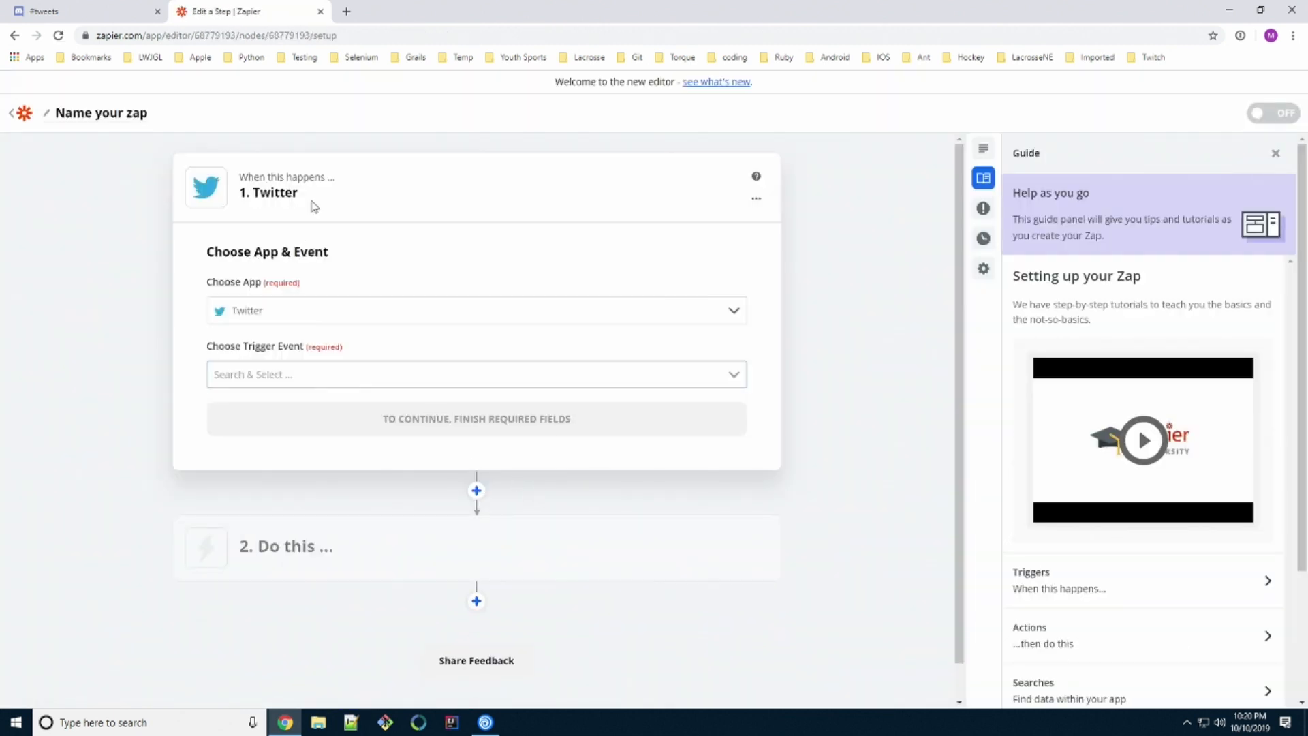
{"action": "mouse_move", "coordinate": [753, 386]}
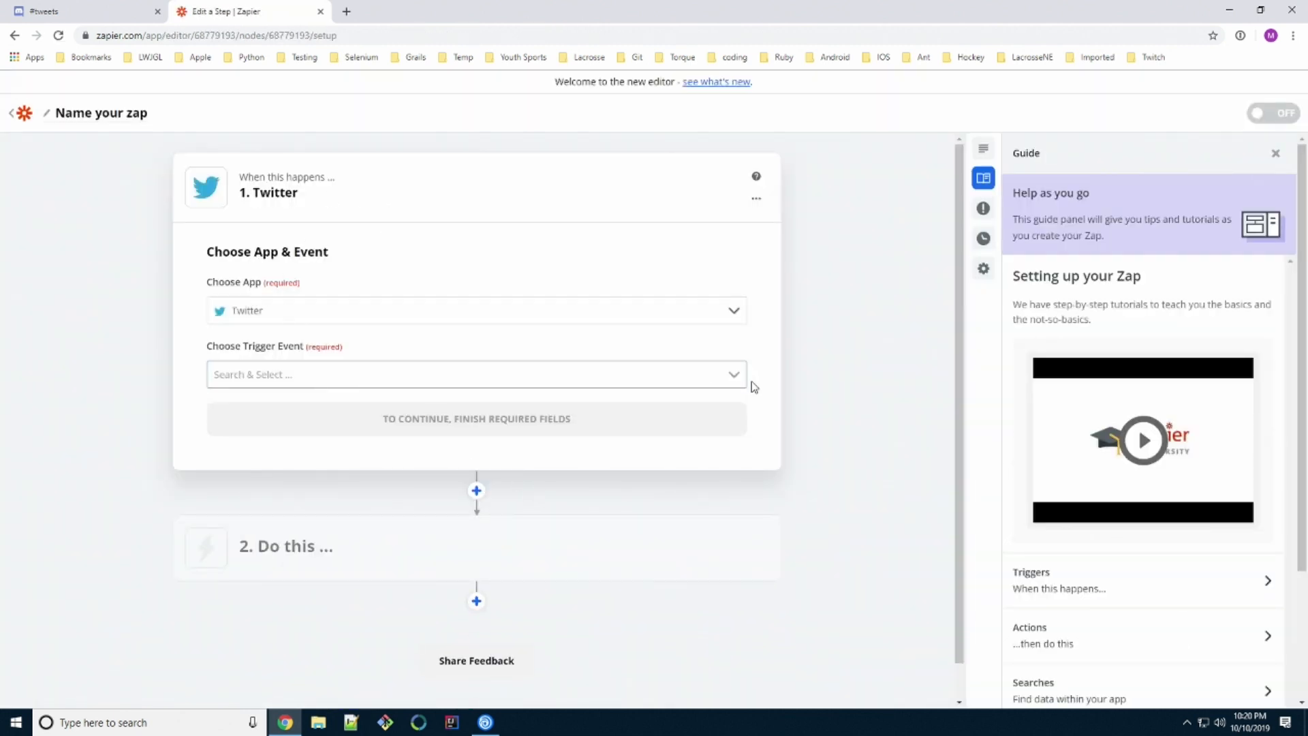
- Choose User Tweet as the Twitter trigger event and continue
{"action": "left_click", "coordinate": [475, 374]}
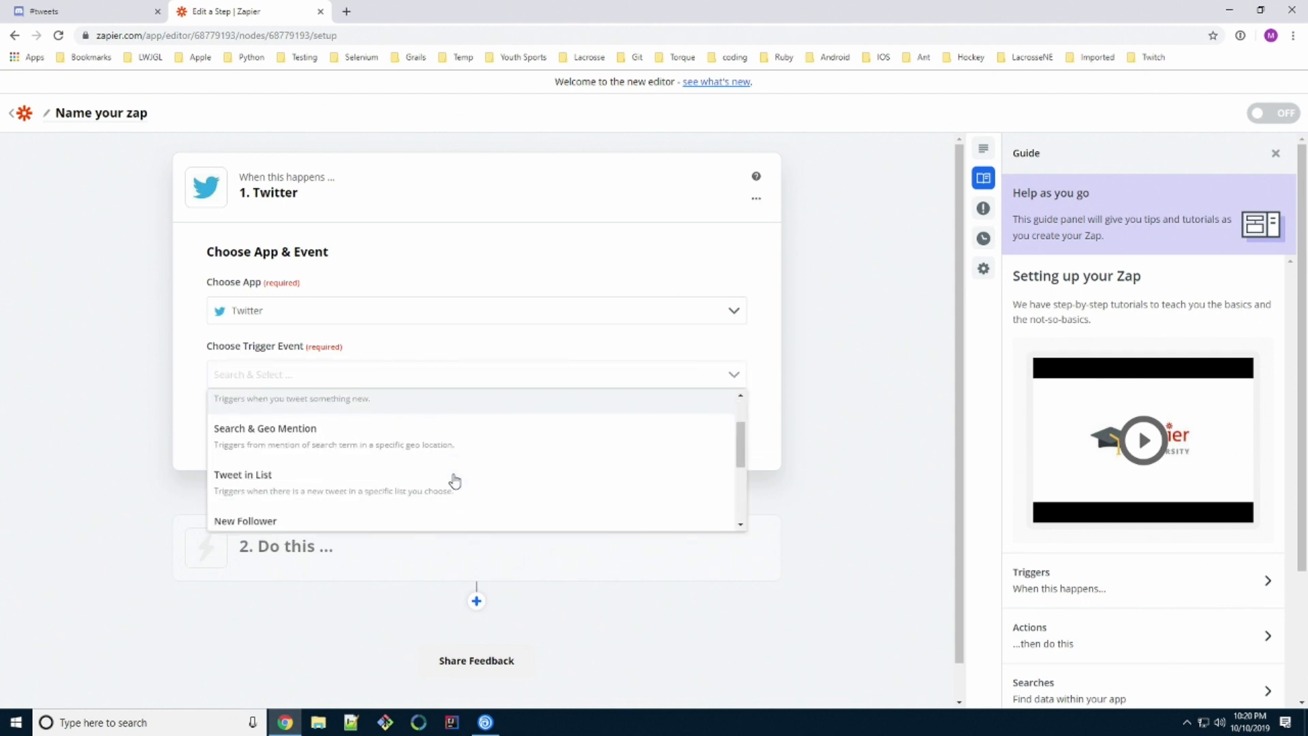
{"action": "scroll", "scroll_direction": "up", "scroll_amount": 3}
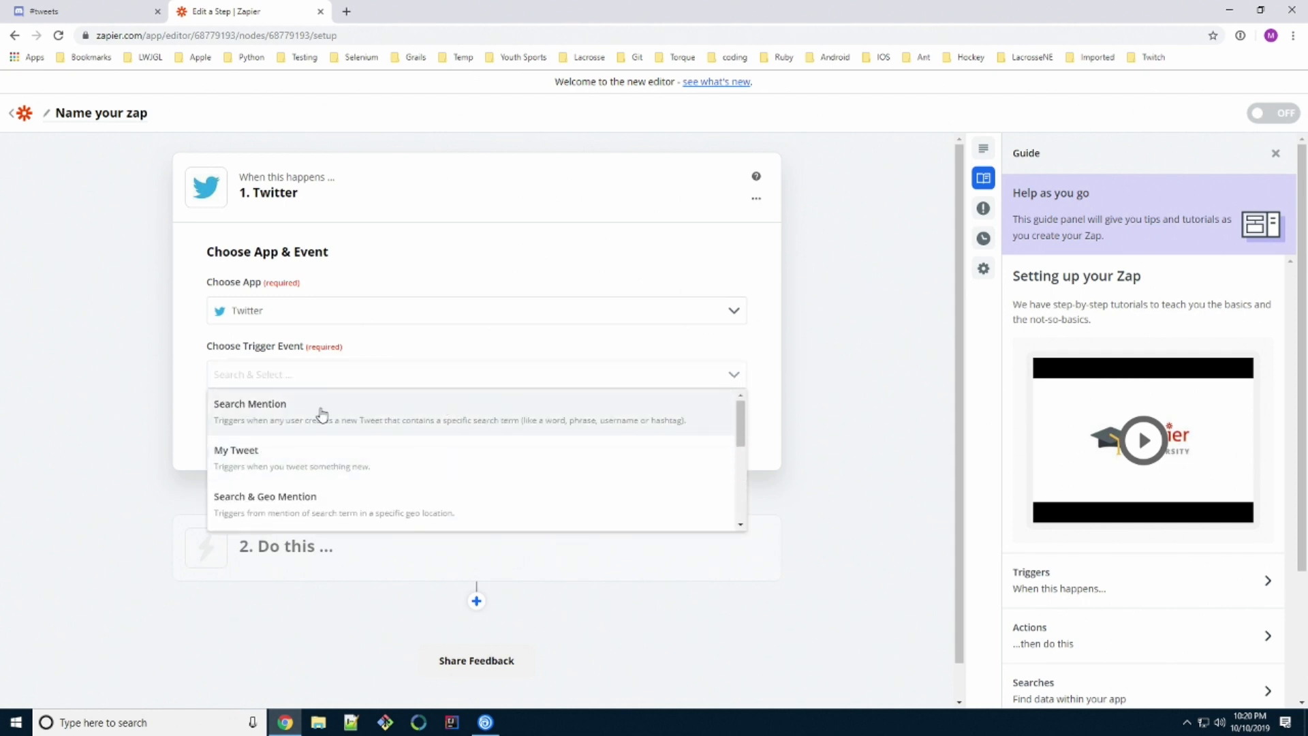
{"action": "scroll", "scroll_direction": "down", "scroll_amount": 3}
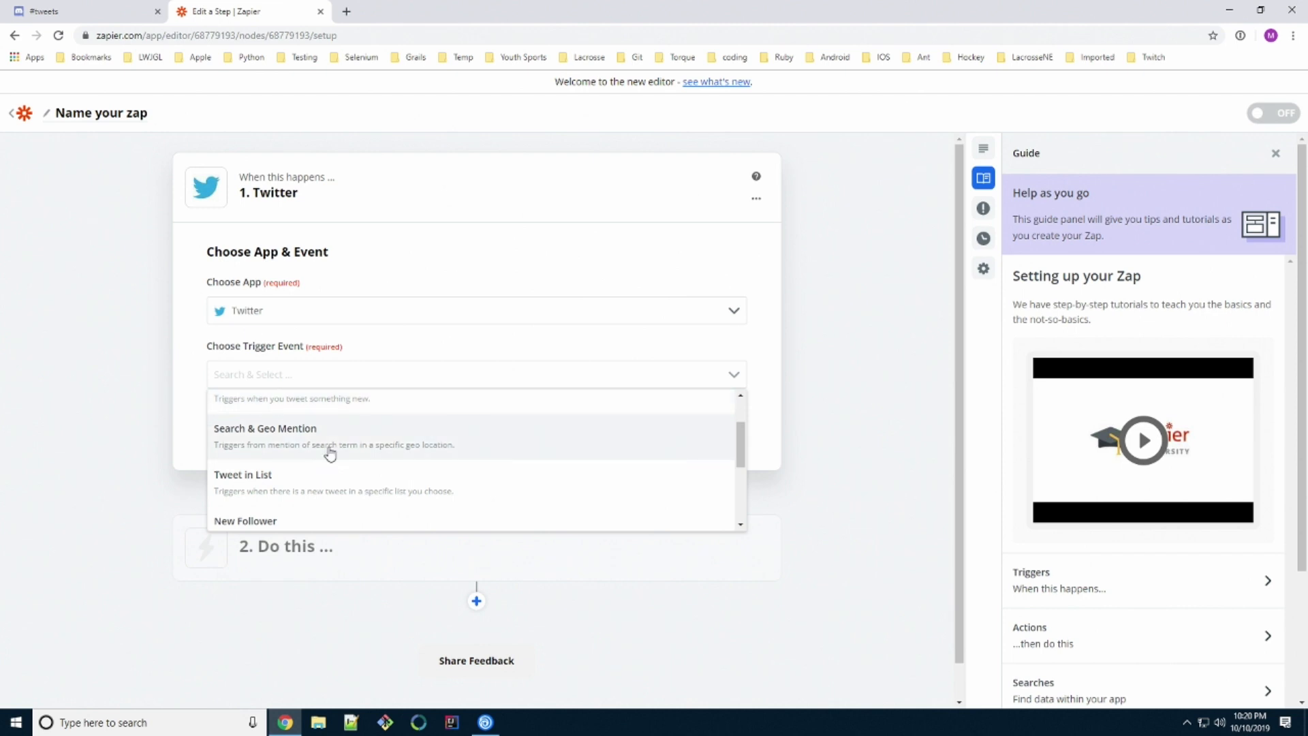
{"action": "scroll", "scroll_direction": "down", "scroll_amount": 3}
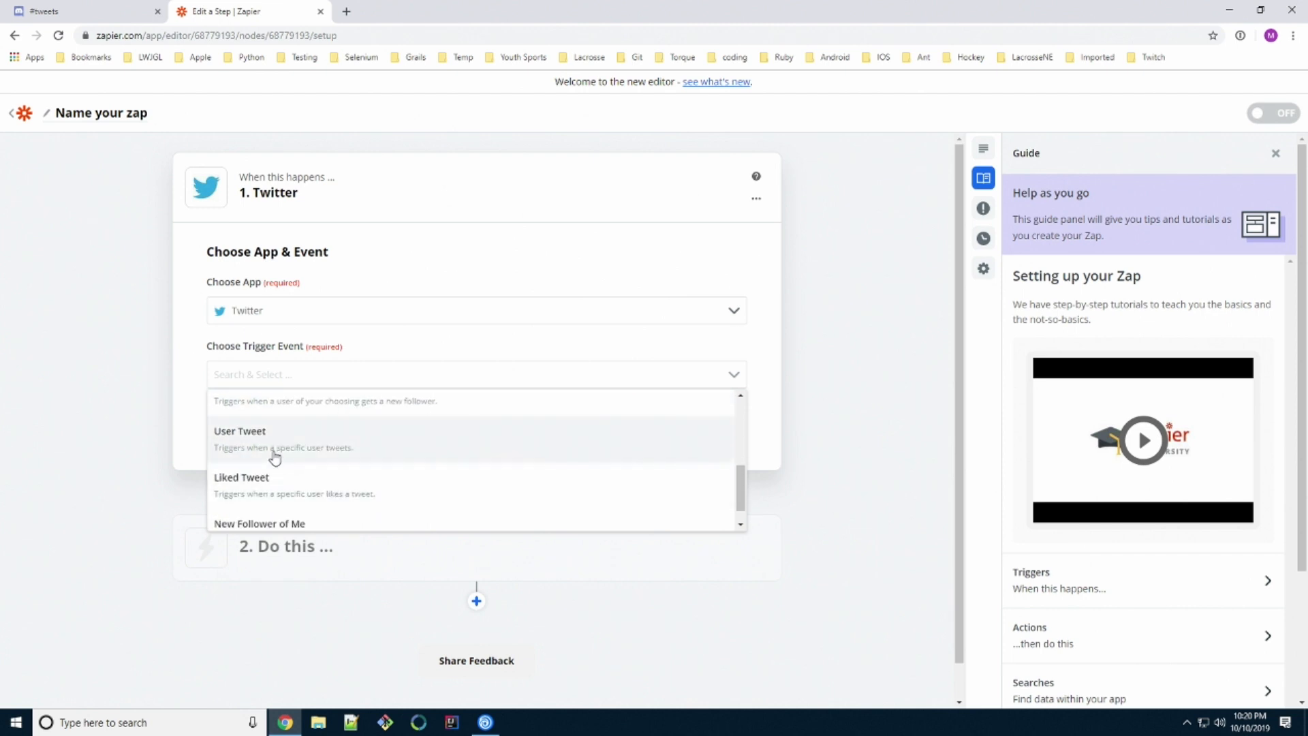
{"action": "left_click", "coordinate": [240, 430]}
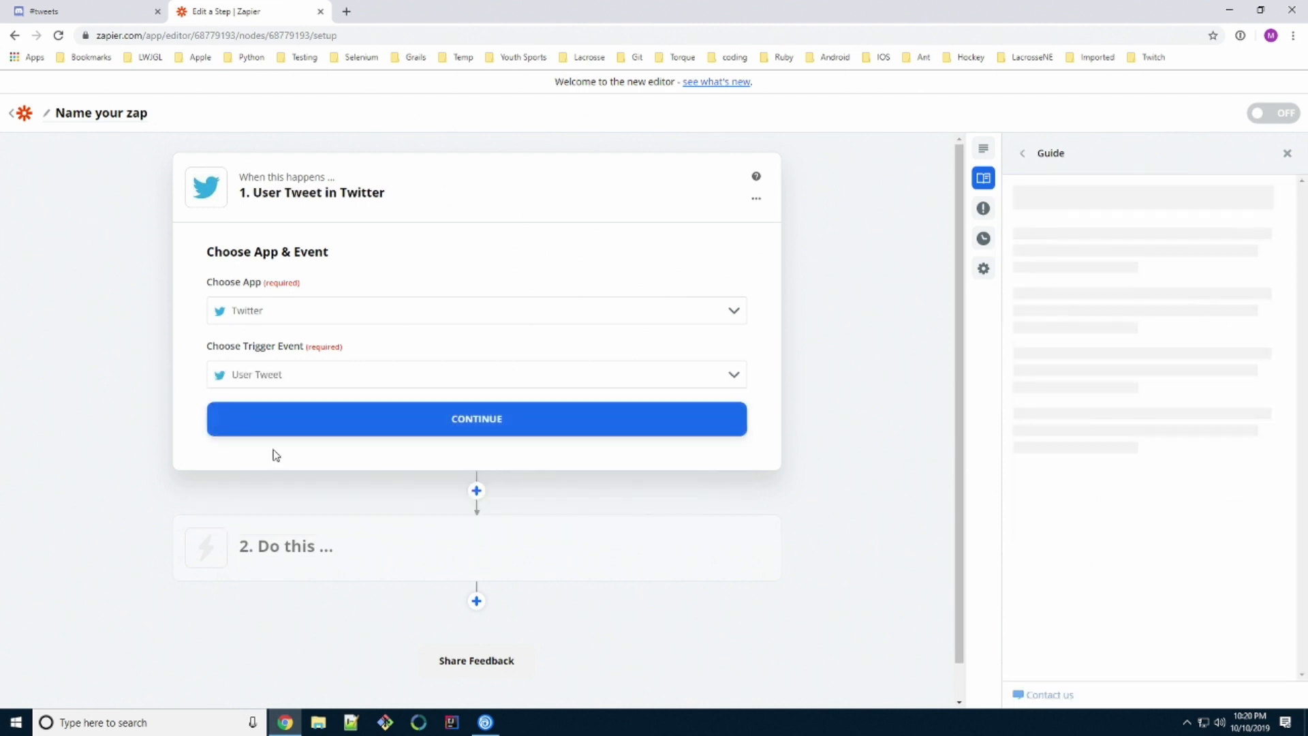
{"action": "left_click", "coordinate": [476, 419]}
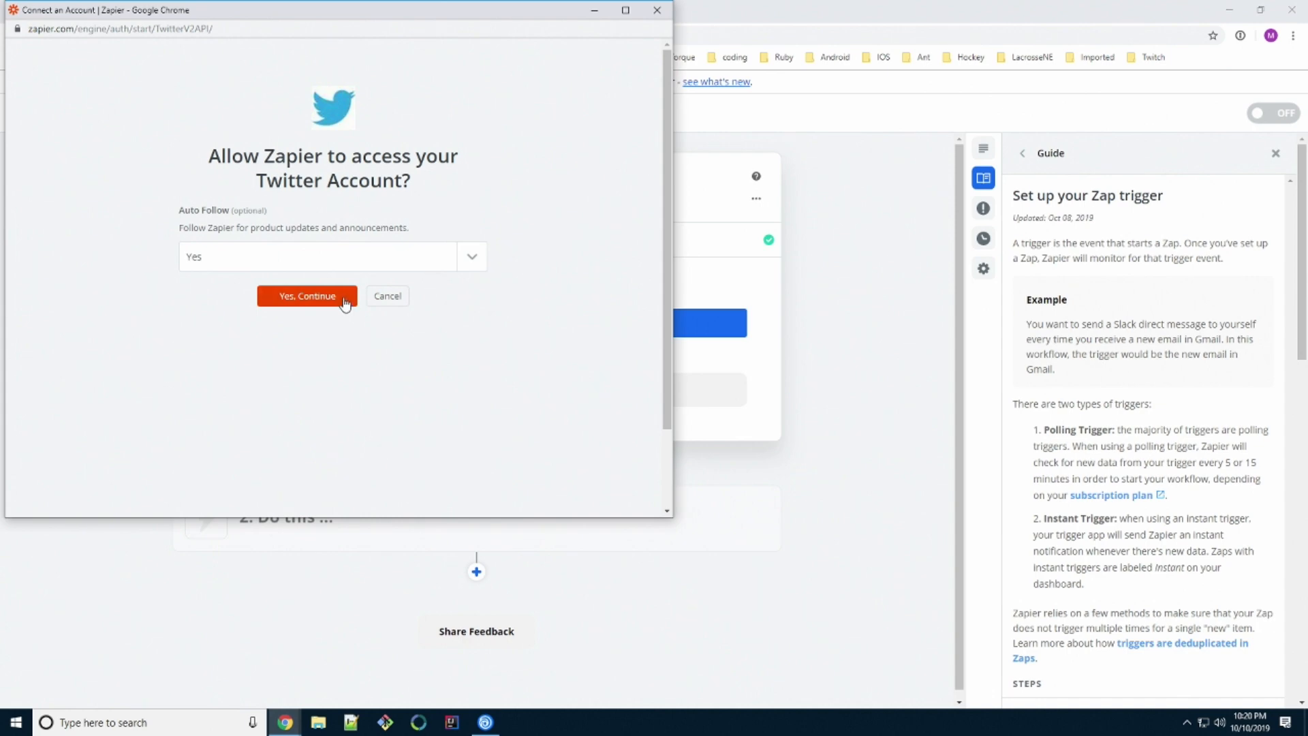
- Authorize Zapier on the Twitter account so it becomes the trigger account
{"action": "left_click", "coordinate": [306, 296]}
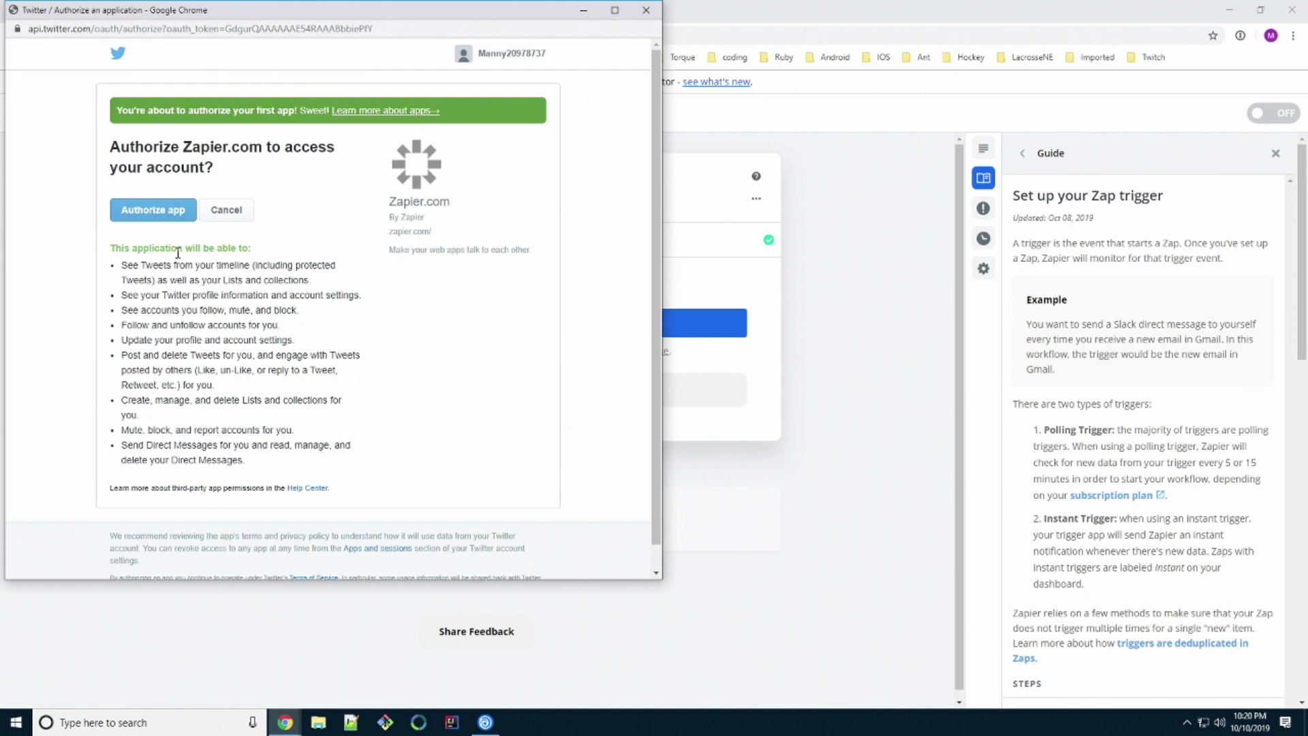
{"action": "mouse_move", "coordinate": [492, 63]}
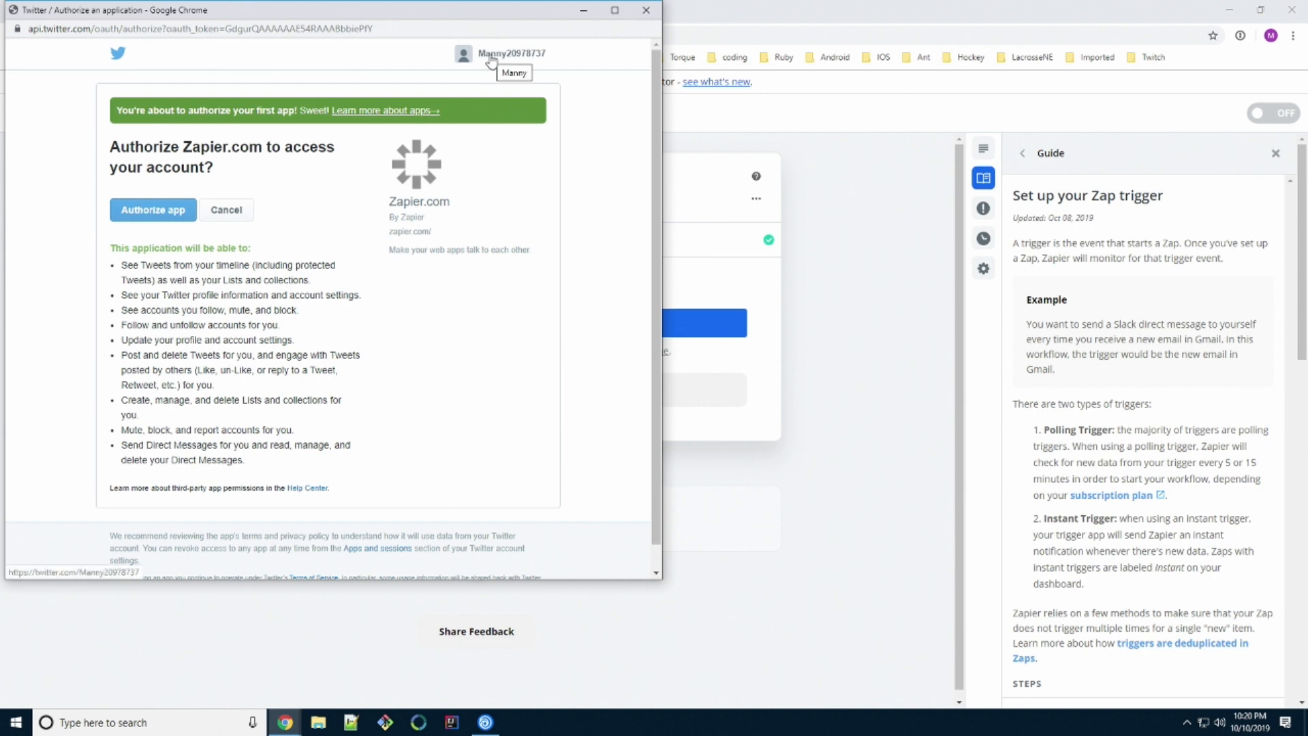
{"action": "mouse_move", "coordinate": [142, 190]}
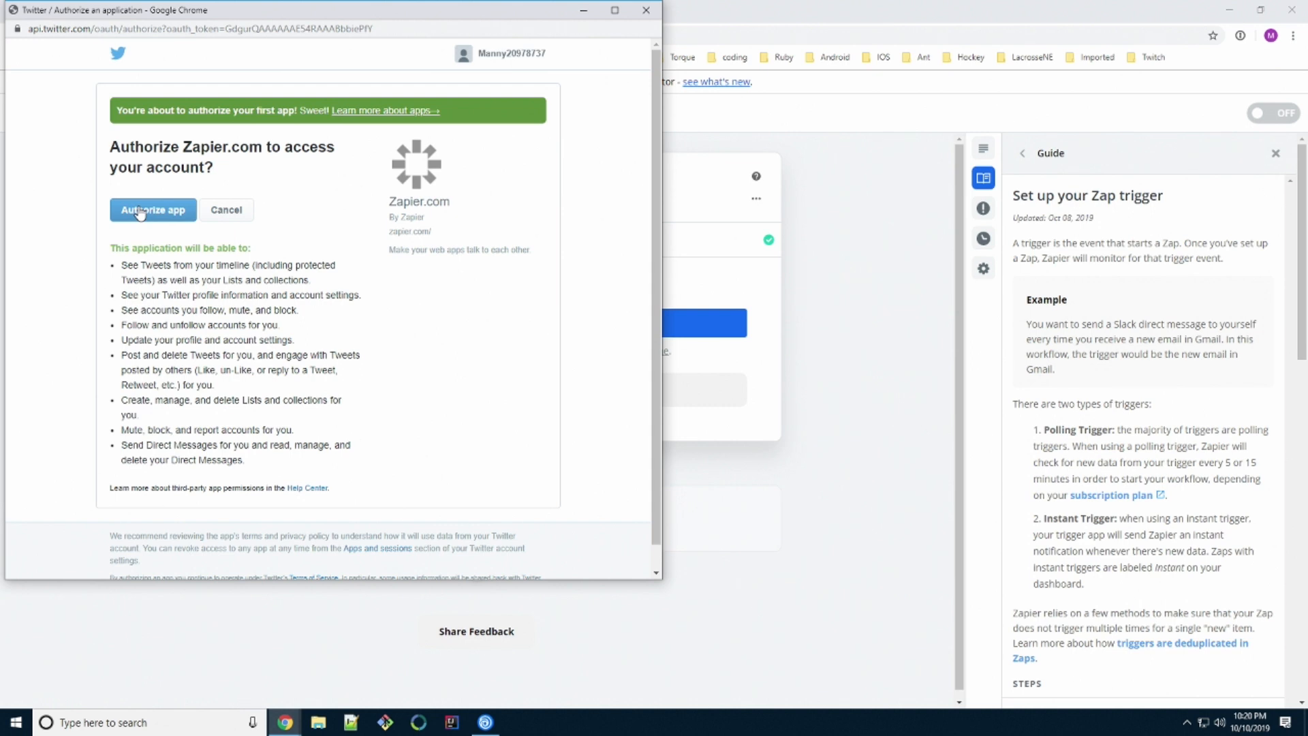
{"action": "left_click", "coordinate": [152, 209]}
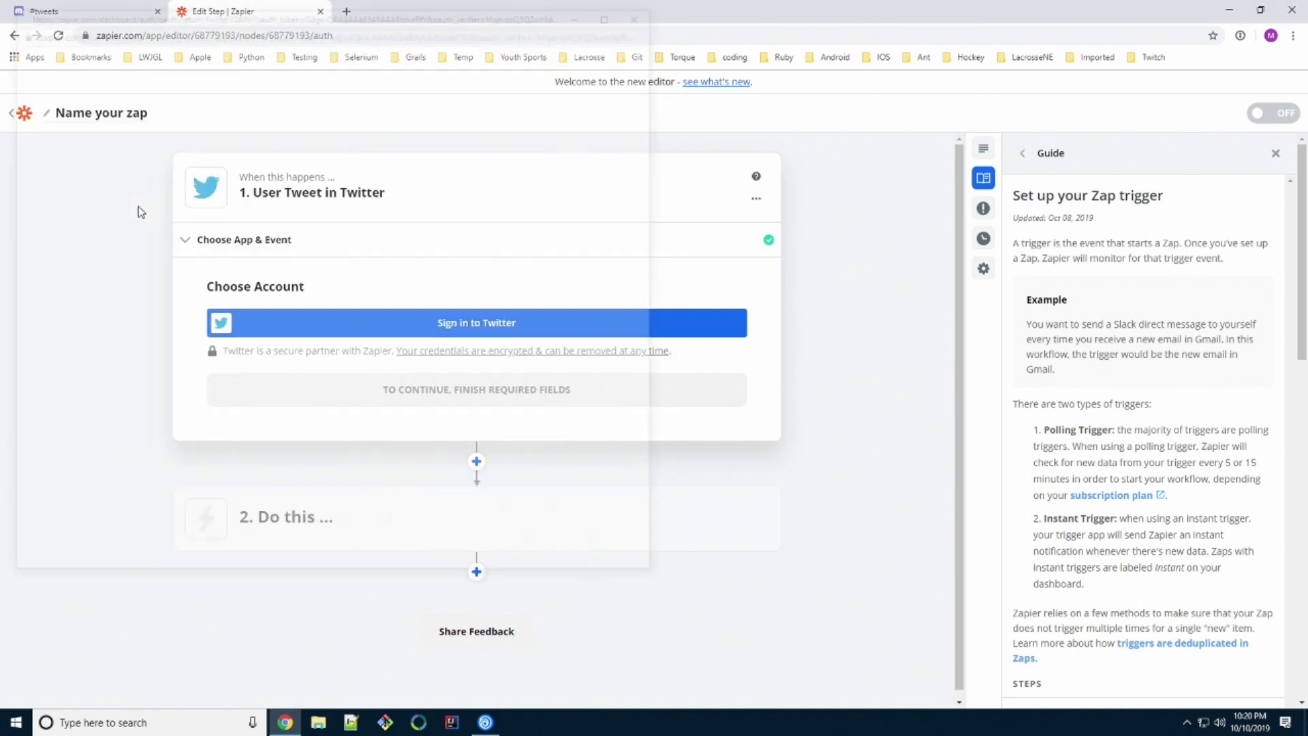
{"action": "left_click", "coordinate": [476, 323]}
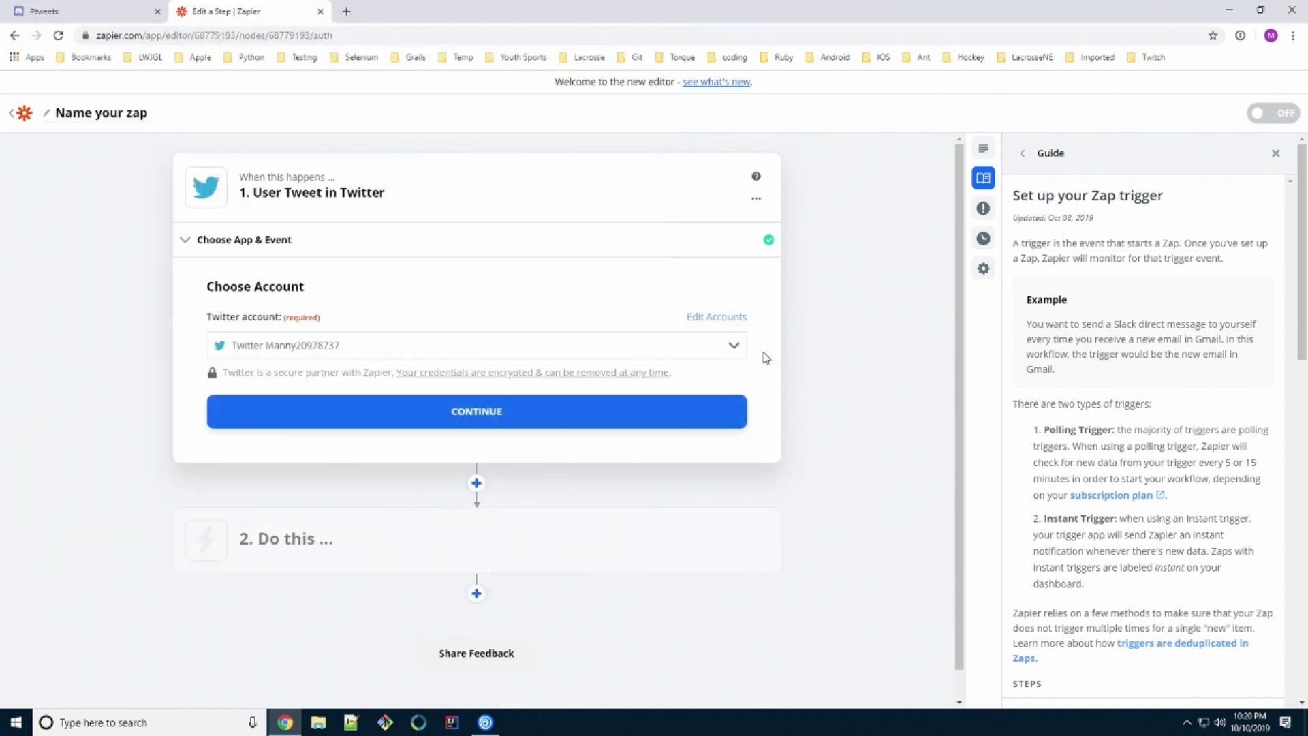
{"action": "left_click", "coordinate": [732, 345]}
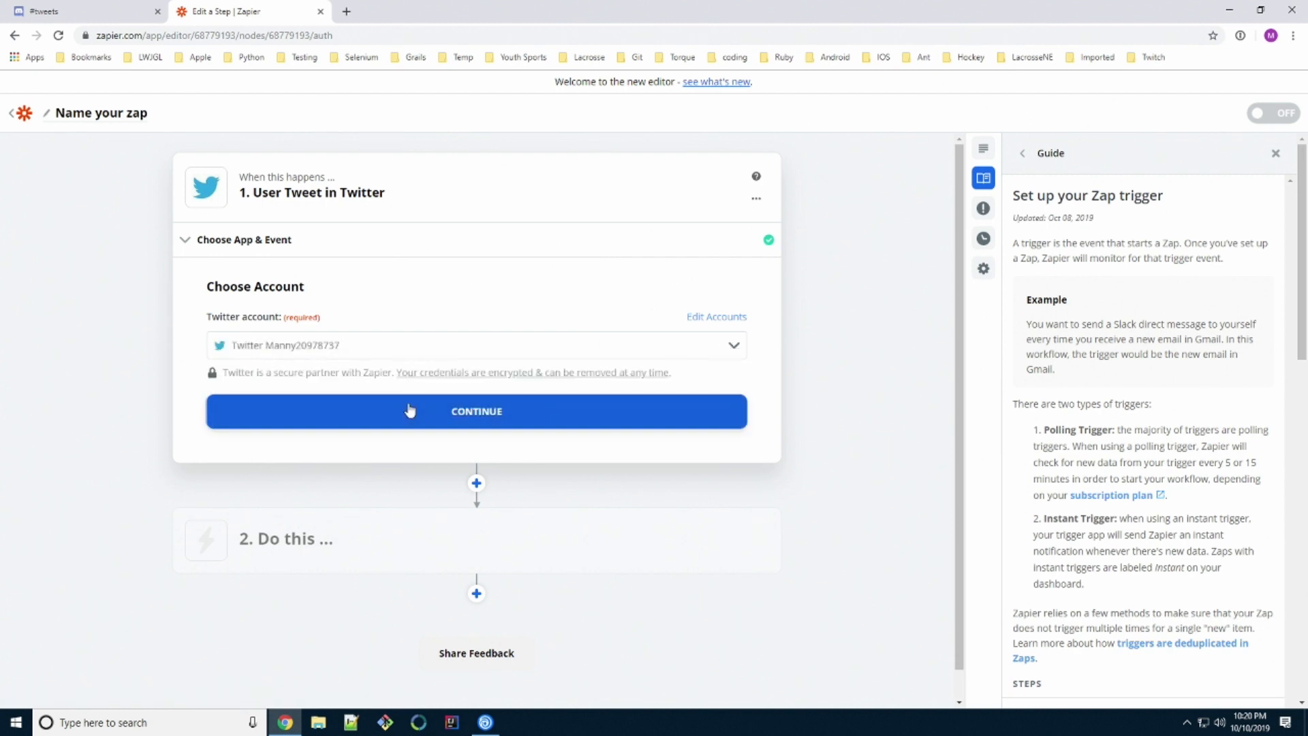
- Confirm the Twitter account and set the trigger username to GhostRecon
{"action": "left_click", "coordinate": [475, 410]}
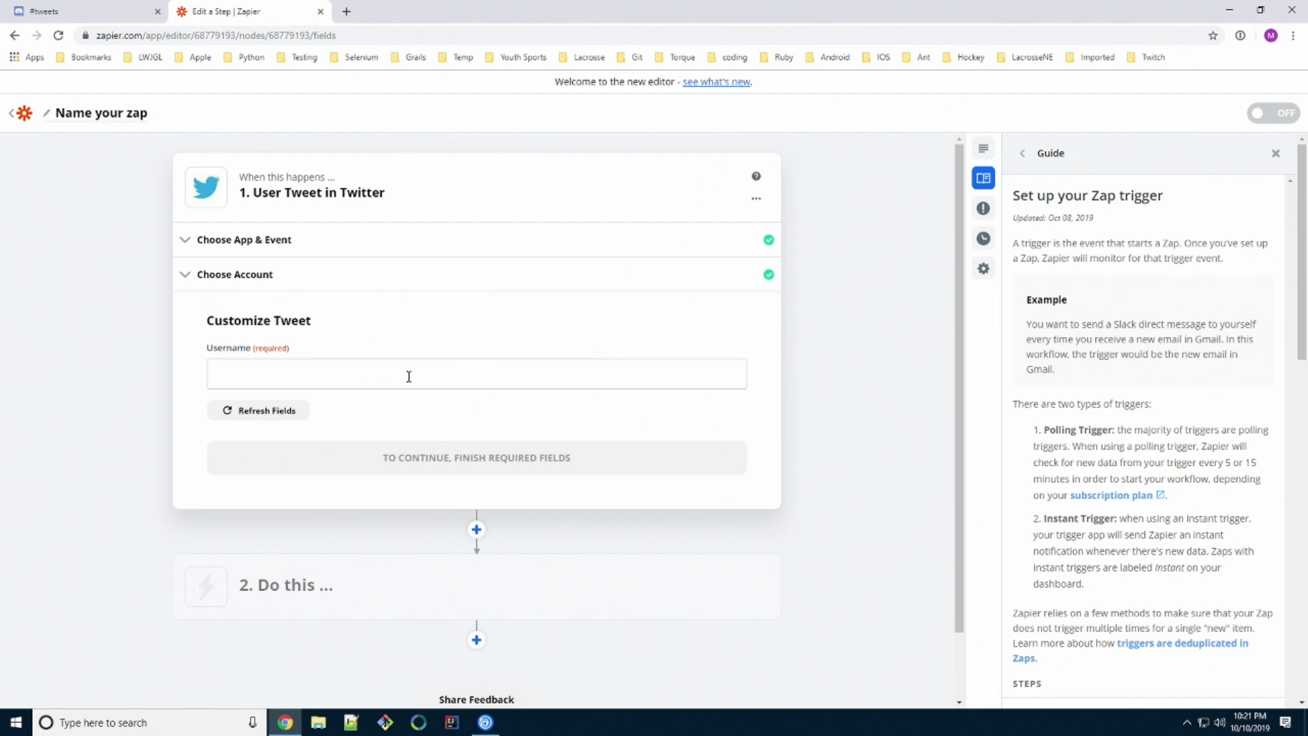
{"action": "mouse_move", "coordinate": [220, 357]}
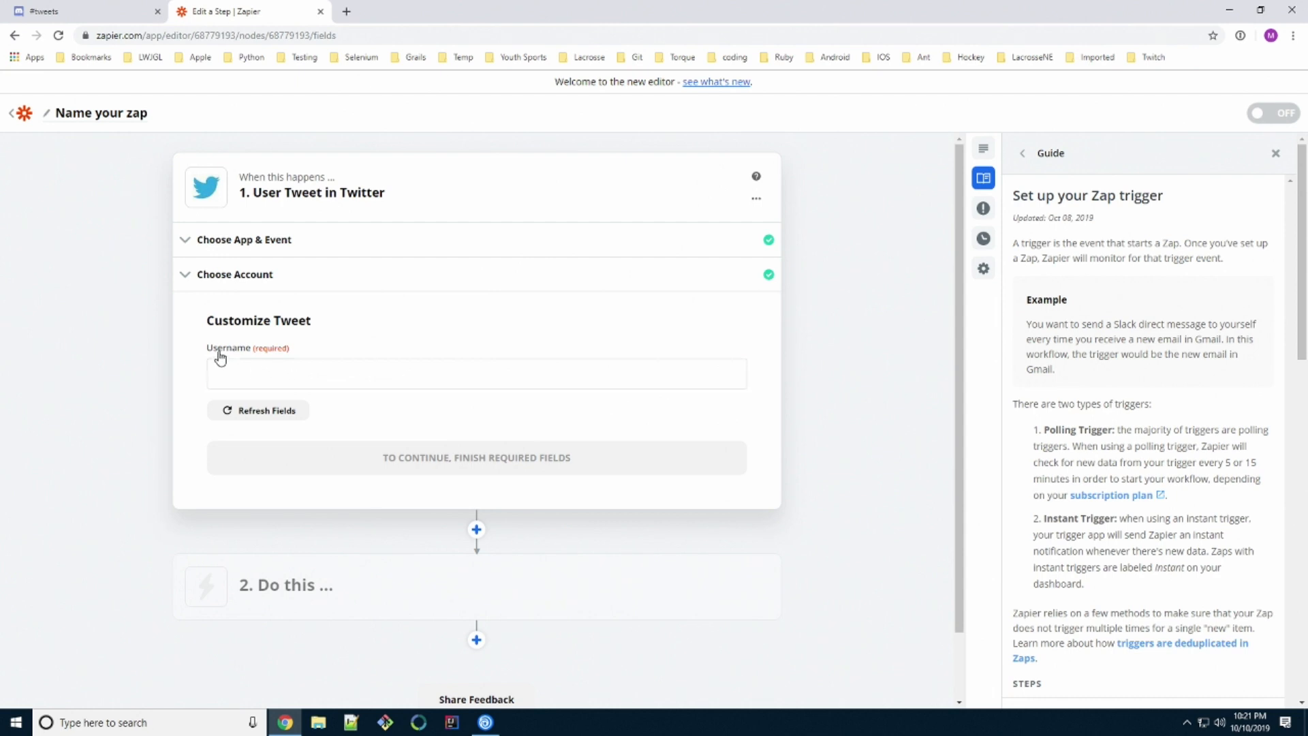
{"action": "mouse_move", "coordinate": [225, 359]}
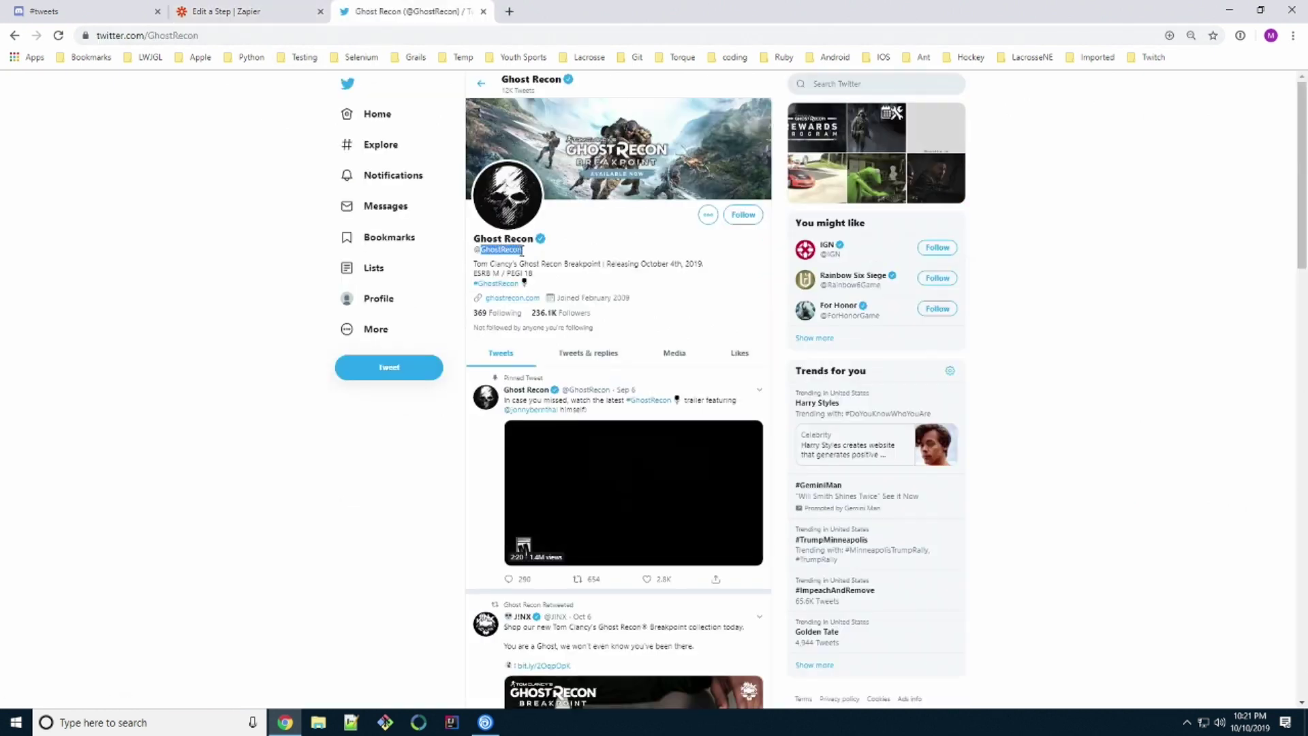
{"action": "left_click", "coordinate": [242, 11]}
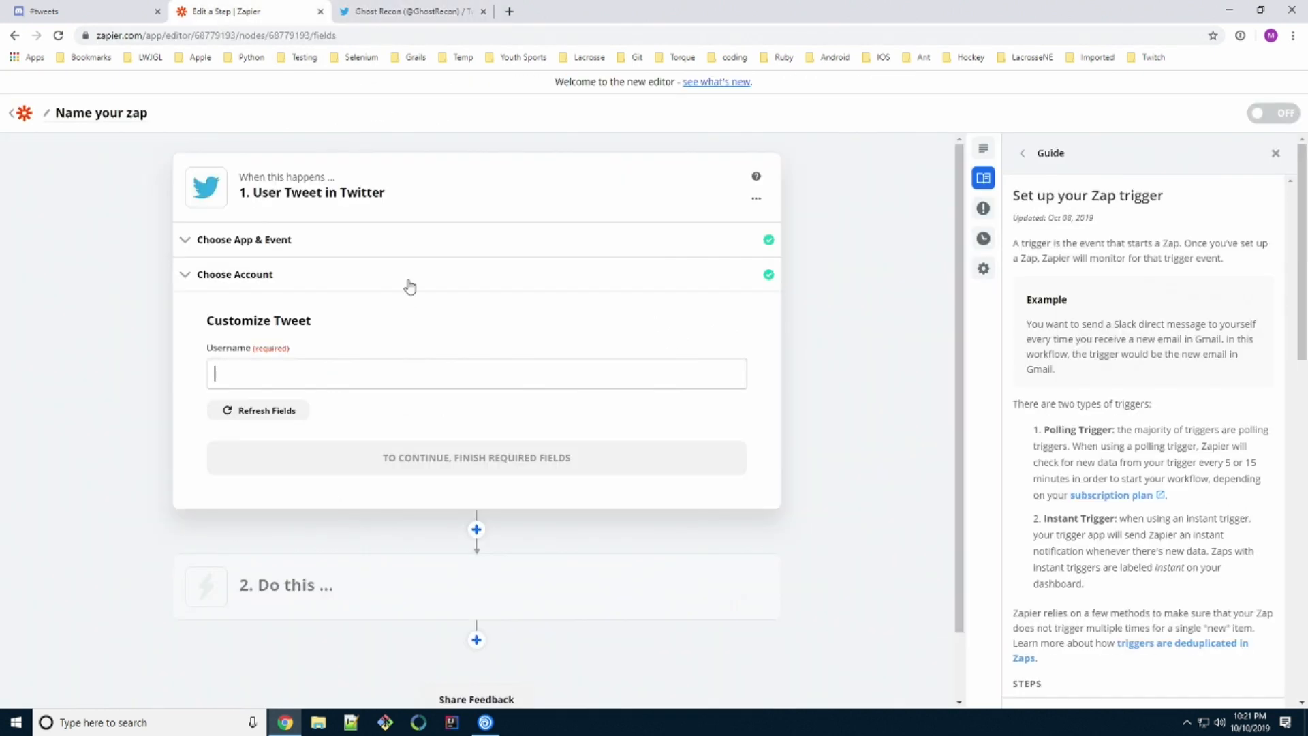
{"action": "type", "text": "GhostRecon"}
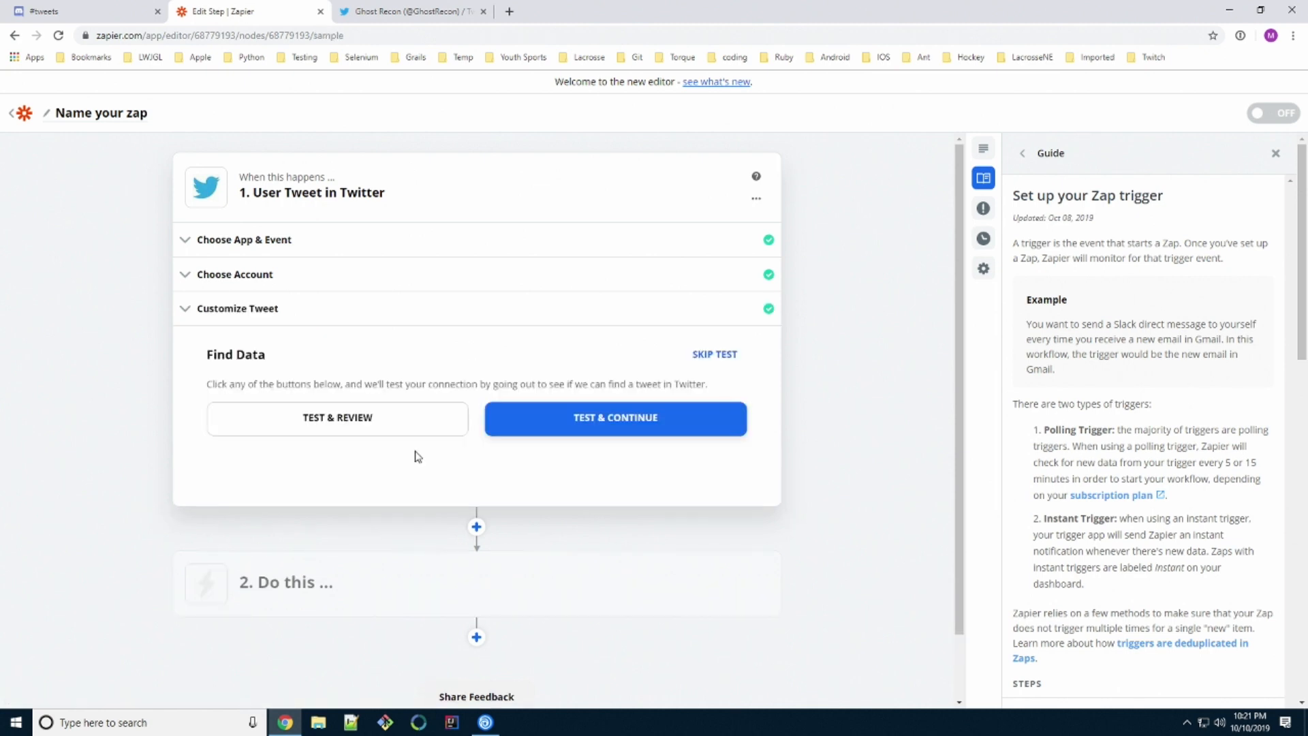
{"action": "mouse_move", "coordinate": [337, 417]}
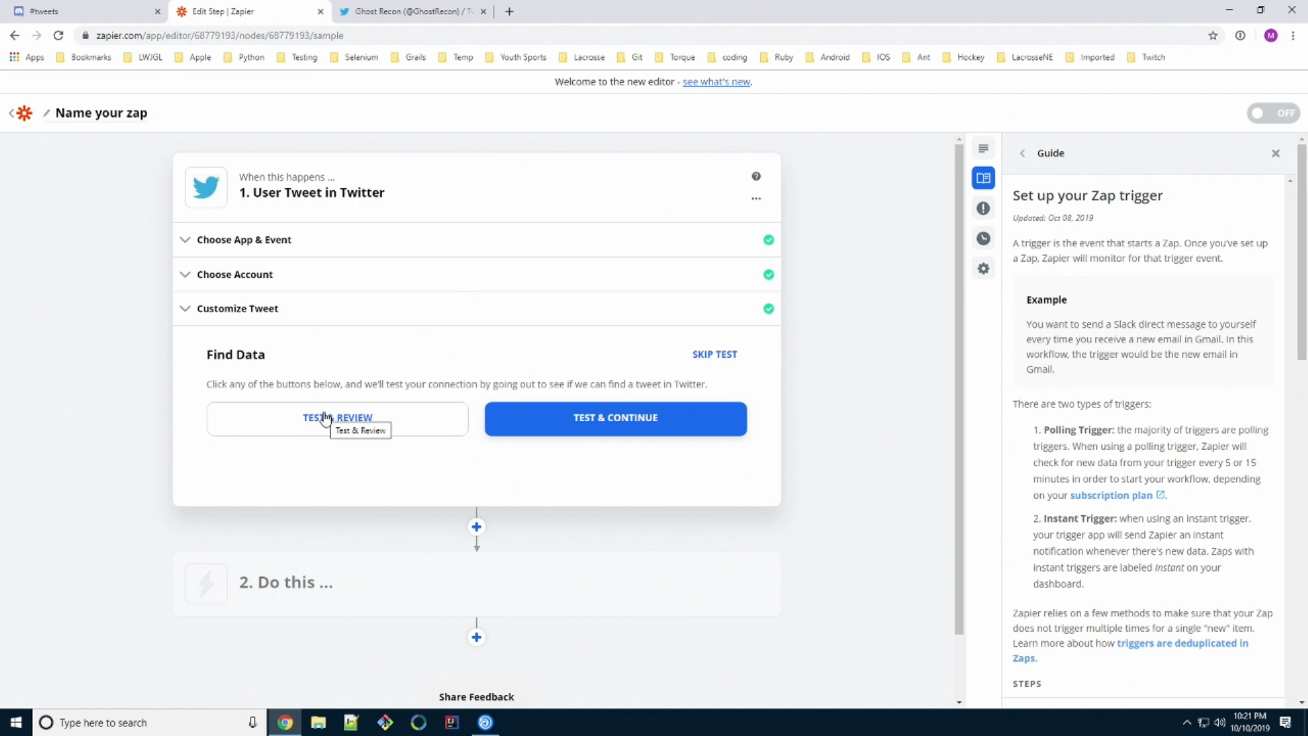
- Run Test & Review and inspect the fields of sample Tweet A
{"action": "left_click", "coordinate": [337, 417]}
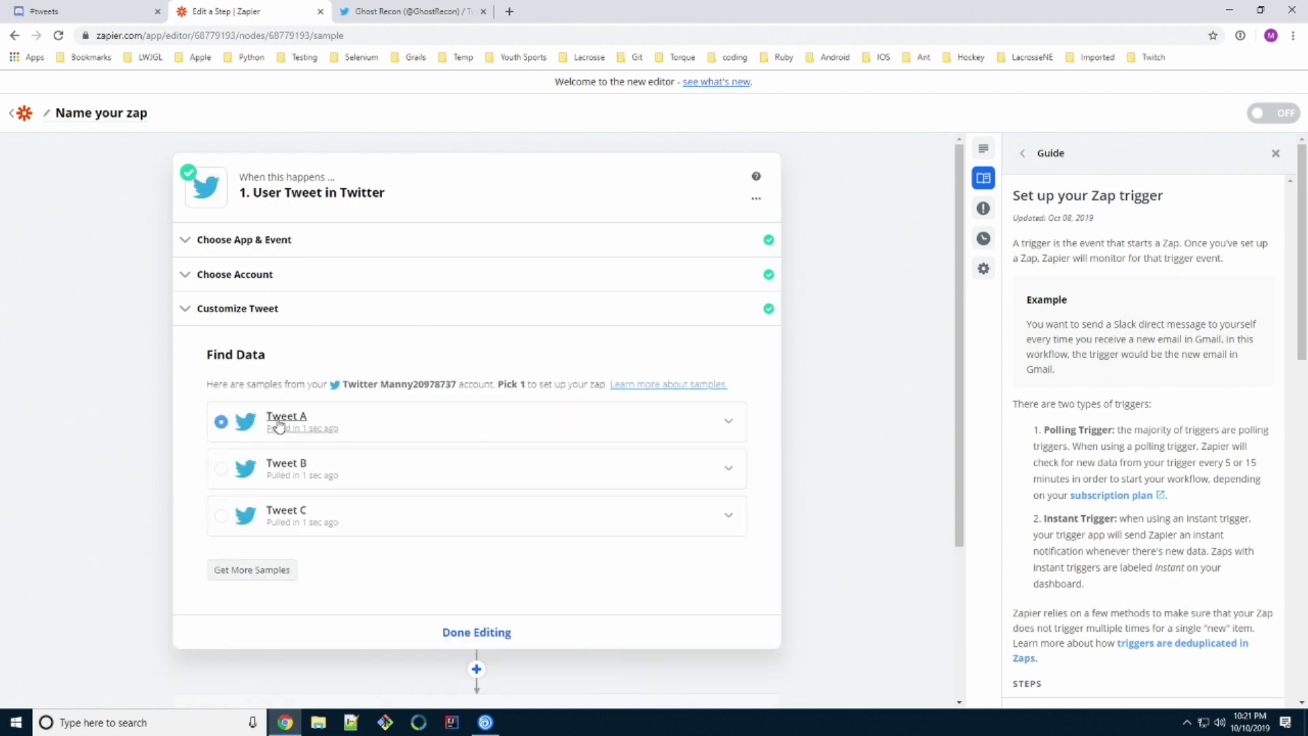
{"action": "mouse_move", "coordinate": [277, 549]}
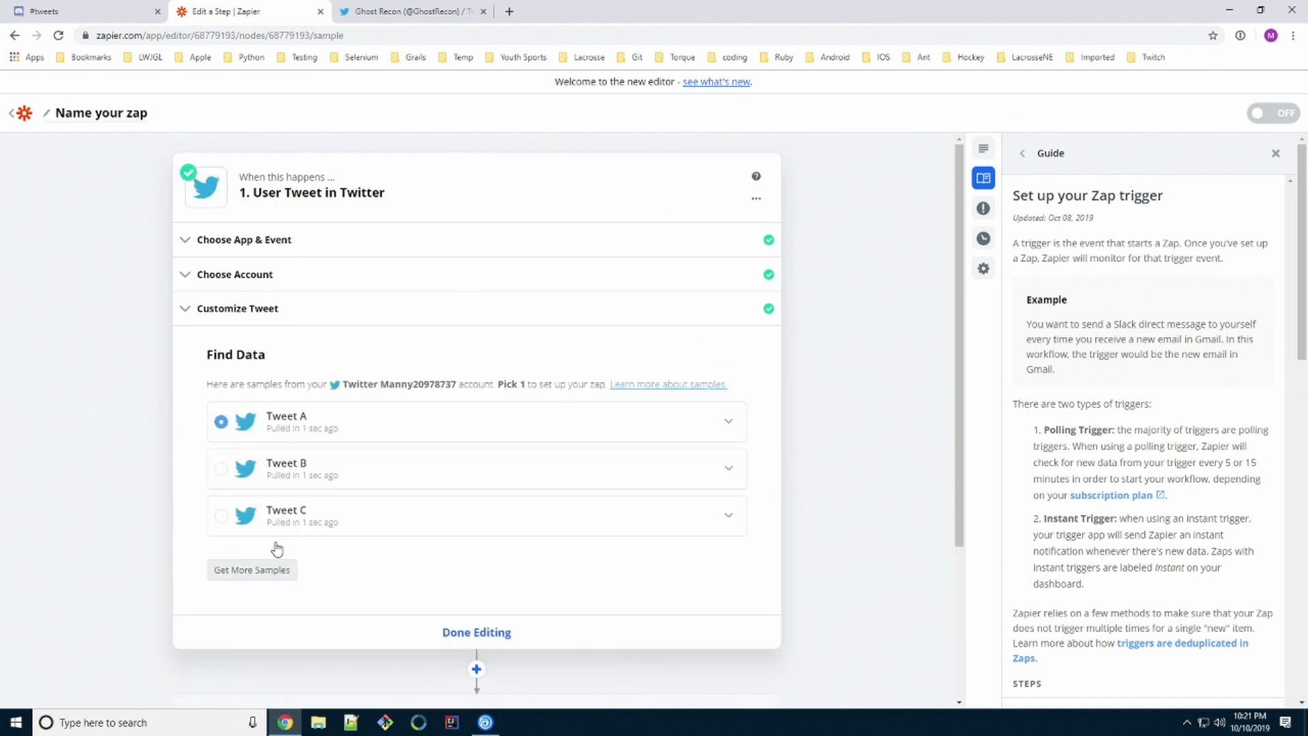
{"action": "mouse_move", "coordinate": [747, 442]}
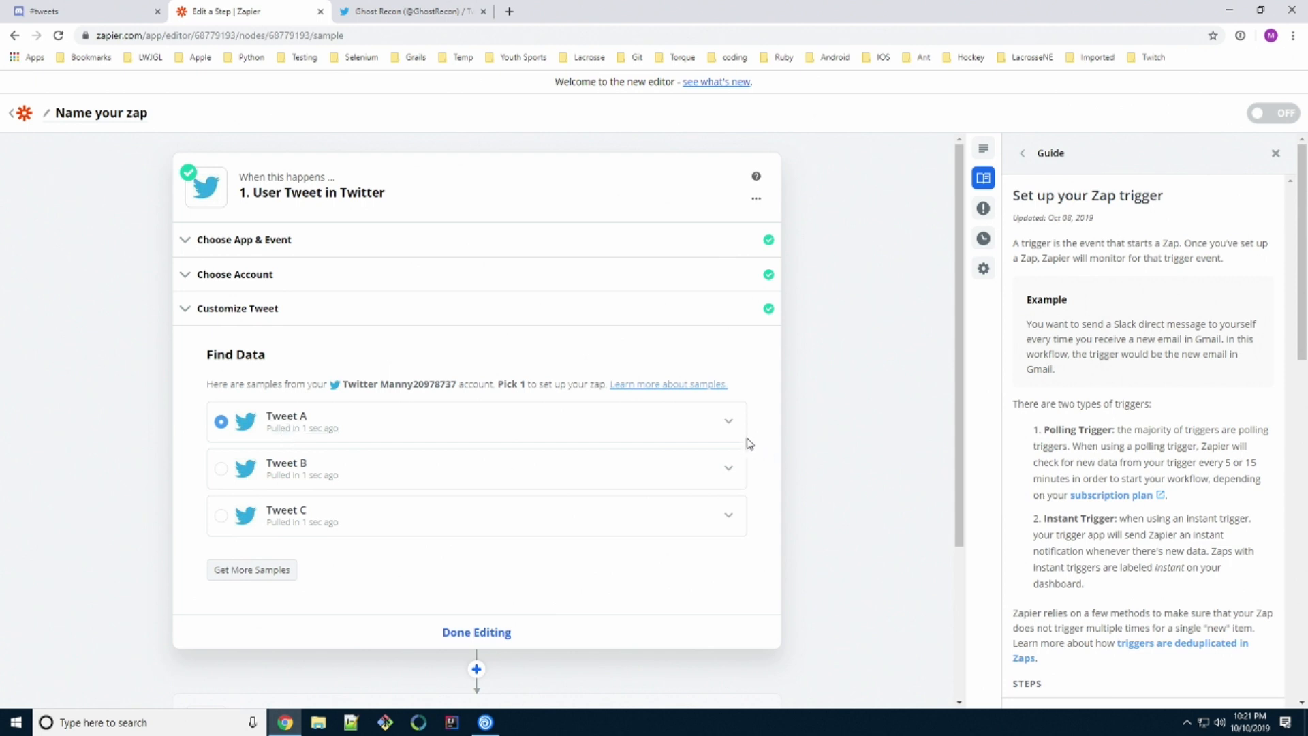
{"action": "left_click", "coordinate": [285, 415]}
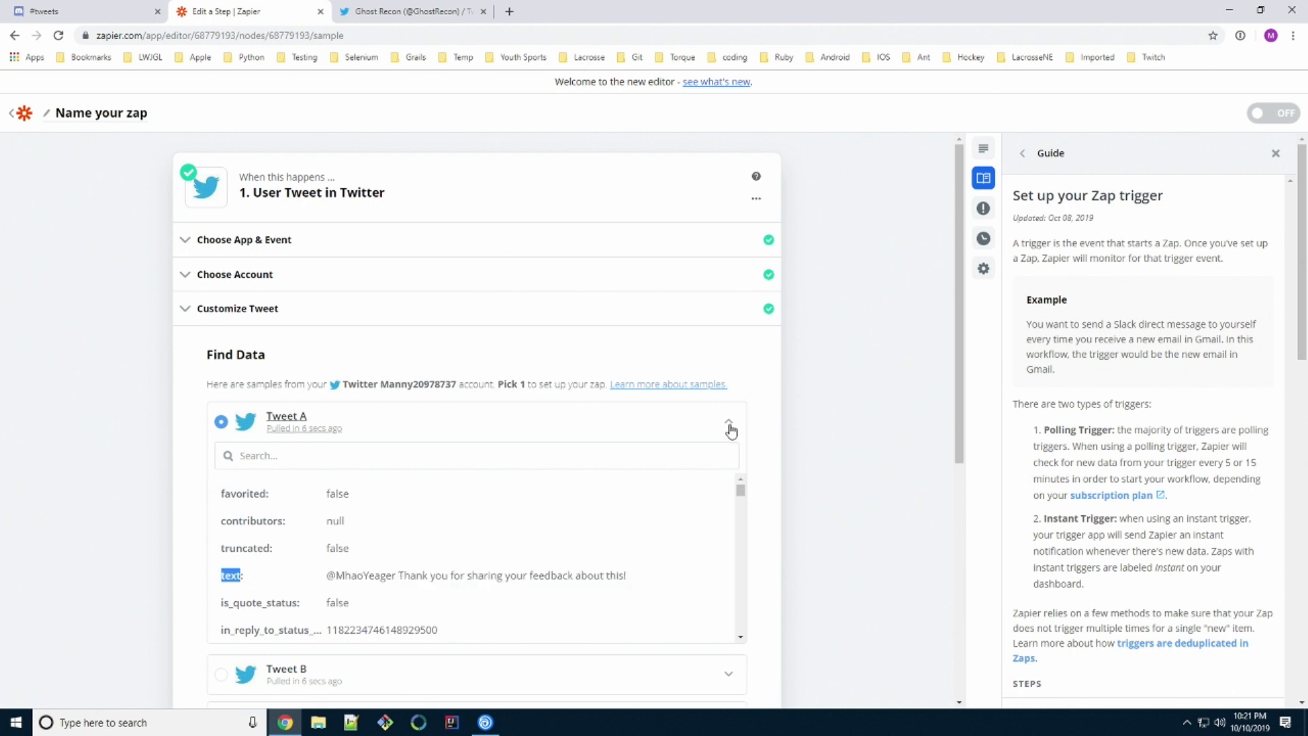
{"action": "left_click", "coordinate": [728, 423]}
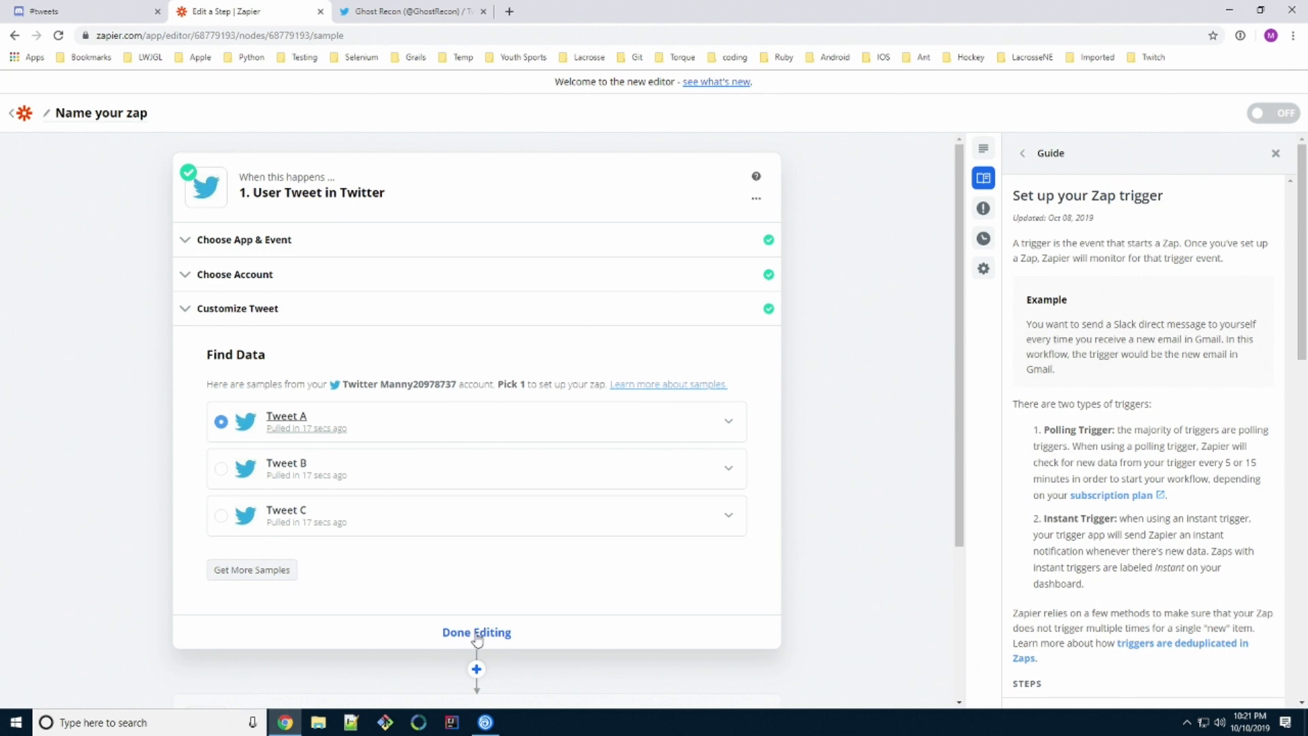
- Finish the trigger and set step 2 to Discord's Send Channel Message action
{"action": "left_click", "coordinate": [476, 632]}
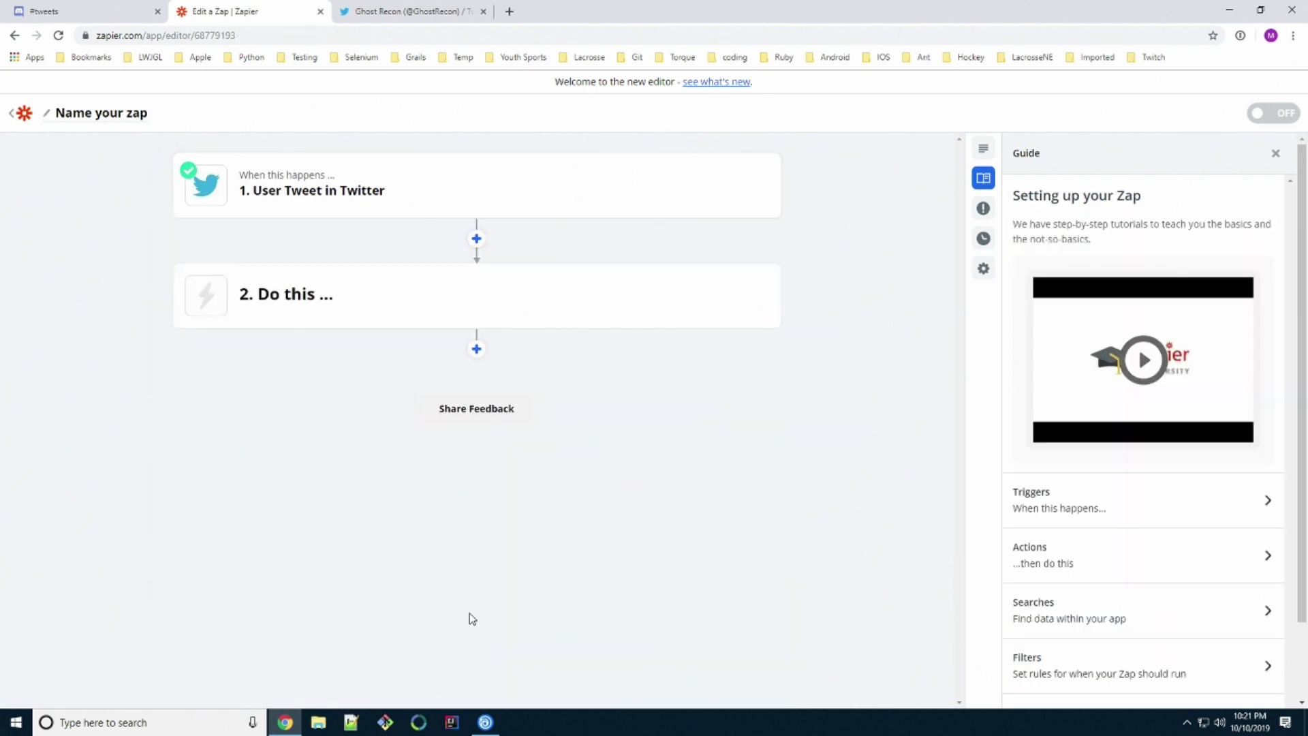
{"action": "mouse_move", "coordinate": [408, 343]}
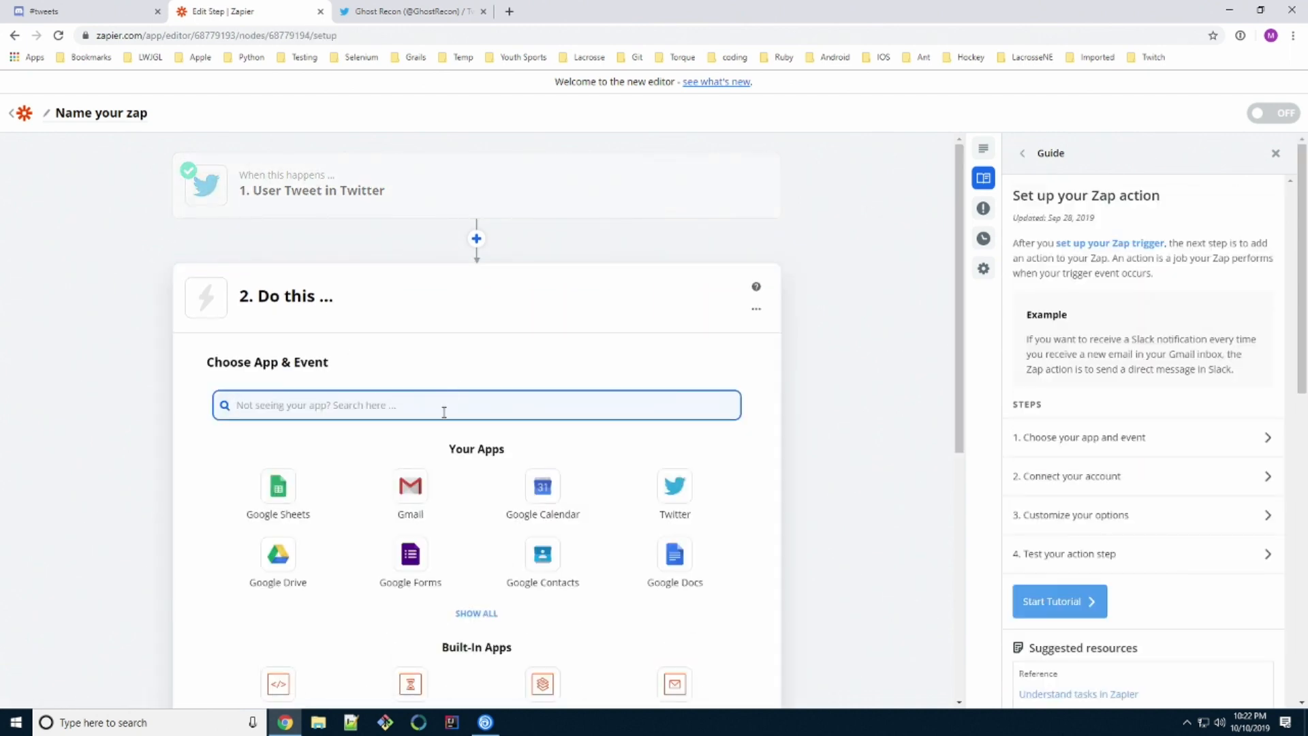
{"action": "type", "text": "dis"}
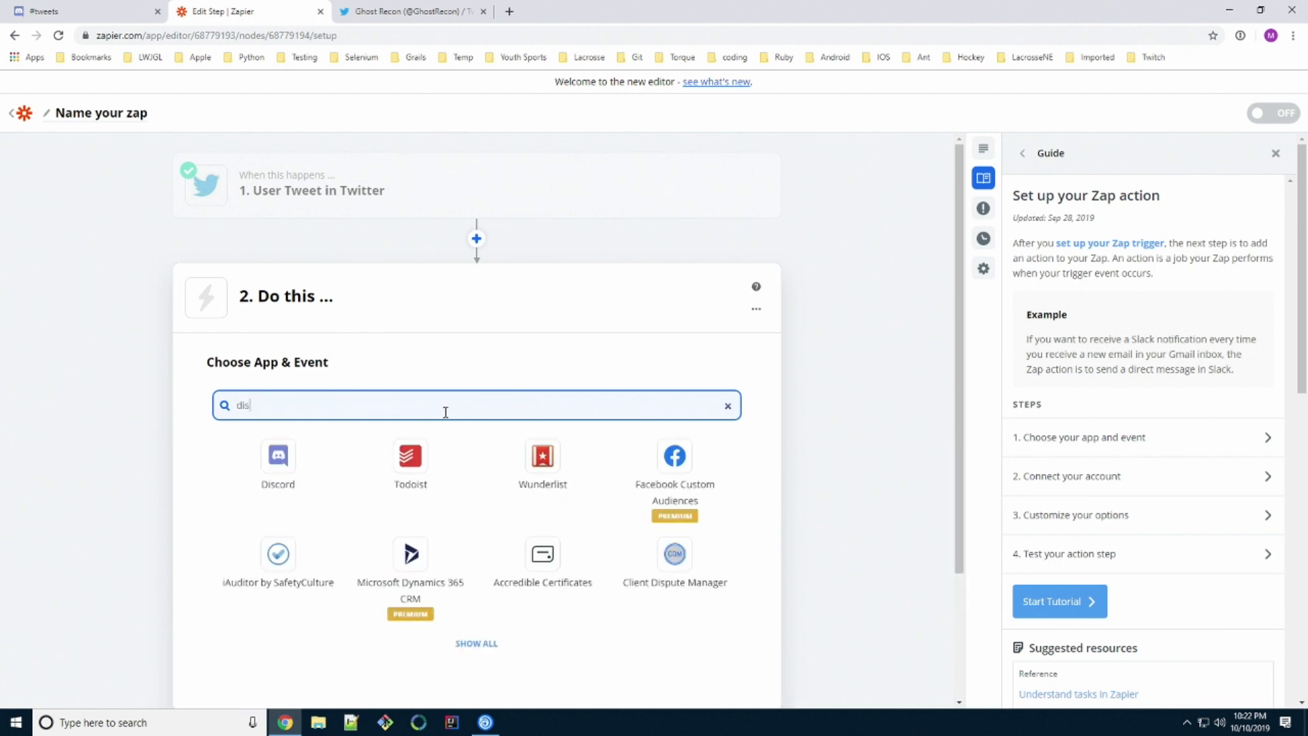
{"action": "left_click", "coordinate": [277, 463]}
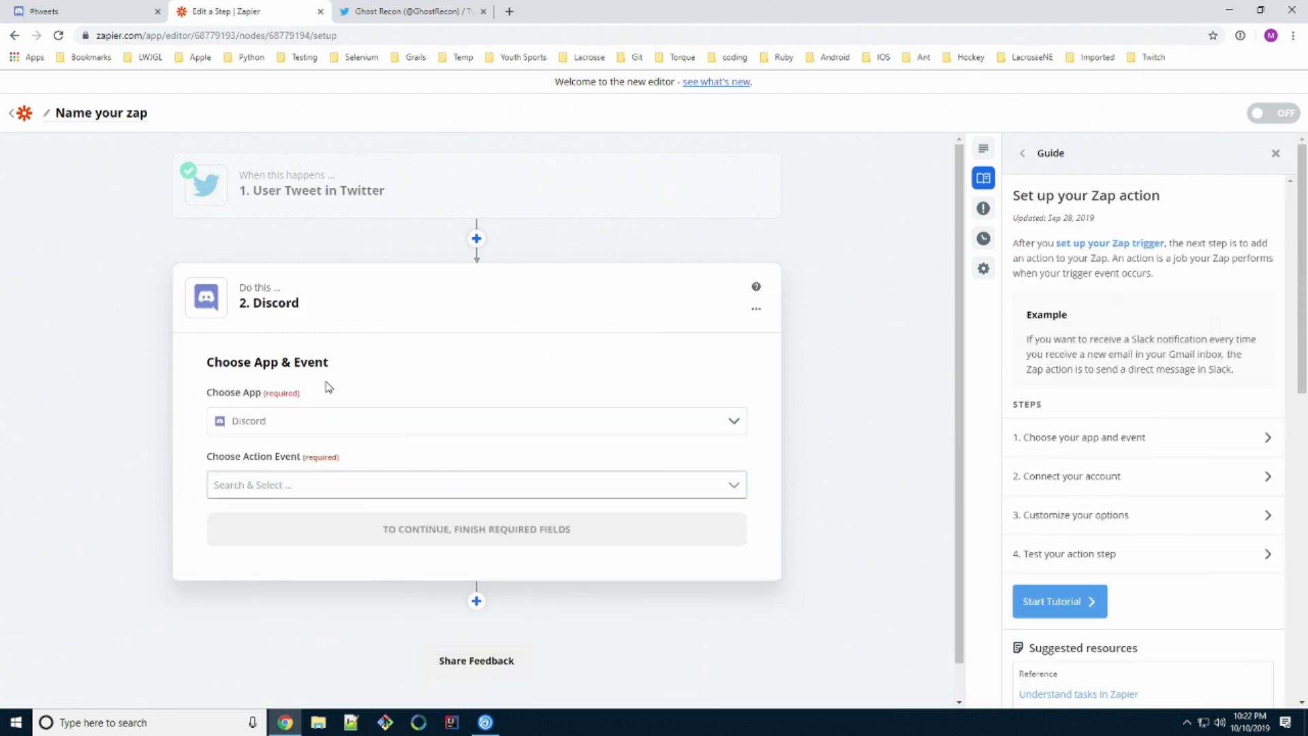
{"action": "left_click", "coordinate": [475, 484]}
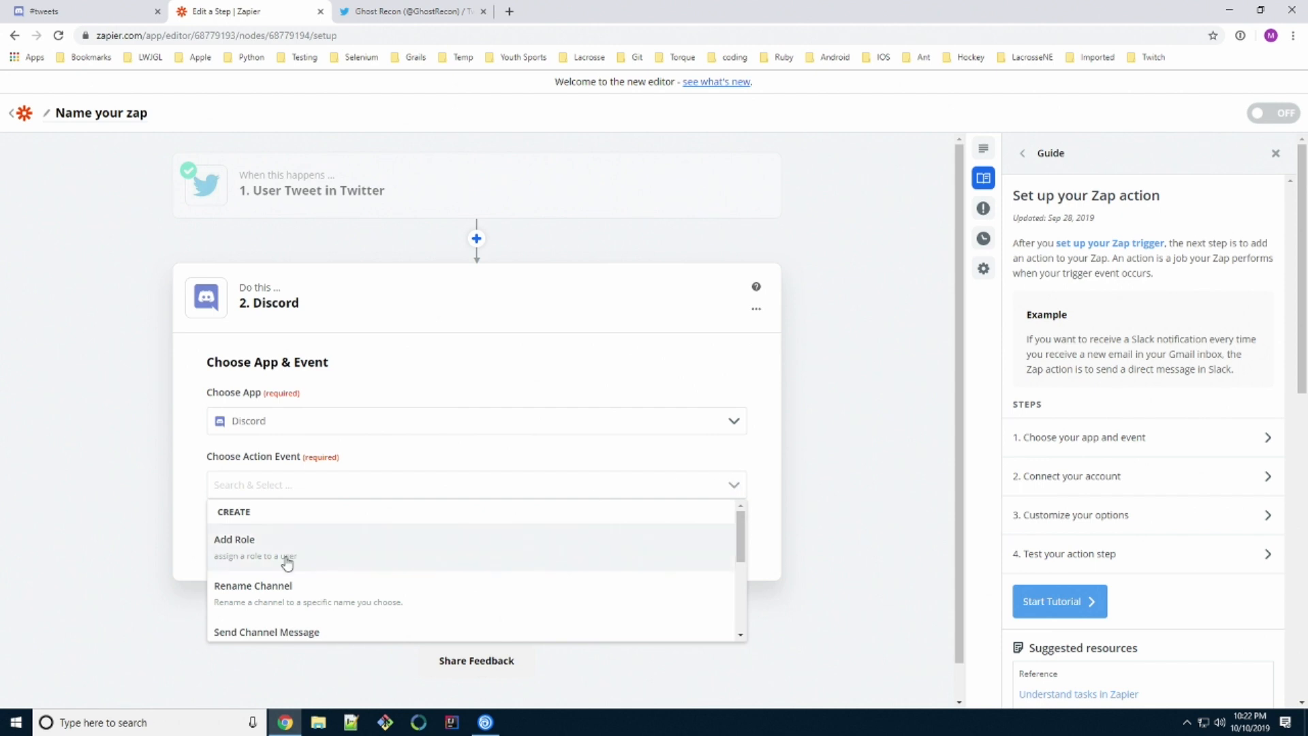
{"action": "scroll", "scroll_direction": "down", "scroll_amount": 3}
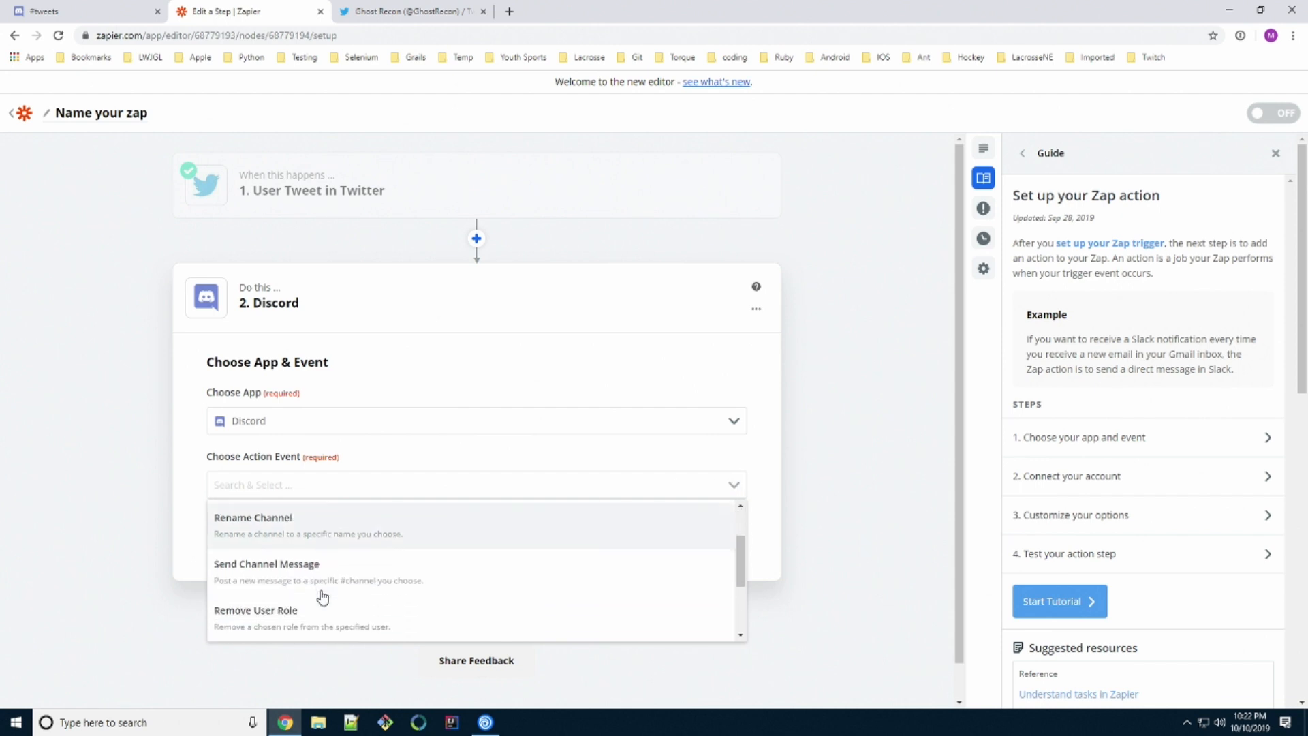
{"action": "left_click", "coordinate": [266, 572]}
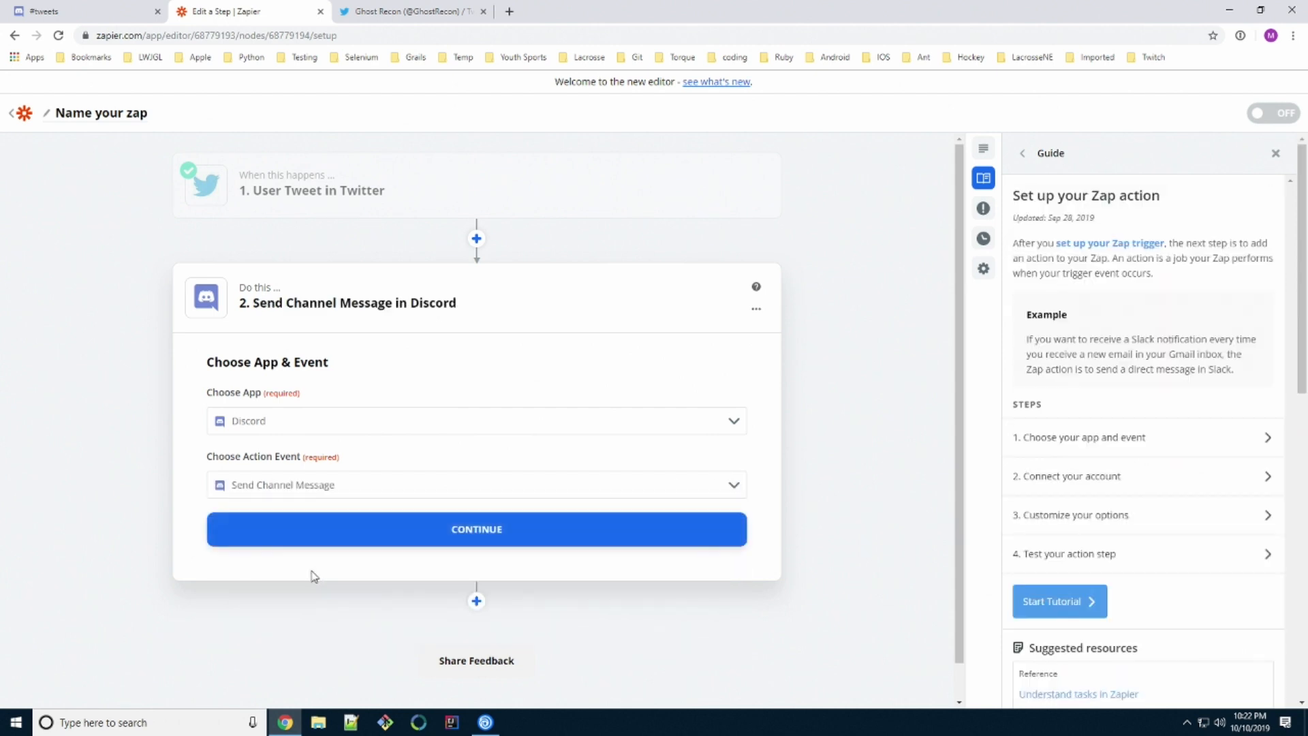
{"action": "left_click", "coordinate": [476, 529]}
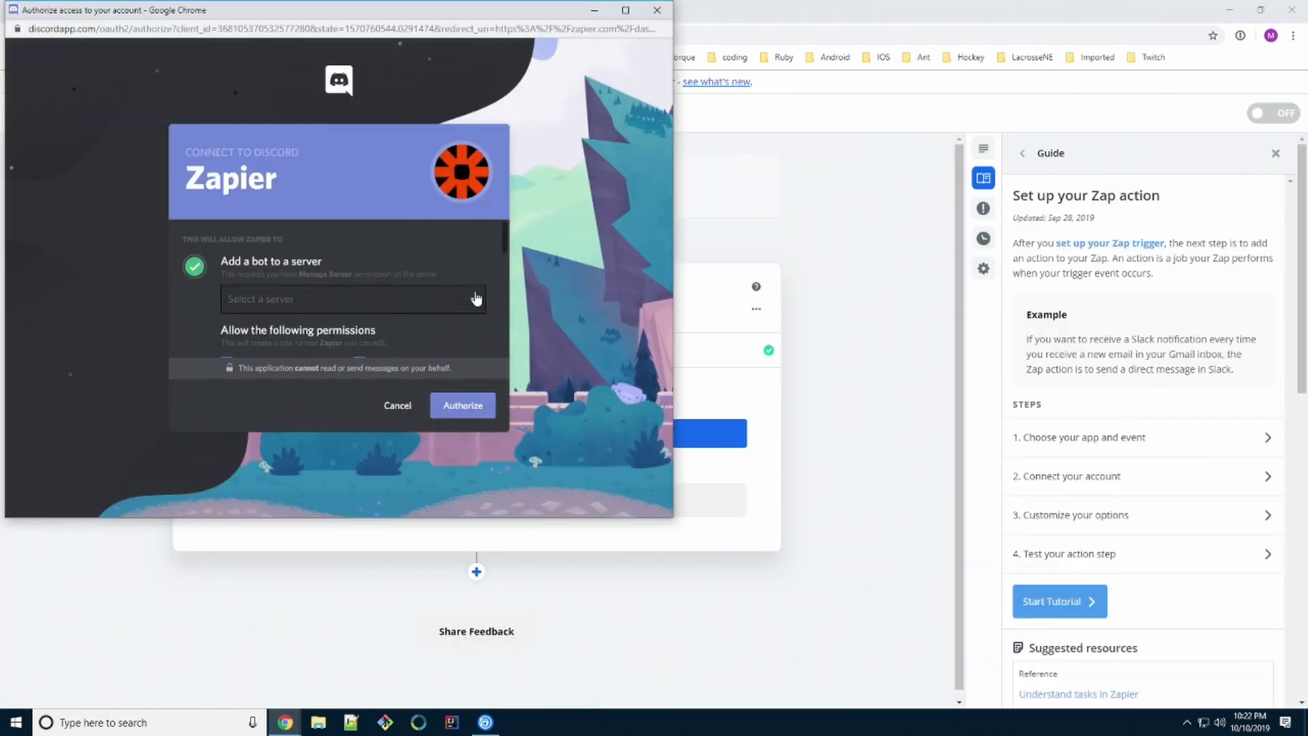
- Add the bot to the server, select the Discord MannyTest account and continue
{"action": "left_click", "coordinate": [352, 298]}
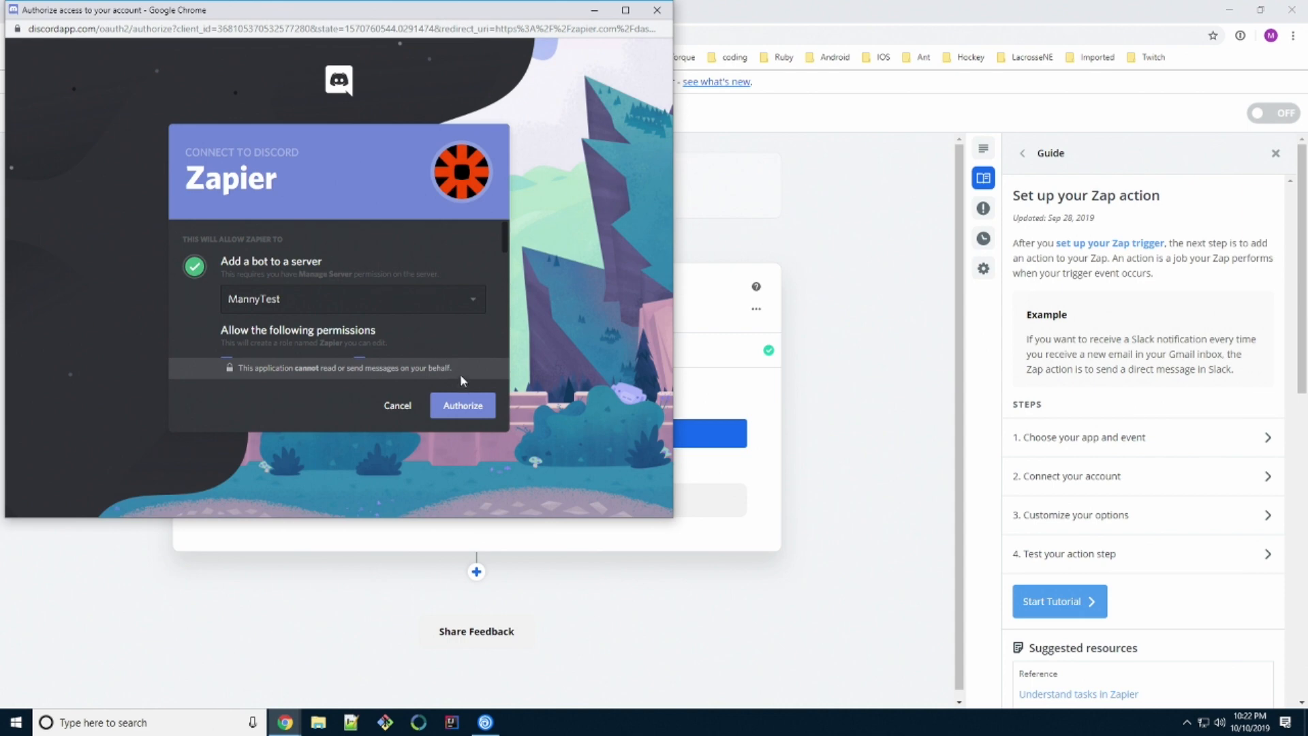
{"action": "left_click", "coordinate": [462, 406]}
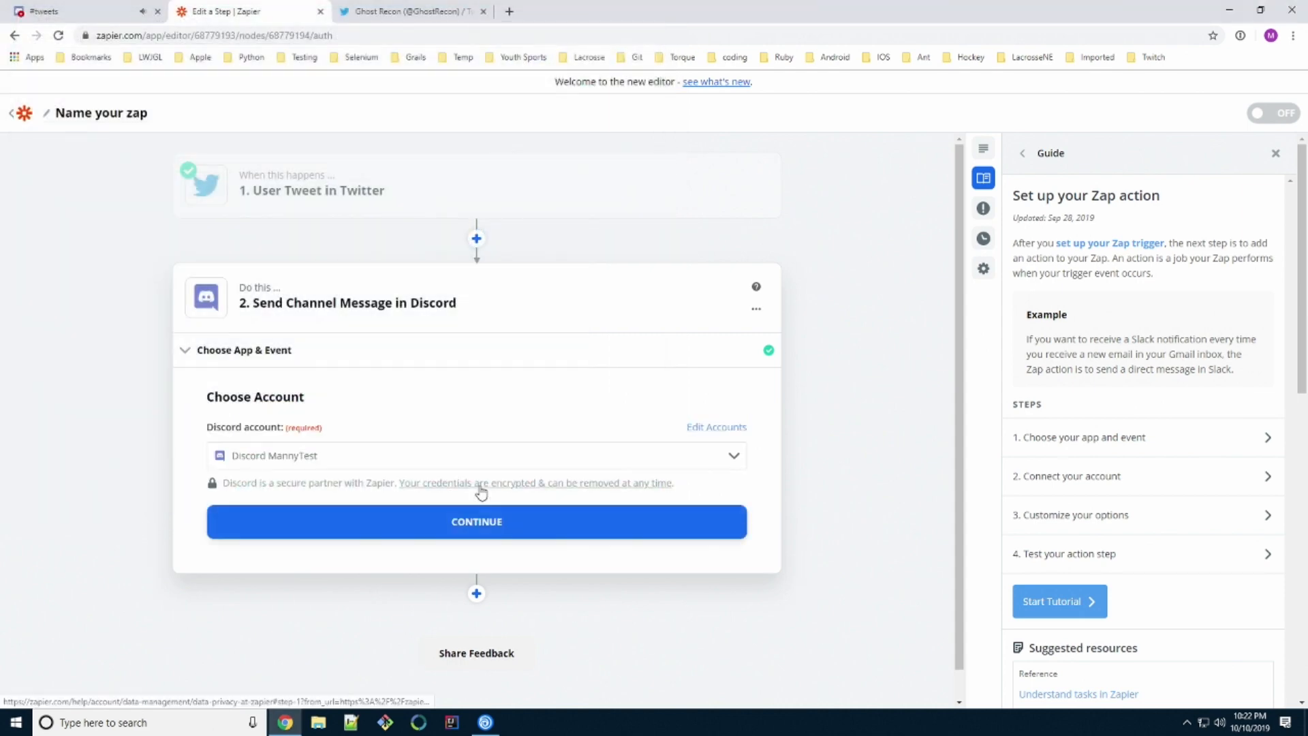
{"action": "left_click", "coordinate": [476, 521]}
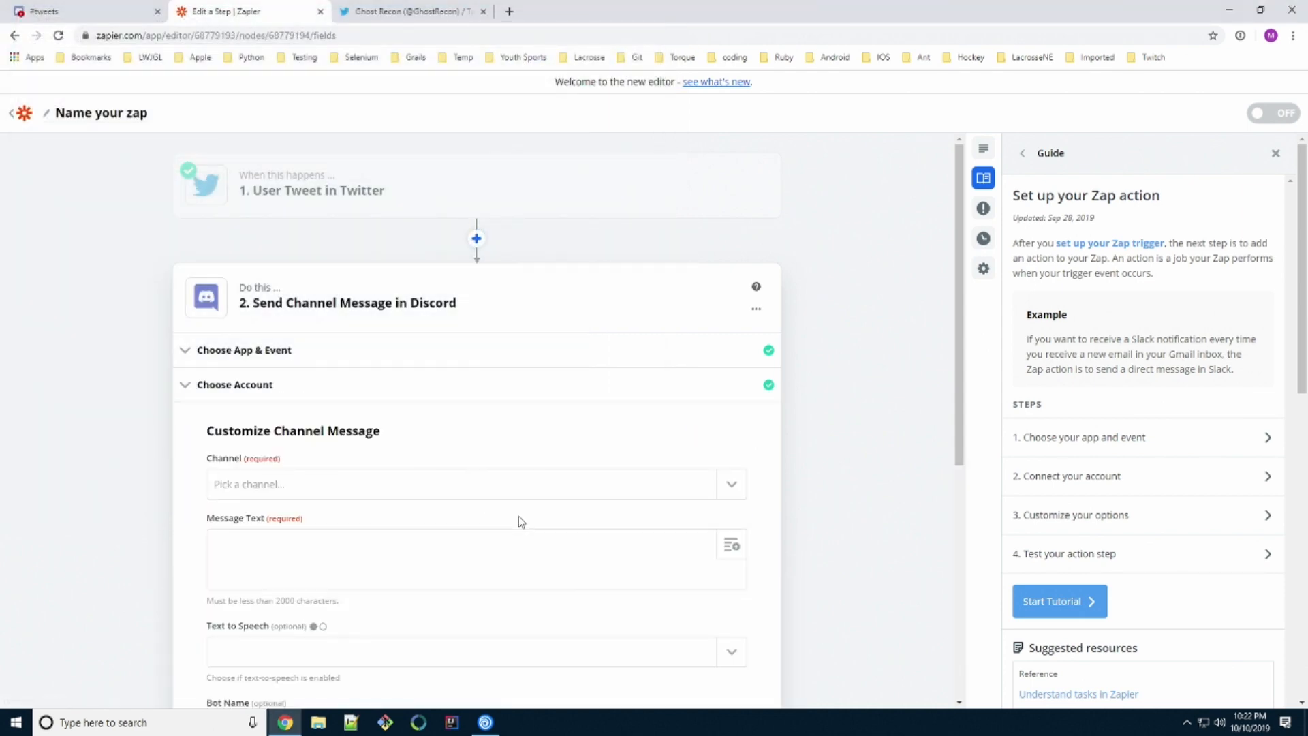
- Set the message's Discord channel to #tweets and recheck the channel IDs
{"action": "scroll", "scroll_direction": "down", "scroll_amount": 3}
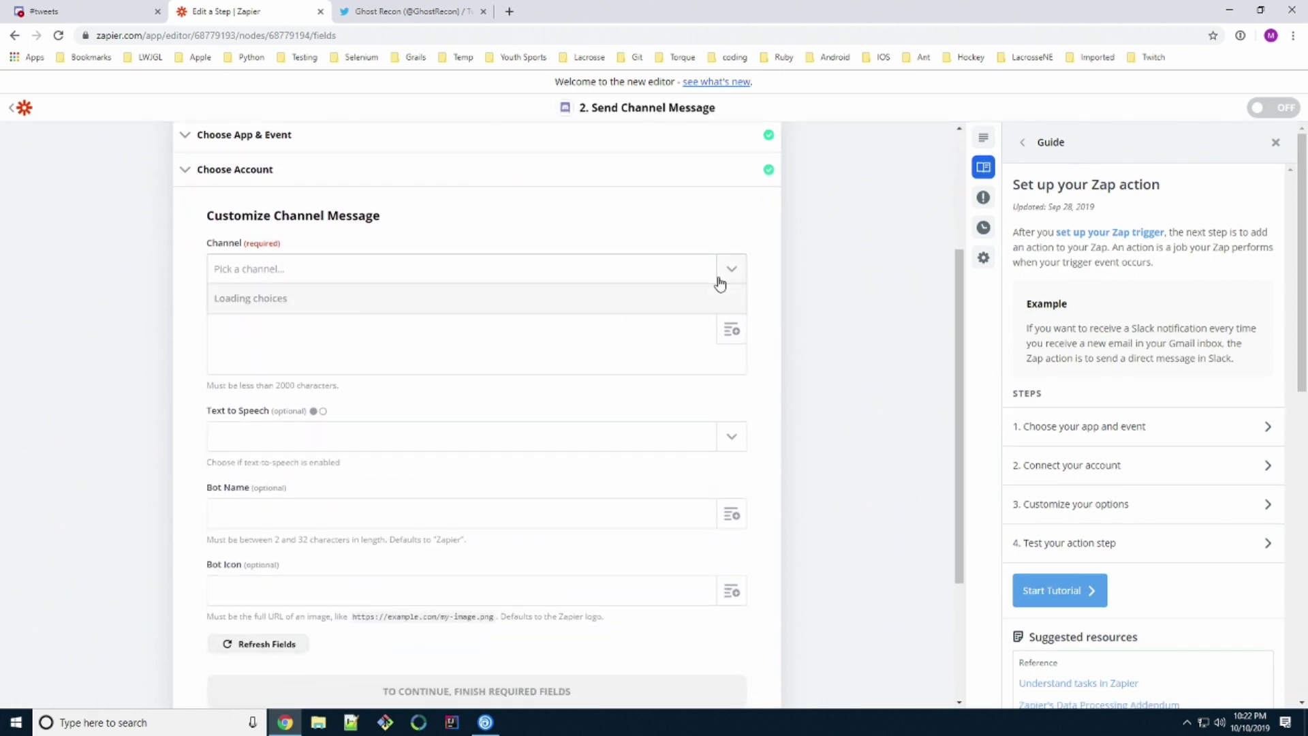
{"action": "left_click", "coordinate": [475, 268]}
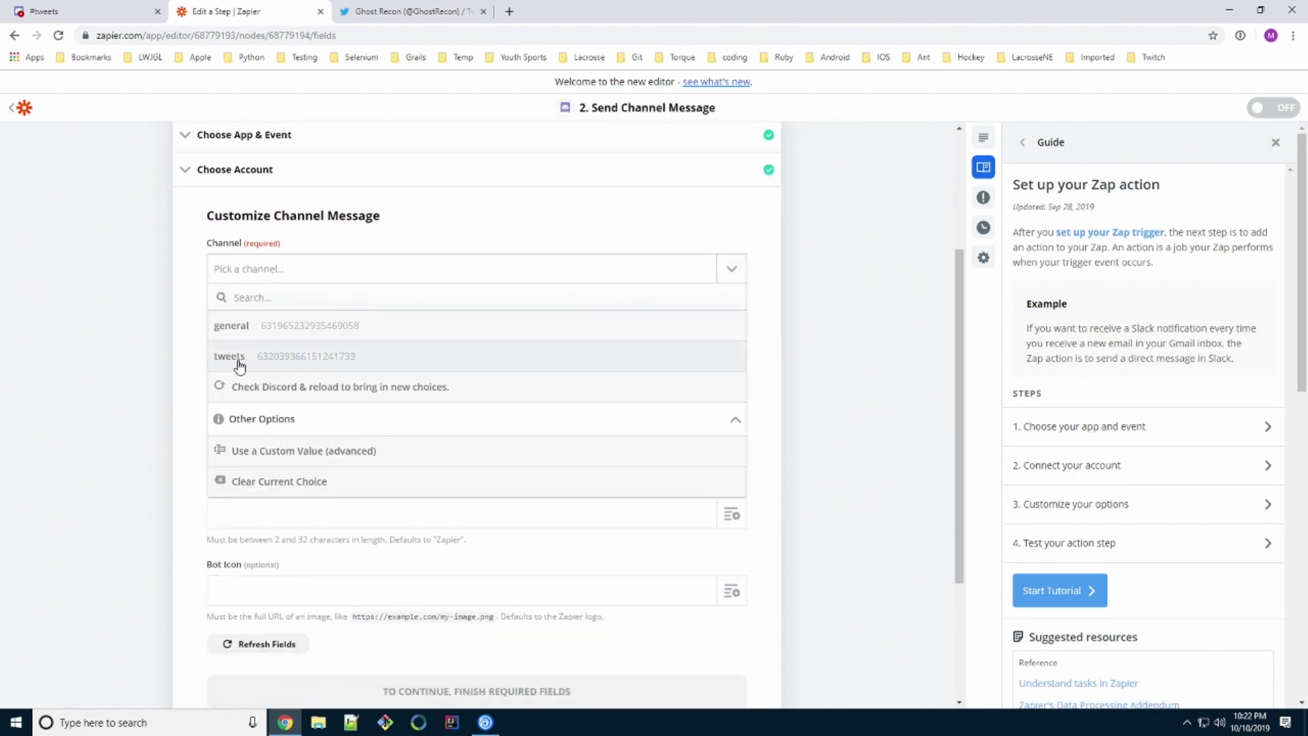
{"action": "left_click", "coordinate": [230, 356]}
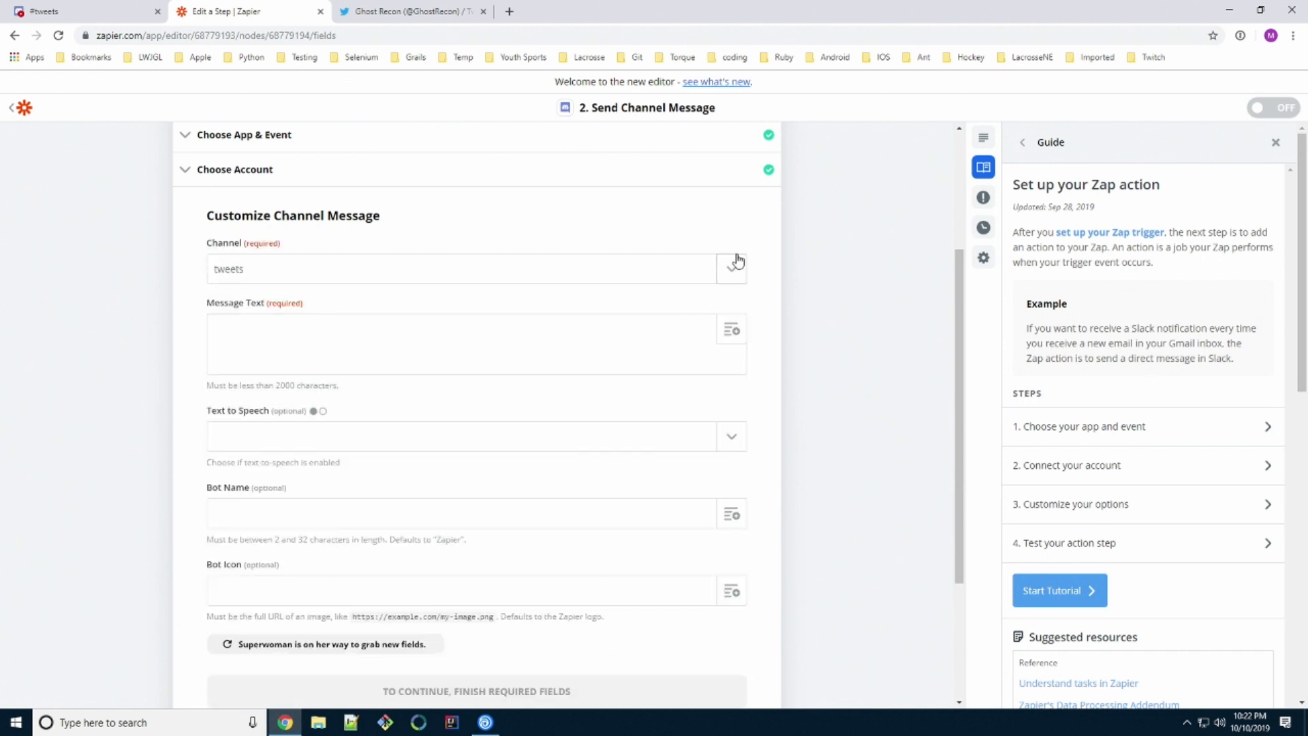
{"action": "left_click", "coordinate": [731, 268]}
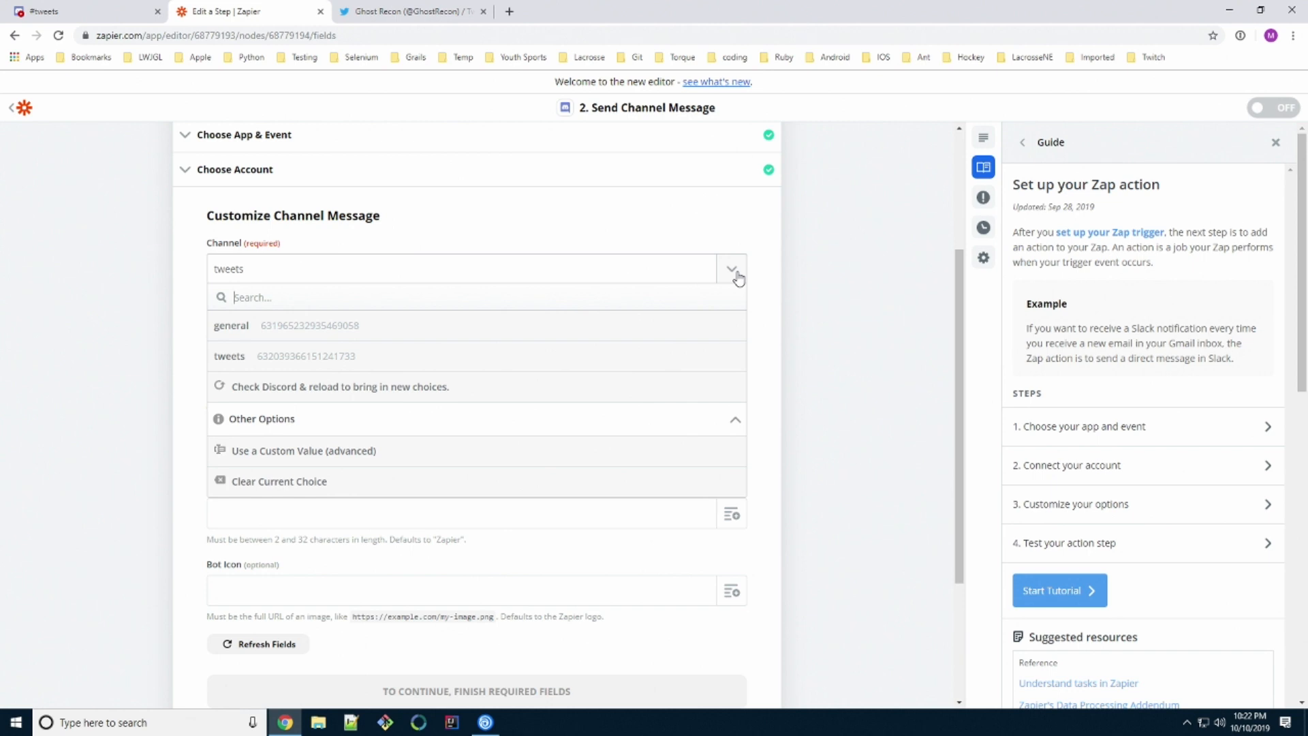
{"action": "mouse_move", "coordinate": [358, 382]}
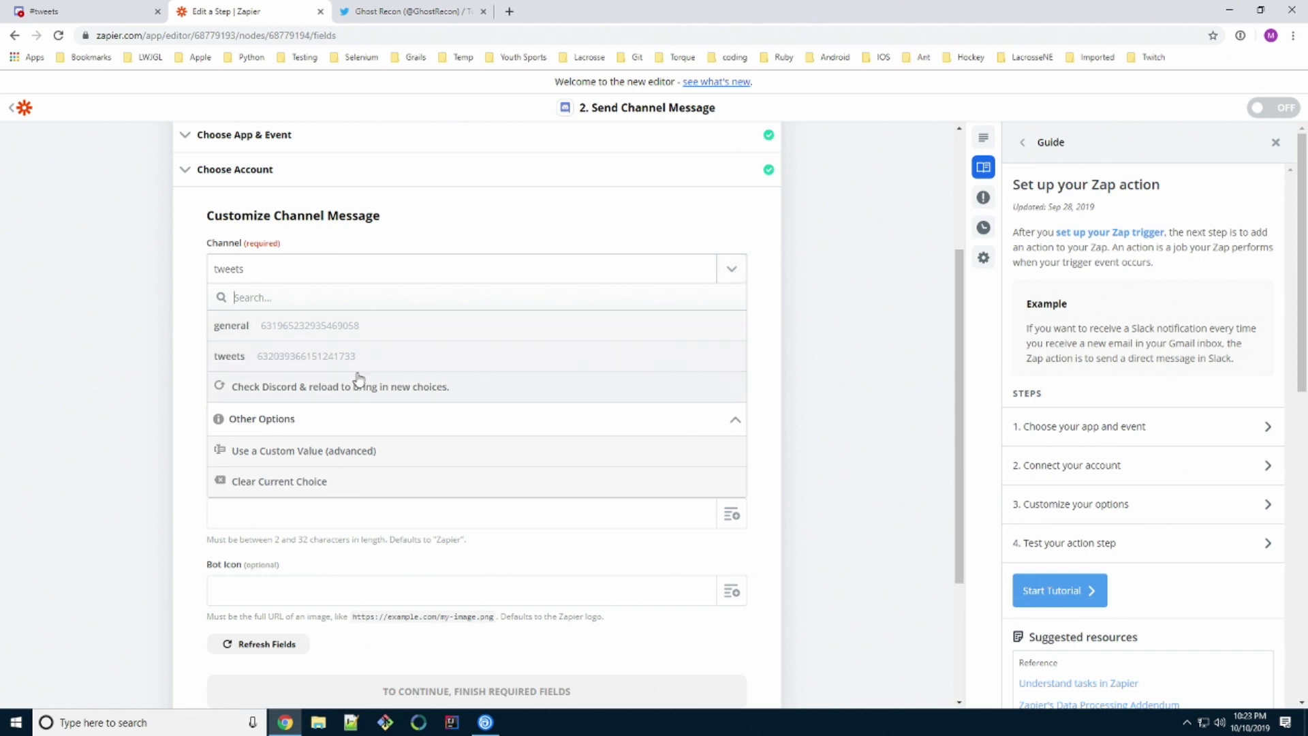
{"action": "mouse_move", "coordinate": [340, 369]}
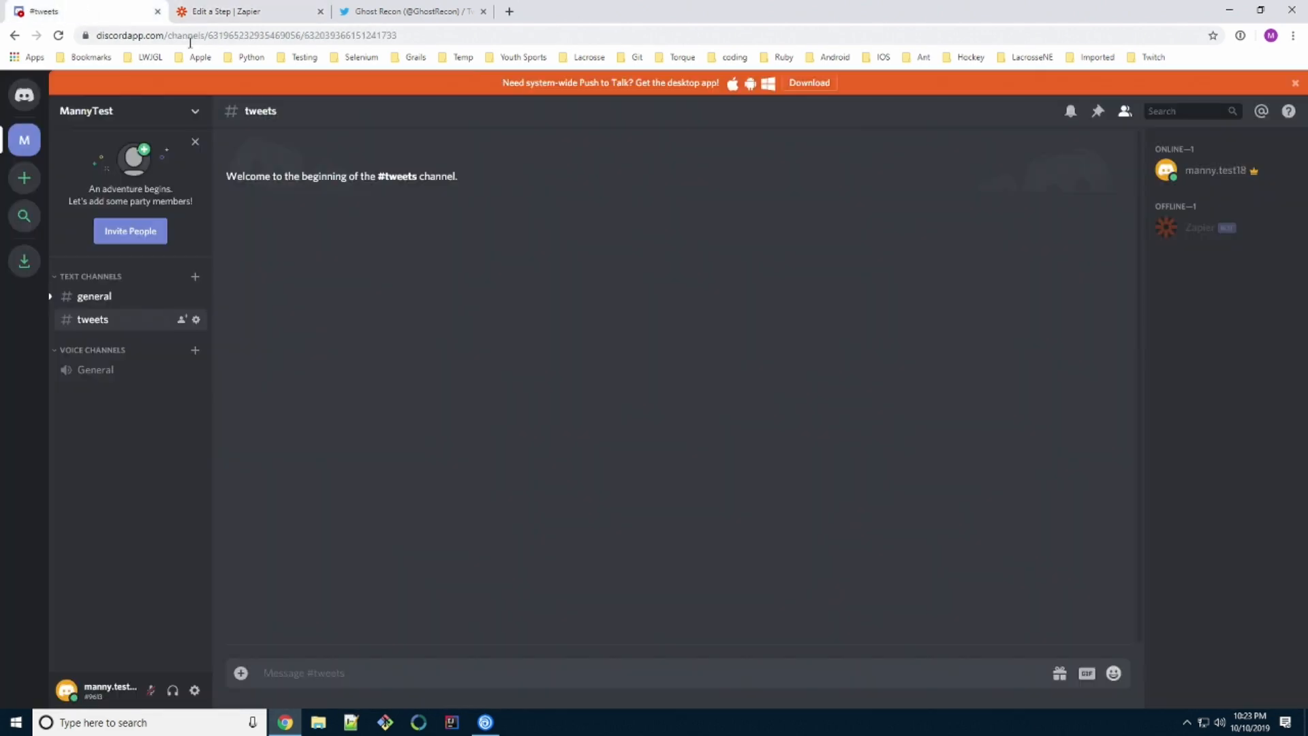
- Check the tweets channel id in the URL, keep tweets as the channel in Zapier, then return to Discord
{"action": "left_click", "coordinate": [250, 34]}
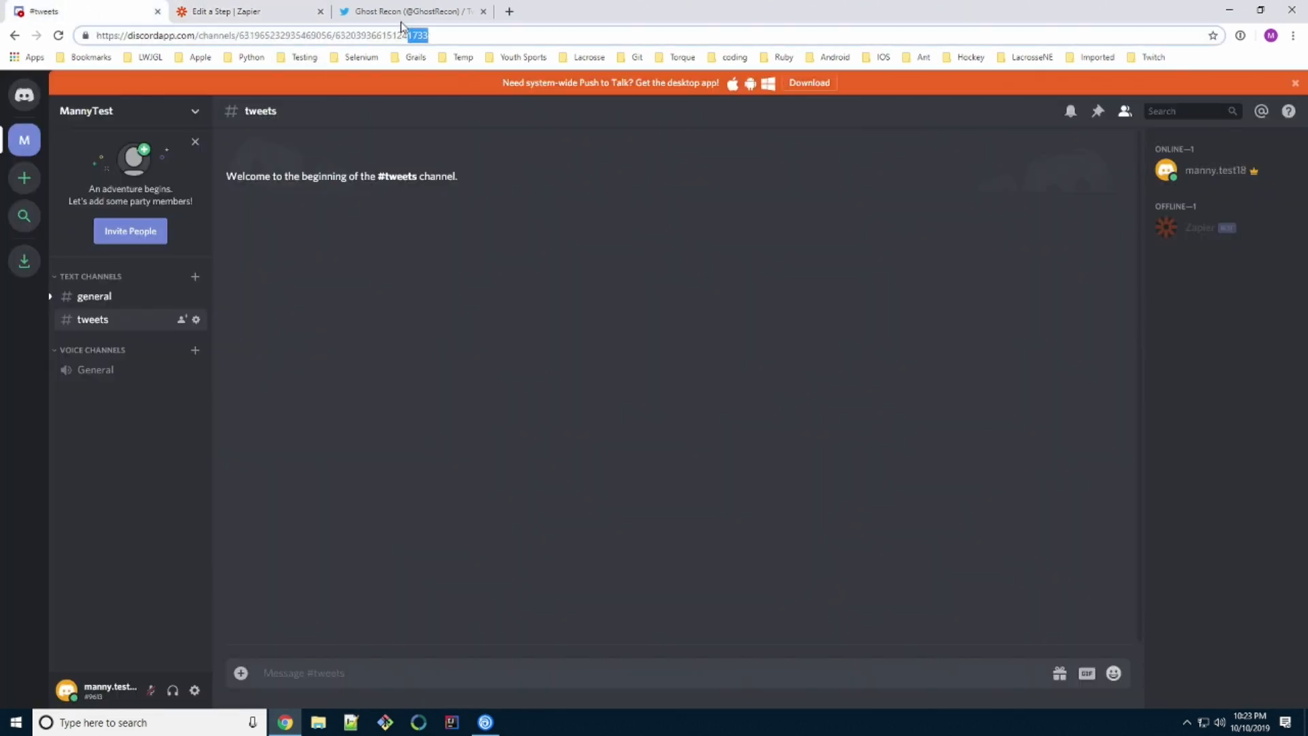
{"action": "left_click", "coordinate": [242, 11]}
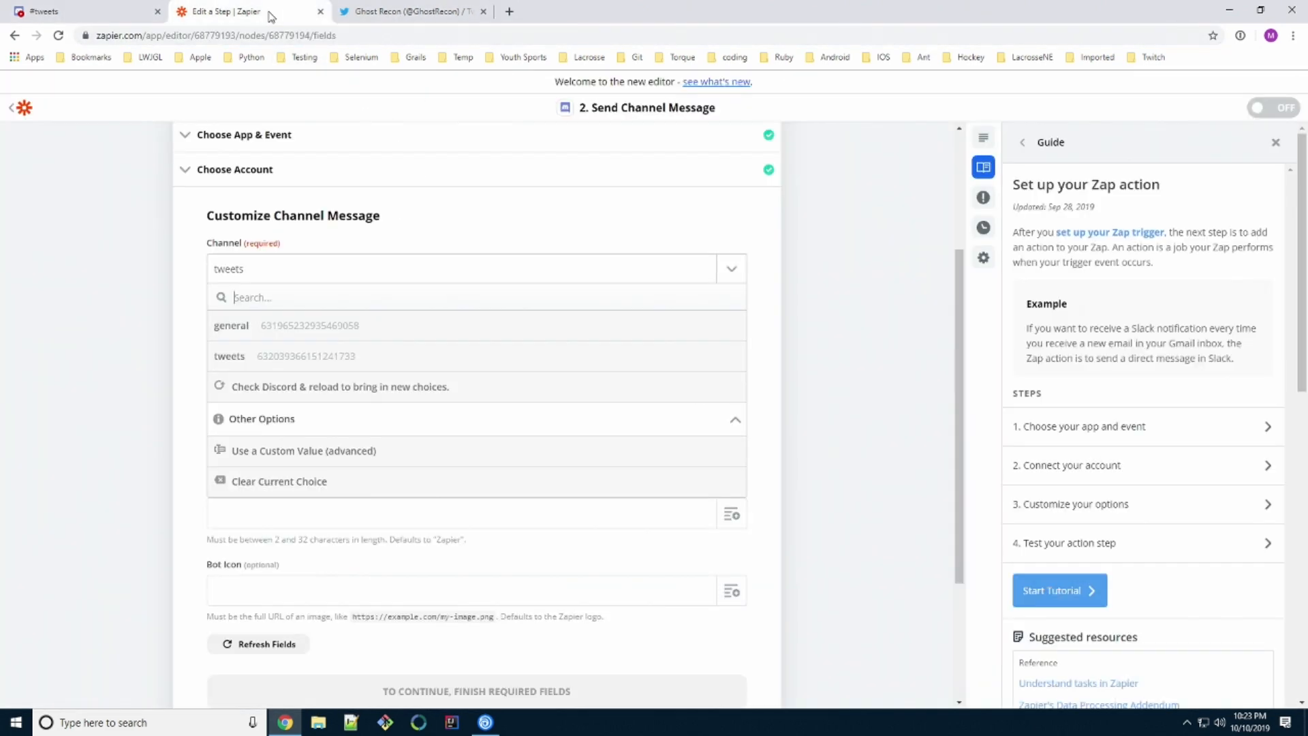
{"action": "mouse_move", "coordinate": [344, 297]}
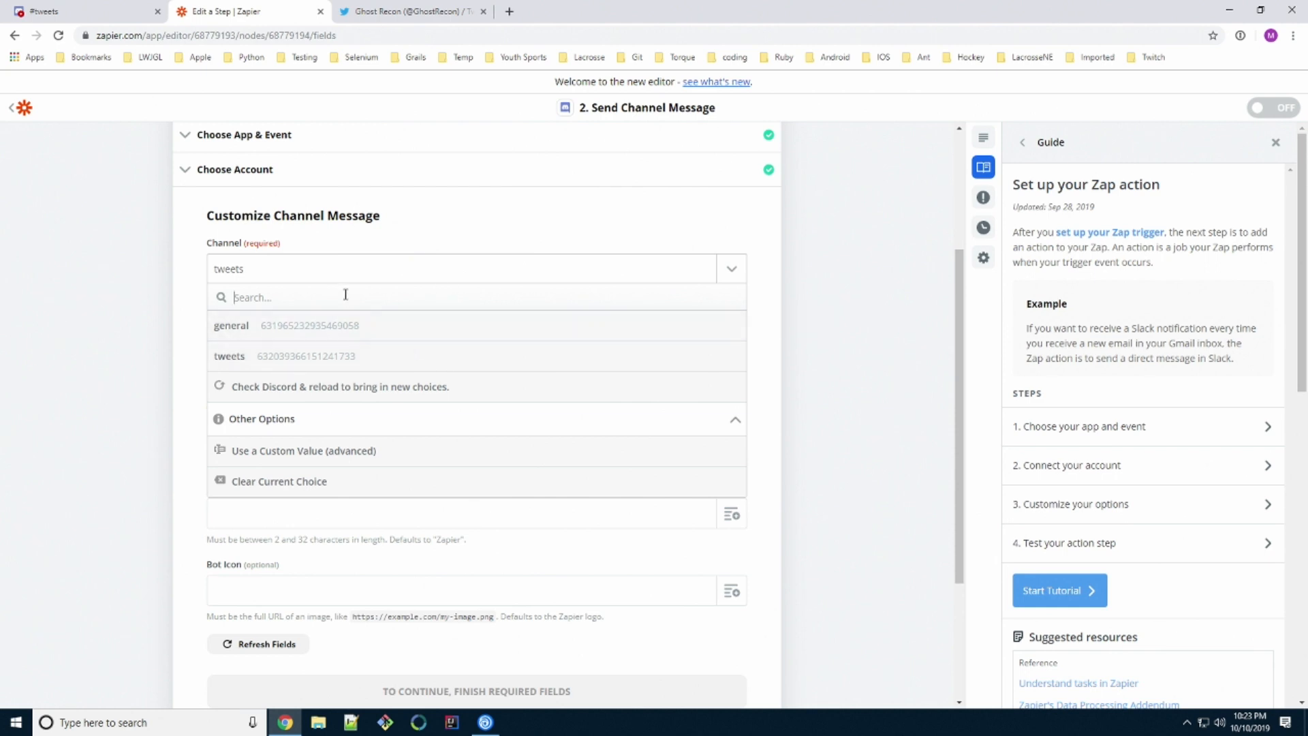
{"action": "left_click", "coordinate": [229, 356]}
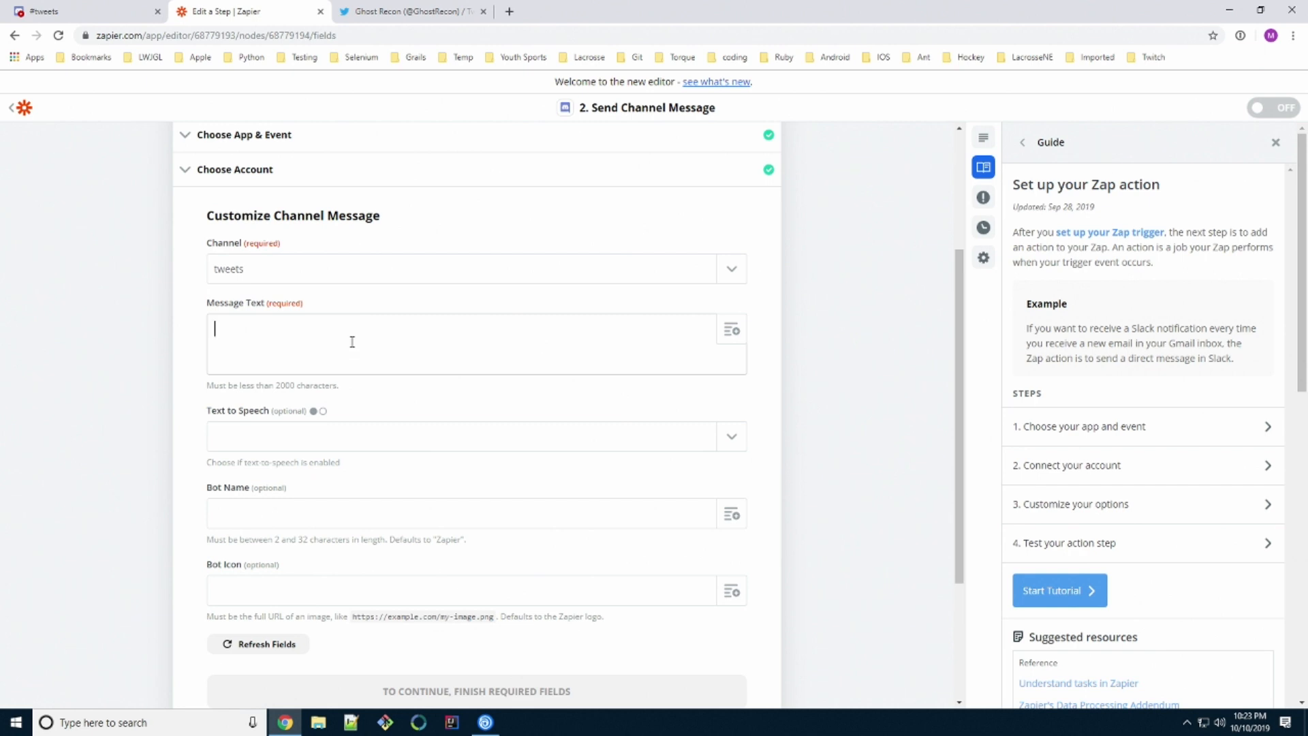
{"action": "left_click", "coordinate": [62, 11]}
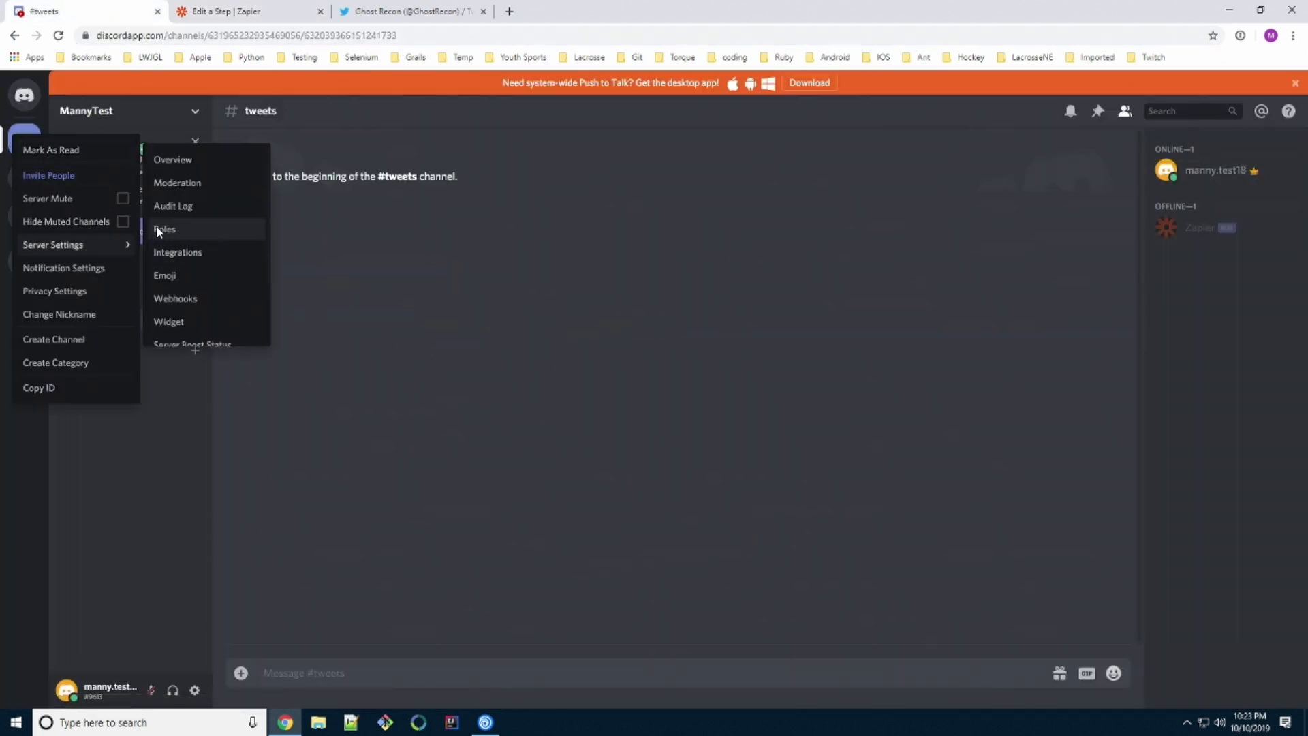
{"action": "left_click", "coordinate": [164, 229]}
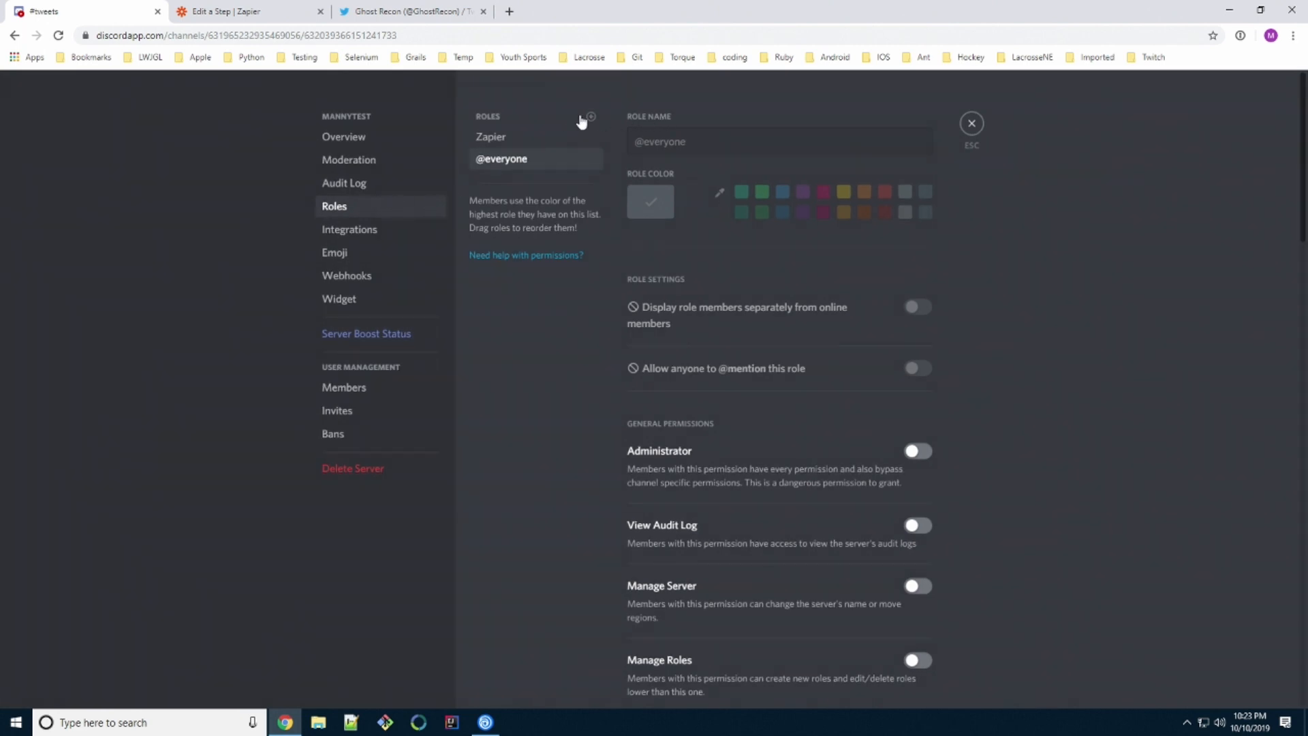
{"action": "left_click", "coordinate": [591, 116]}
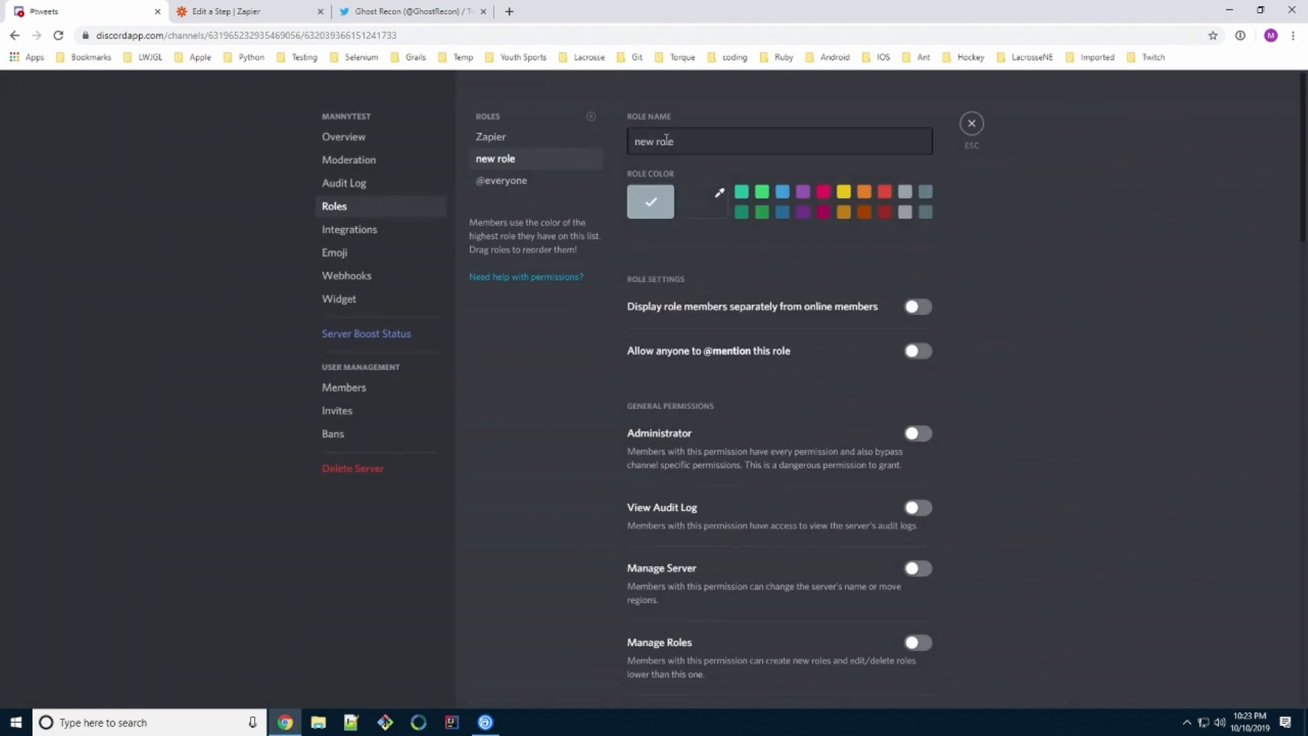
{"action": "type", "text": "Gho"}
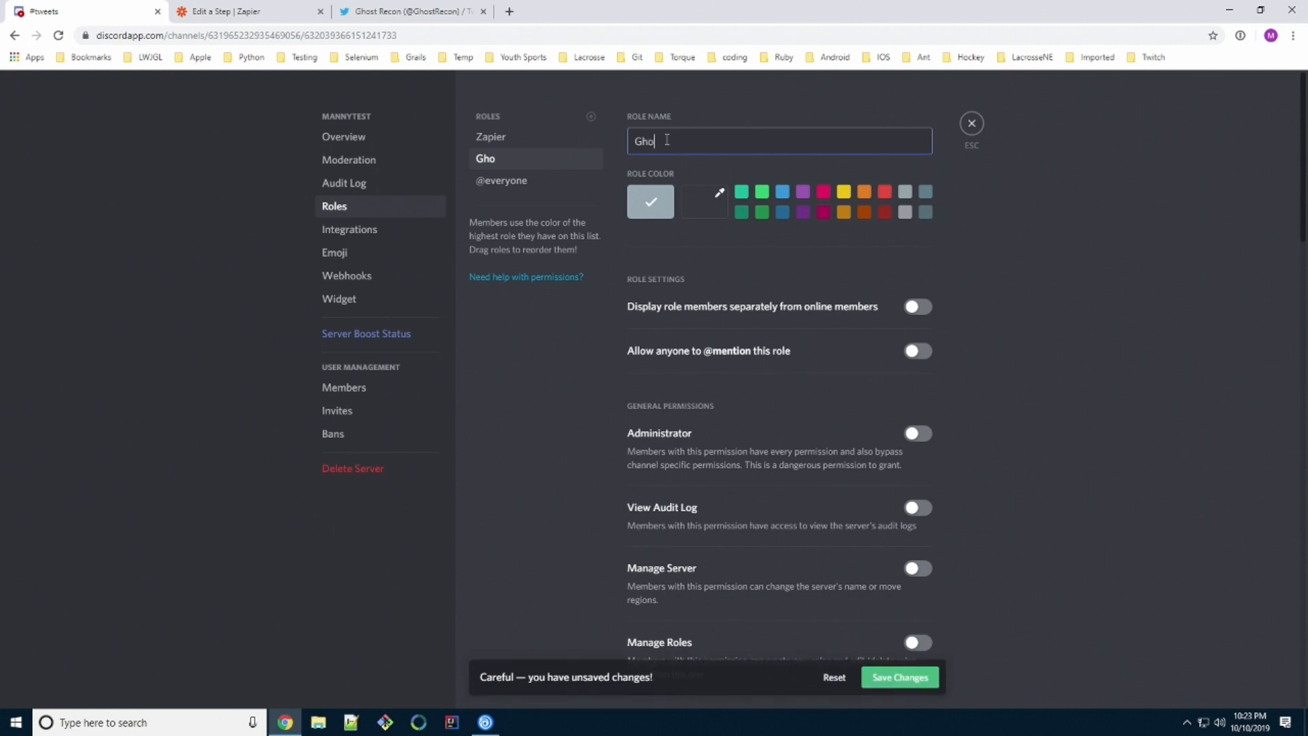
{"action": "type", "text": "st"}
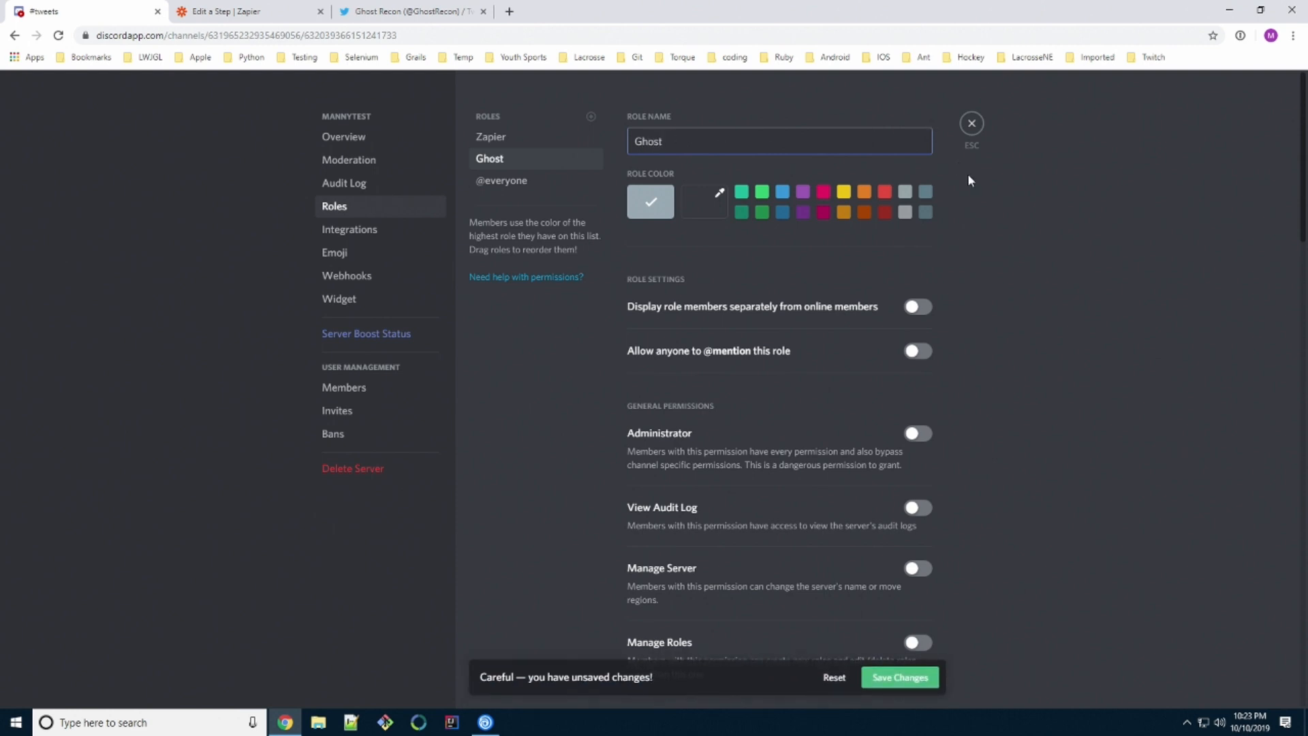
{"action": "left_click", "coordinate": [915, 351]}
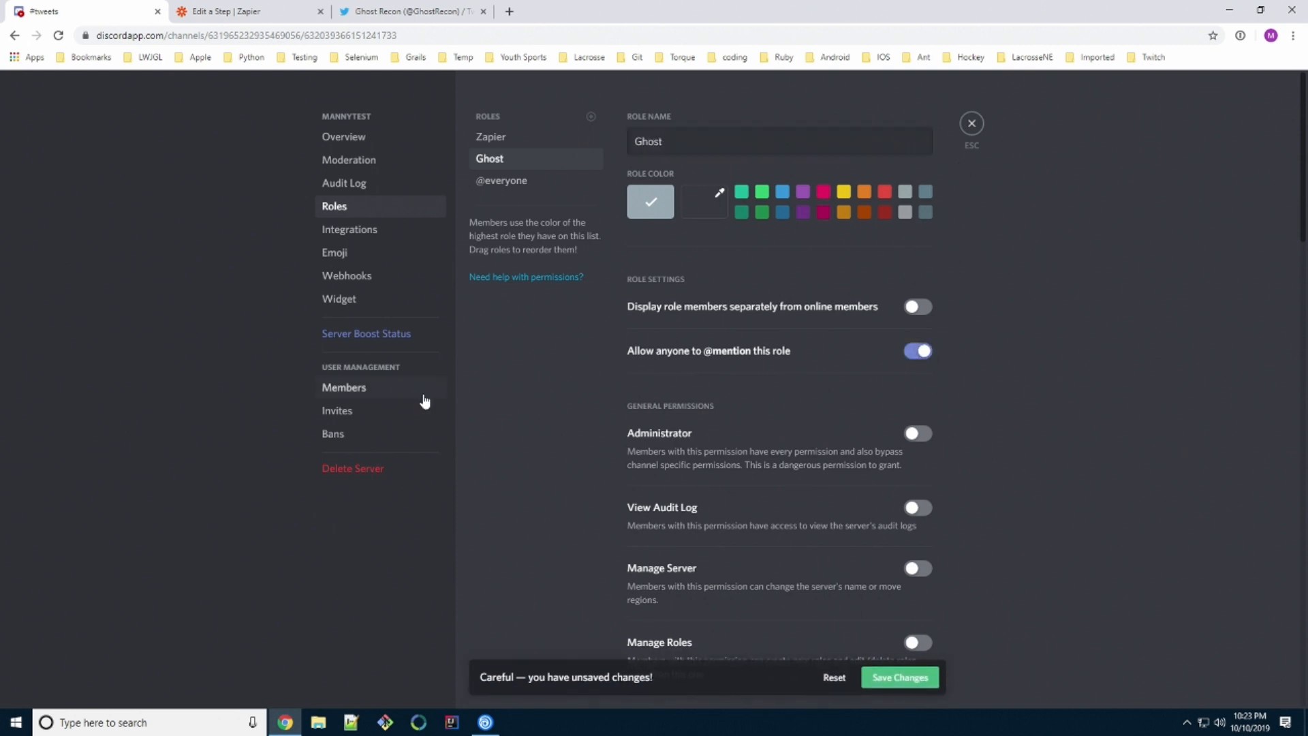
{"action": "mouse_move", "coordinate": [891, 698]}
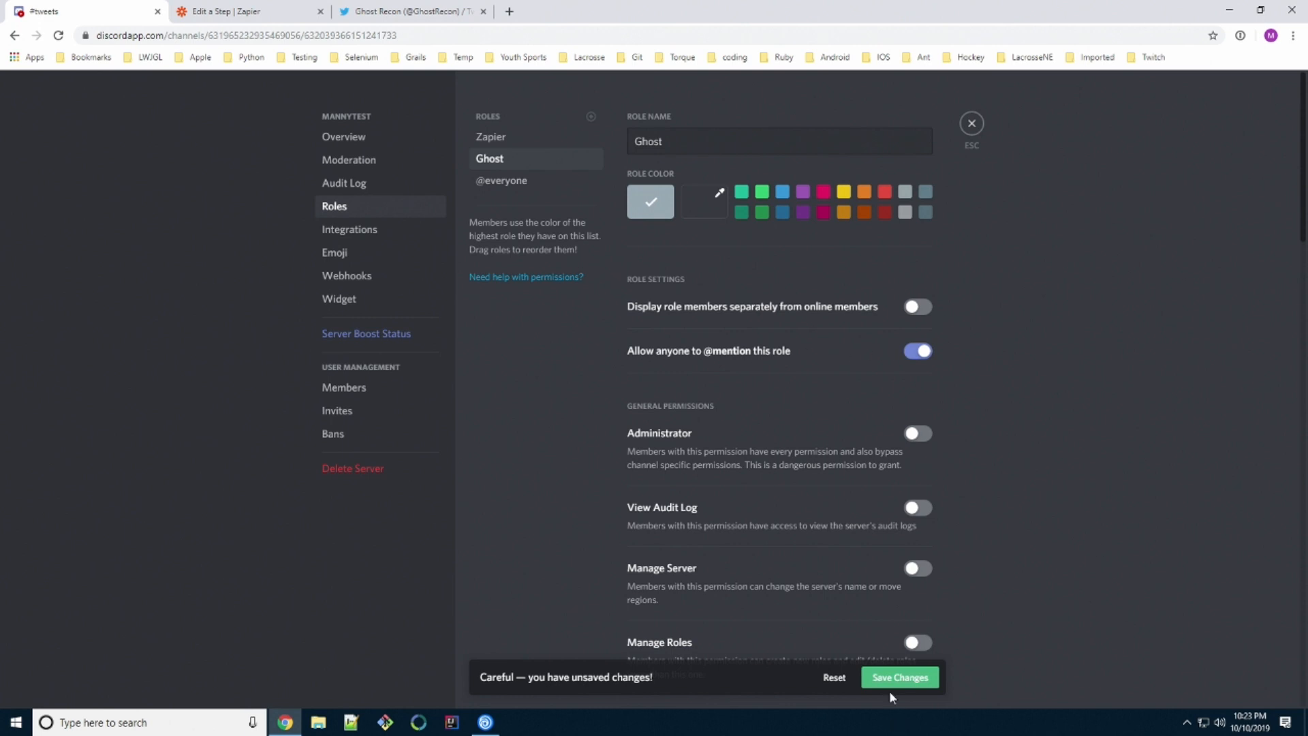
- Turn off the Ghost role's default permissions such as Create Invite and Change Nickname
{"action": "scroll", "scroll_direction": "down", "scroll_amount": 3}
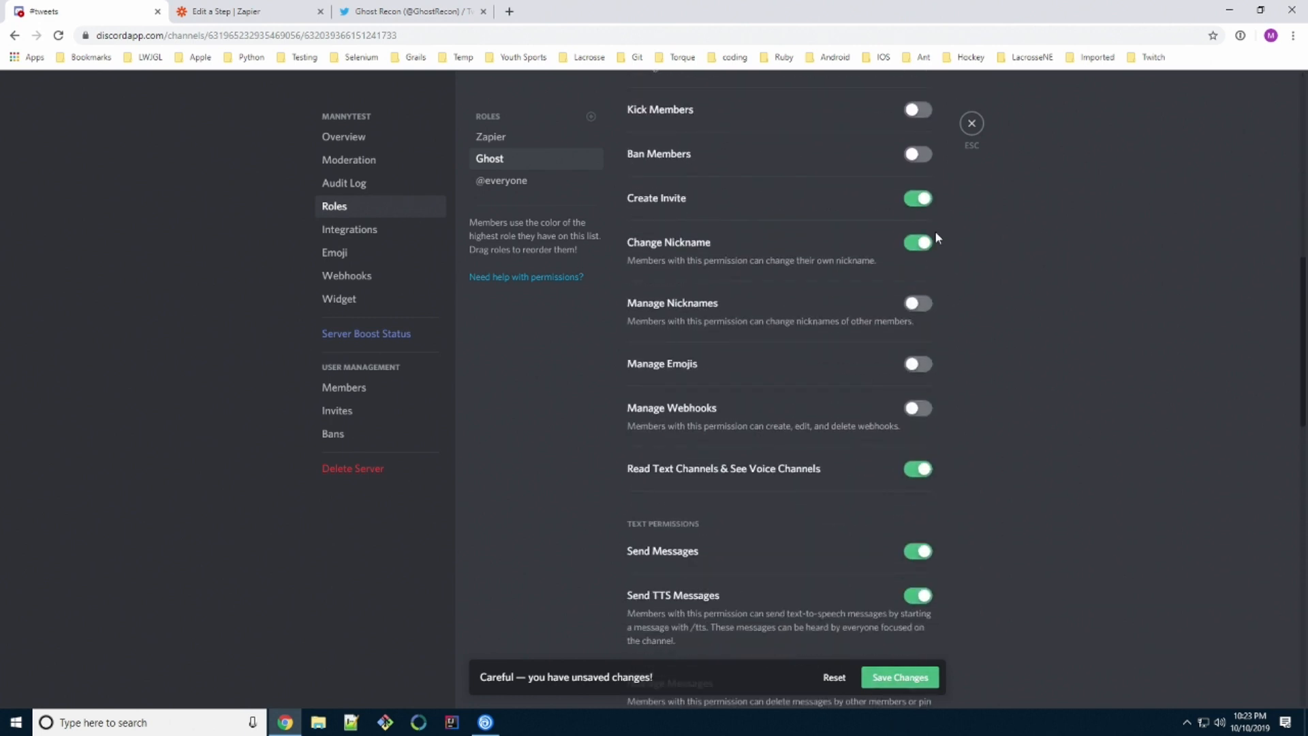
{"action": "left_click", "coordinate": [916, 198]}
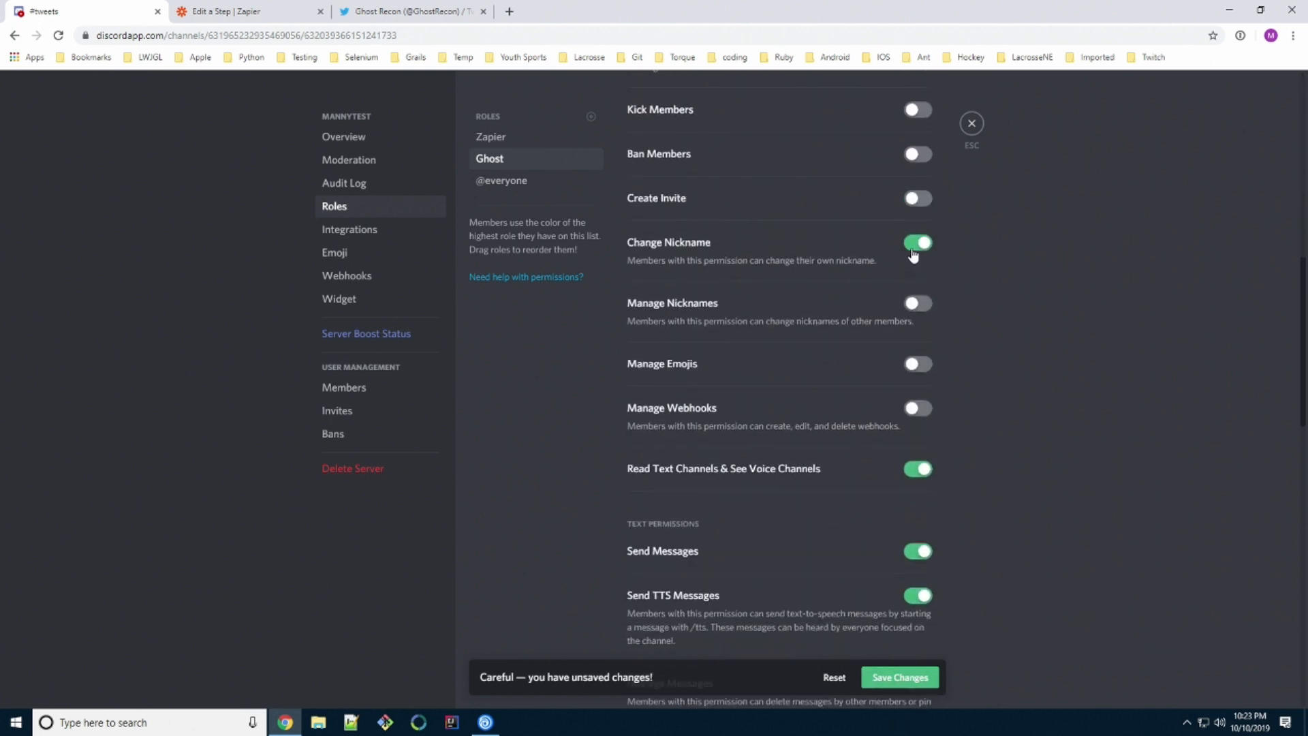
{"action": "left_click", "coordinate": [917, 242]}
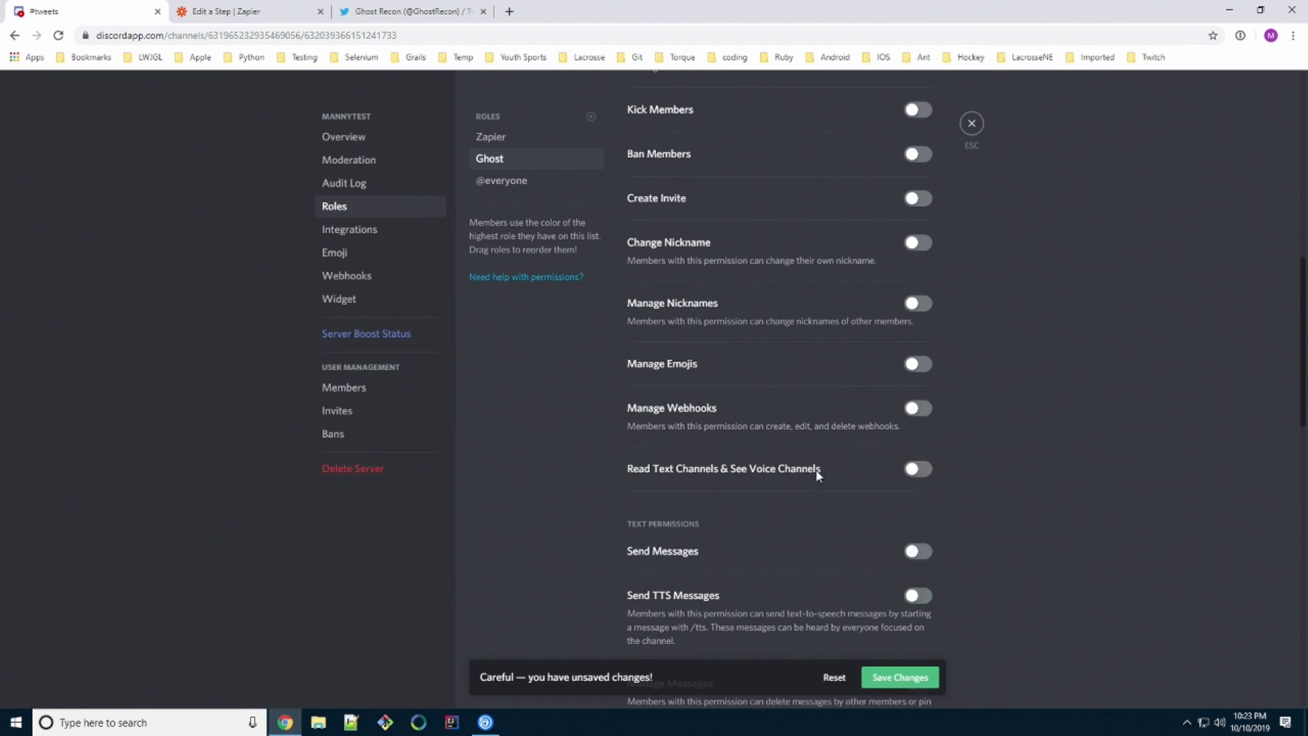
{"action": "scroll", "scroll_direction": "down", "scroll_amount": 3}
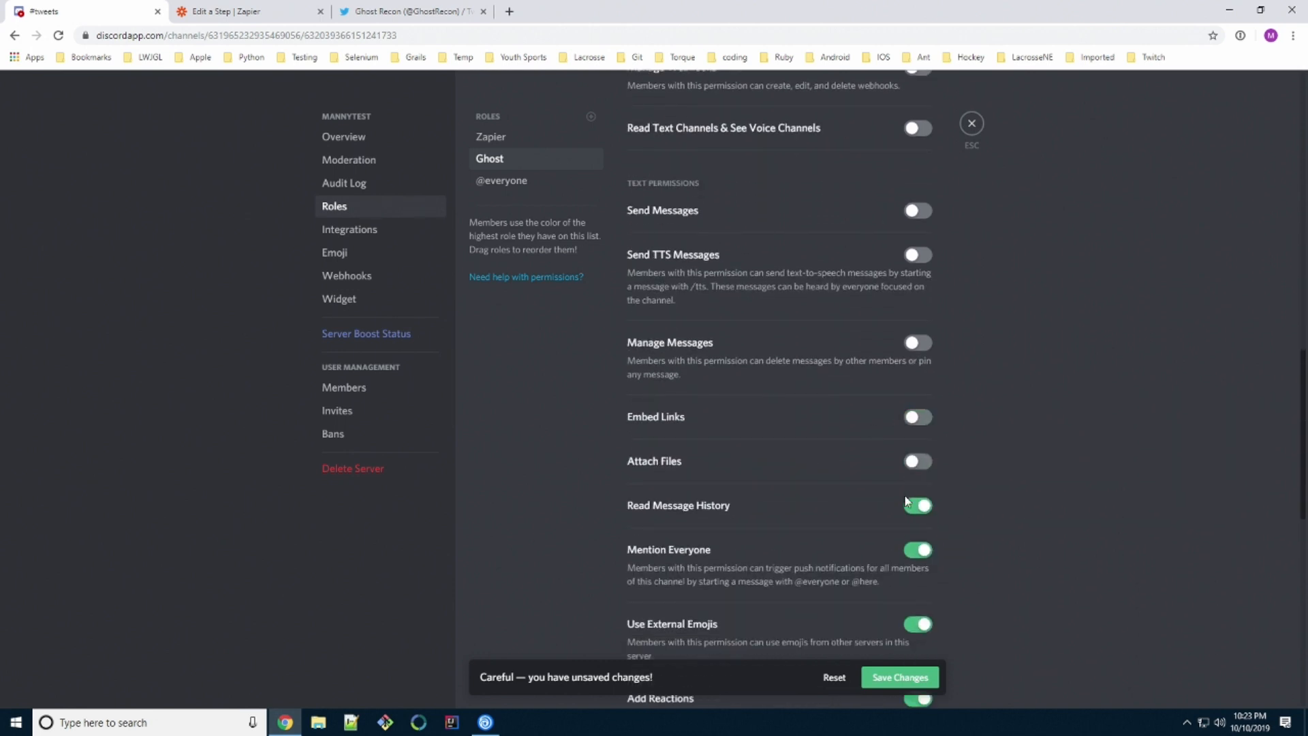
{"action": "scroll", "scroll_direction": "down", "scroll_amount": 3}
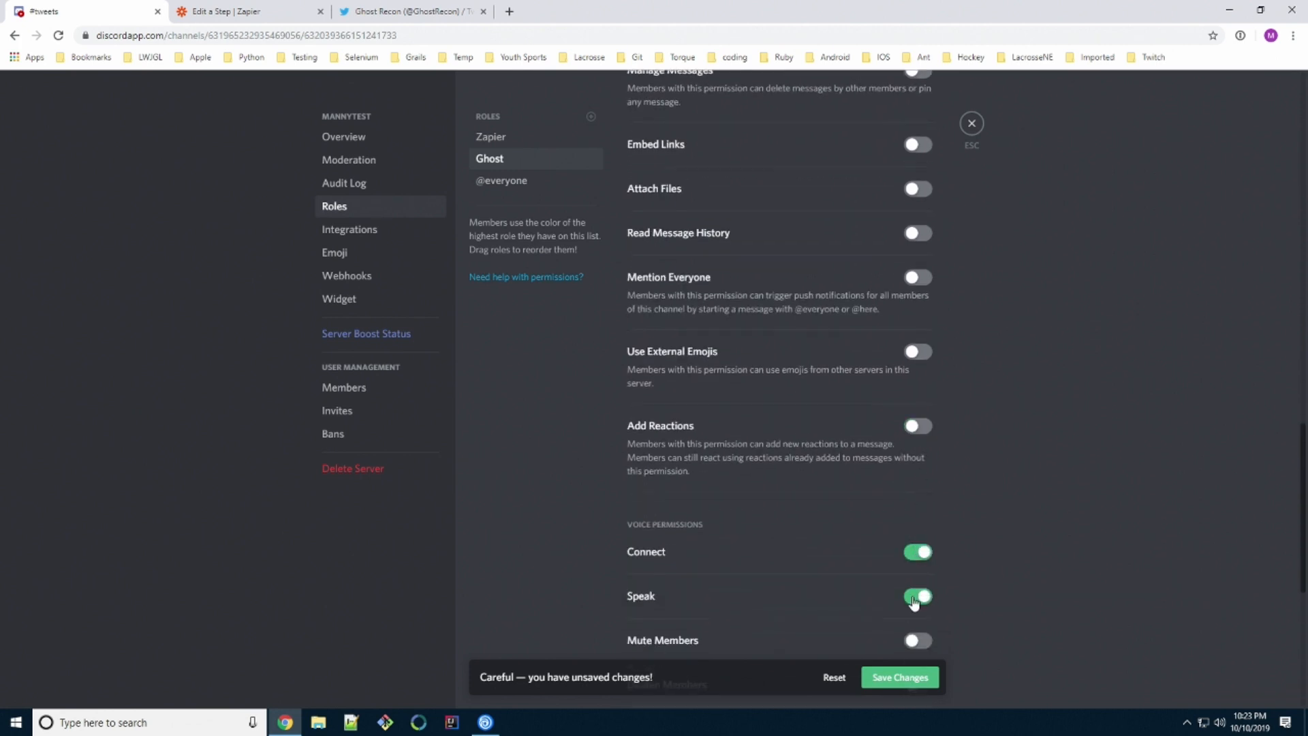
{"action": "scroll", "scroll_direction": "down", "scroll_amount": 3}
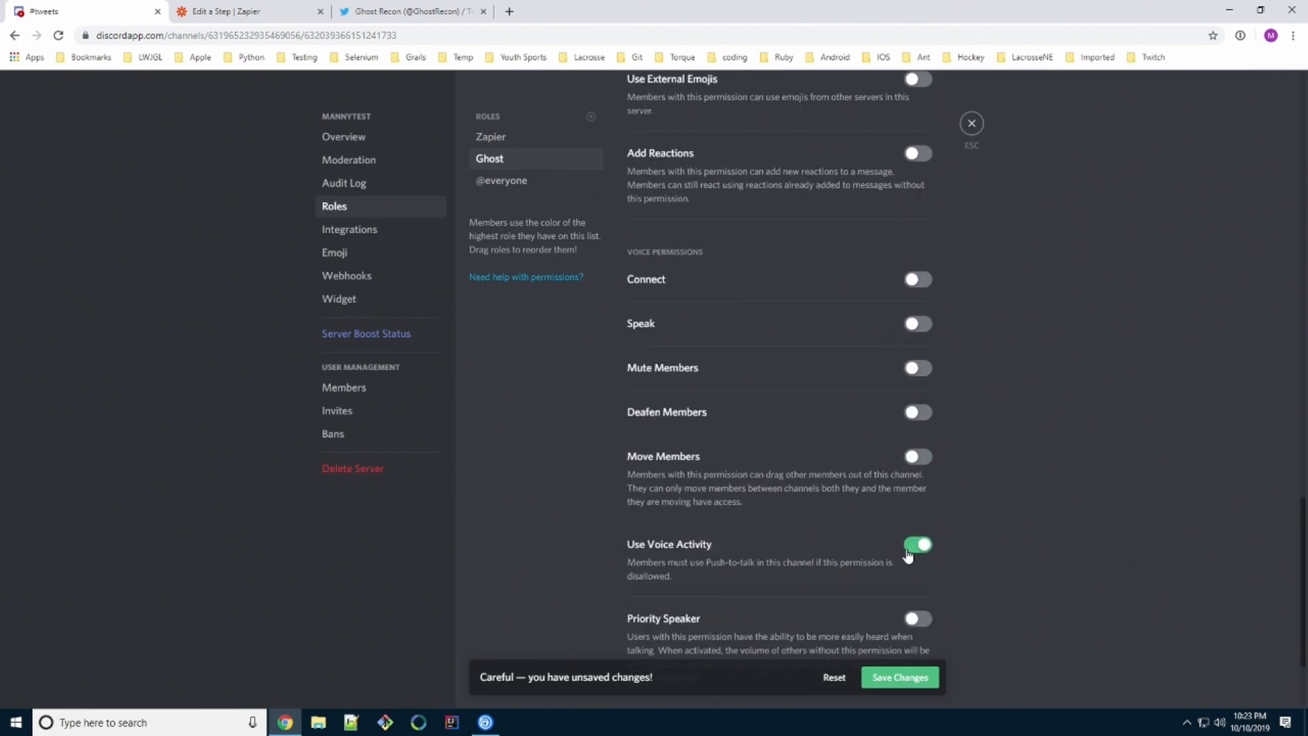
{"action": "scroll", "scroll_direction": "down", "scroll_amount": 3}
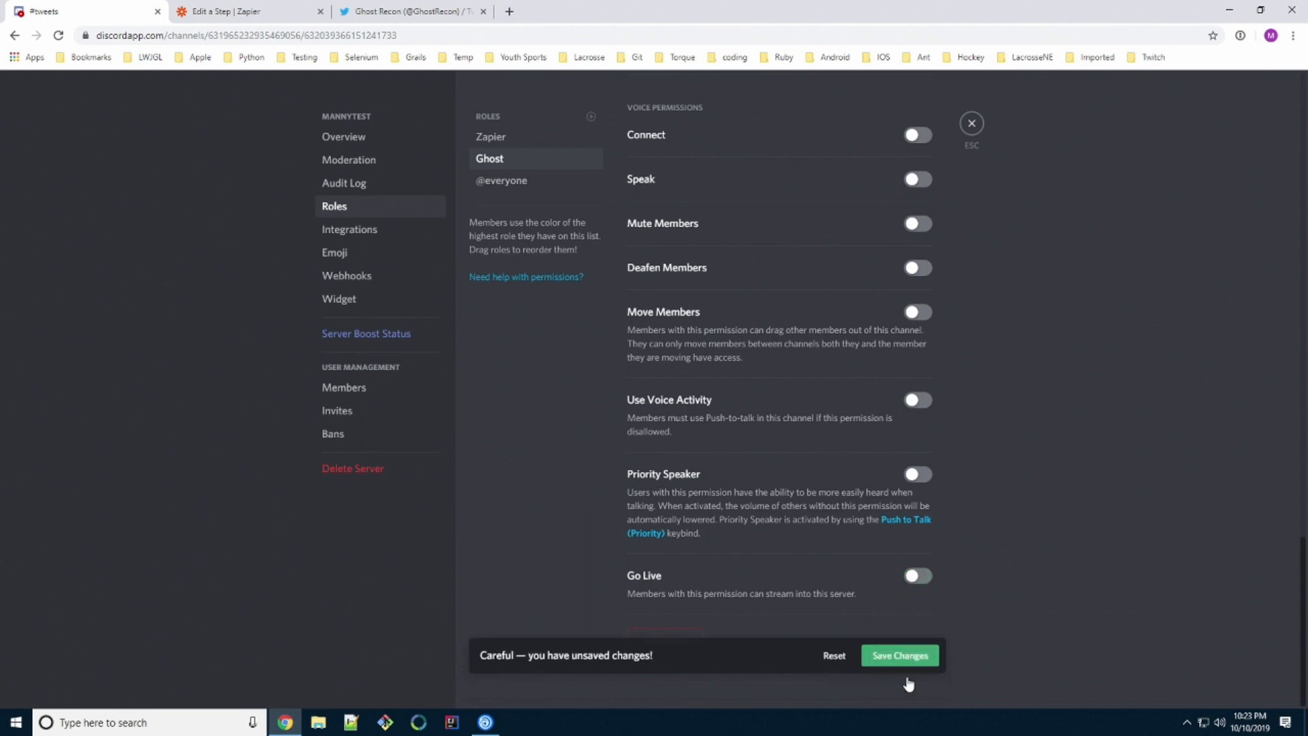
{"action": "scroll", "scroll_direction": "up", "scroll_amount": 3}
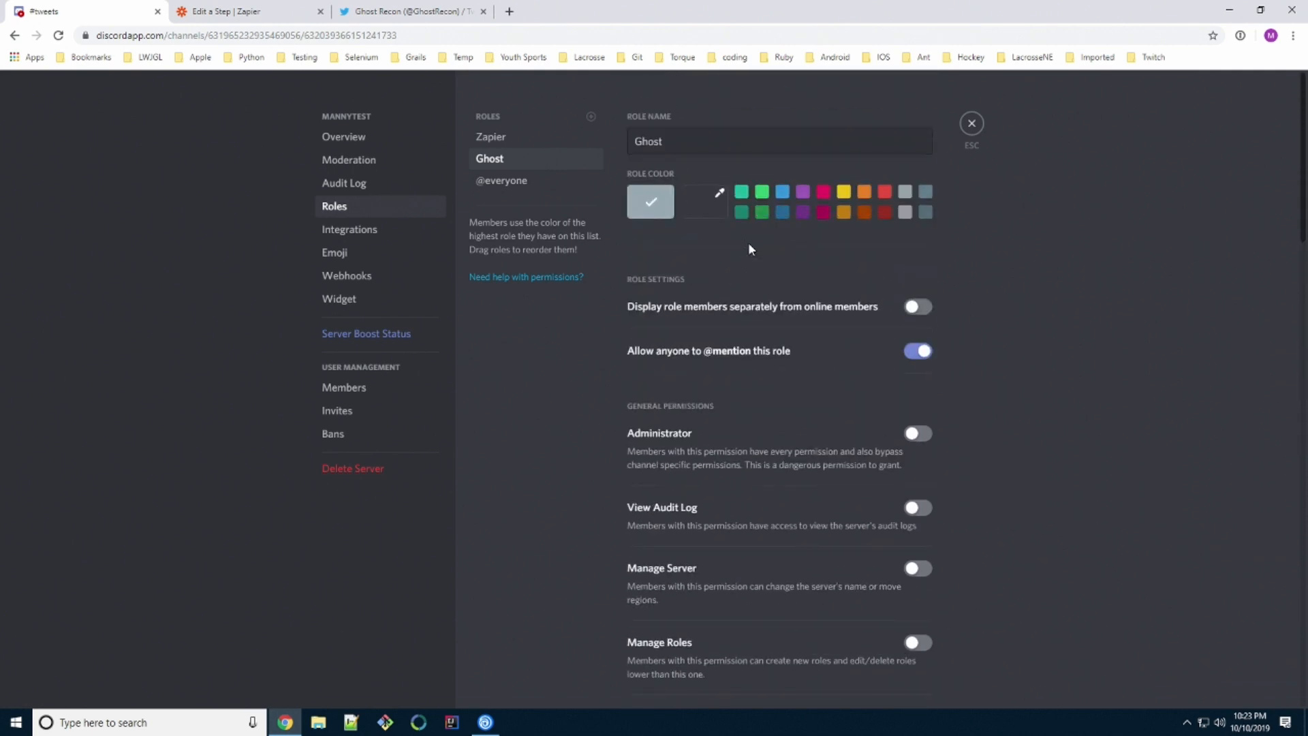
{"action": "left_click", "coordinate": [242, 11]}
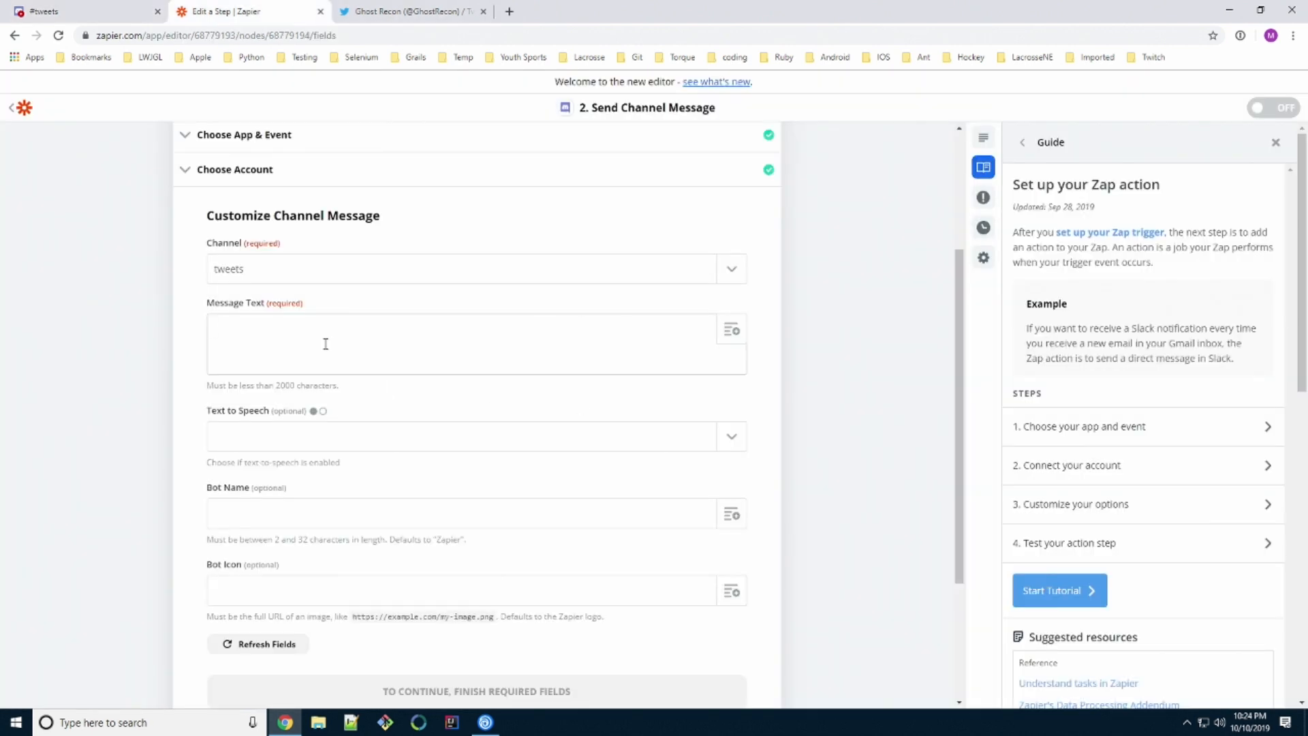
{"action": "type", "text": "@Ghost"}
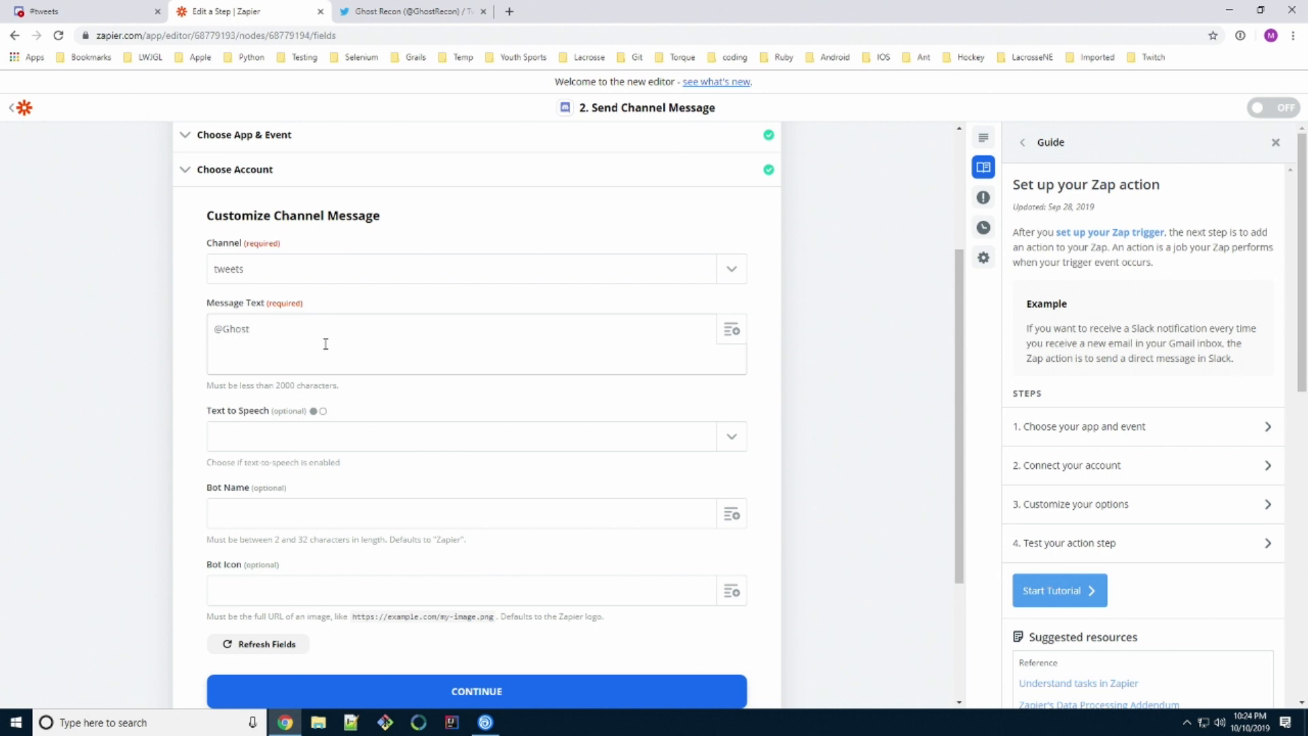
{"action": "left_click", "coordinate": [731, 328]}
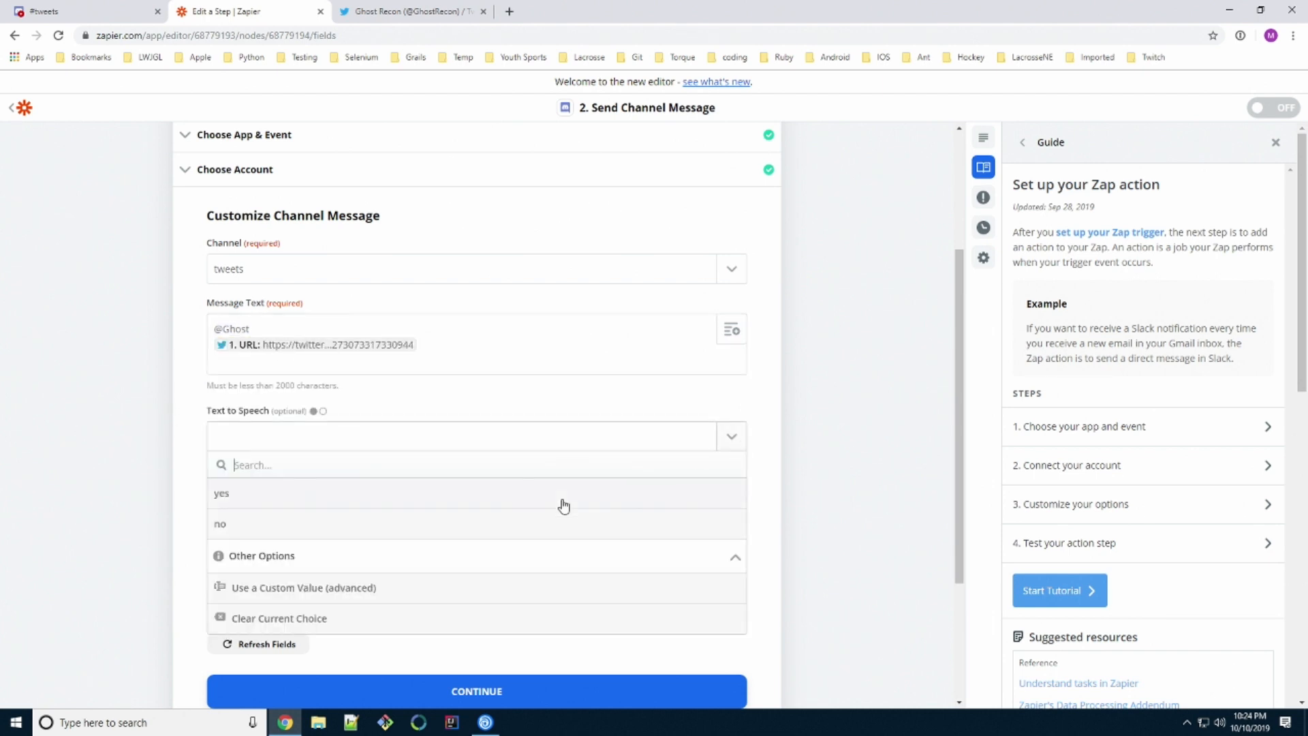
{"action": "left_click", "coordinate": [219, 523]}
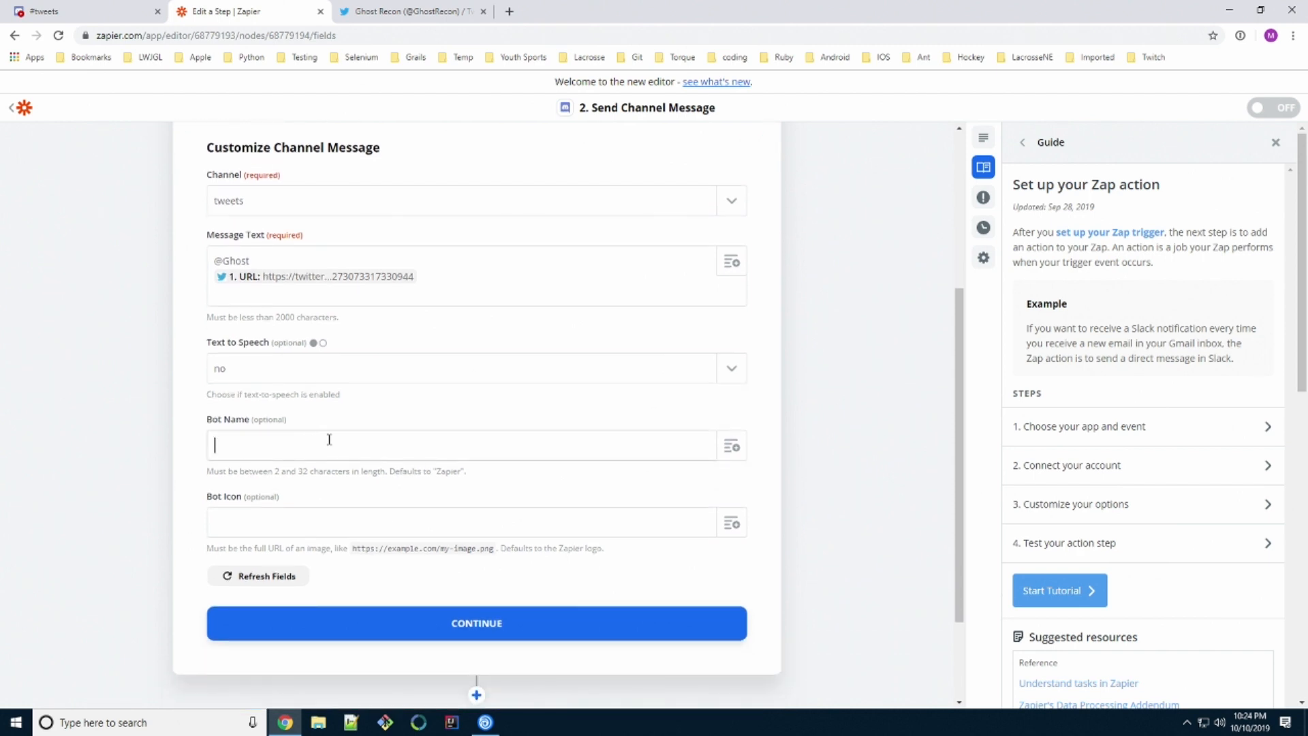
{"action": "mouse_move", "coordinate": [257, 419]}
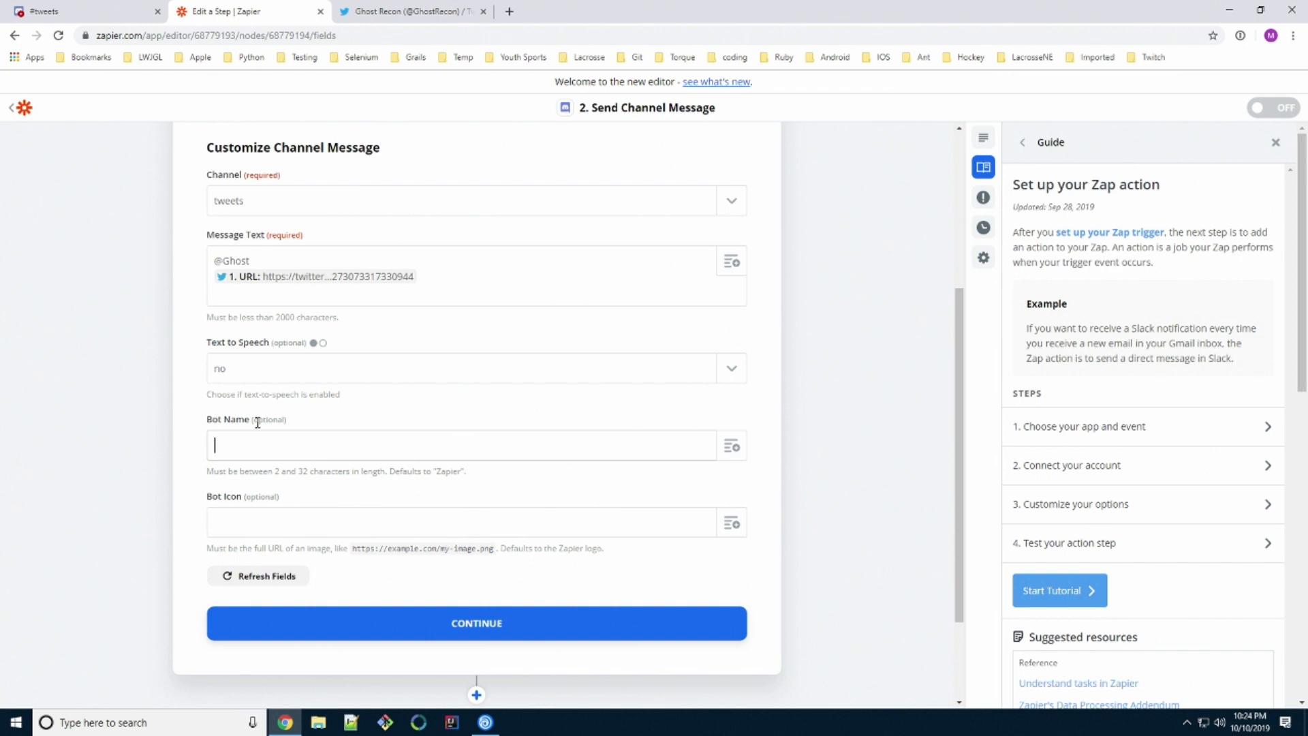
- Name the bot Intel Officer, give it the jtvnw badge image URL as icon, and continue to testing
{"action": "type", "text": "inte"}
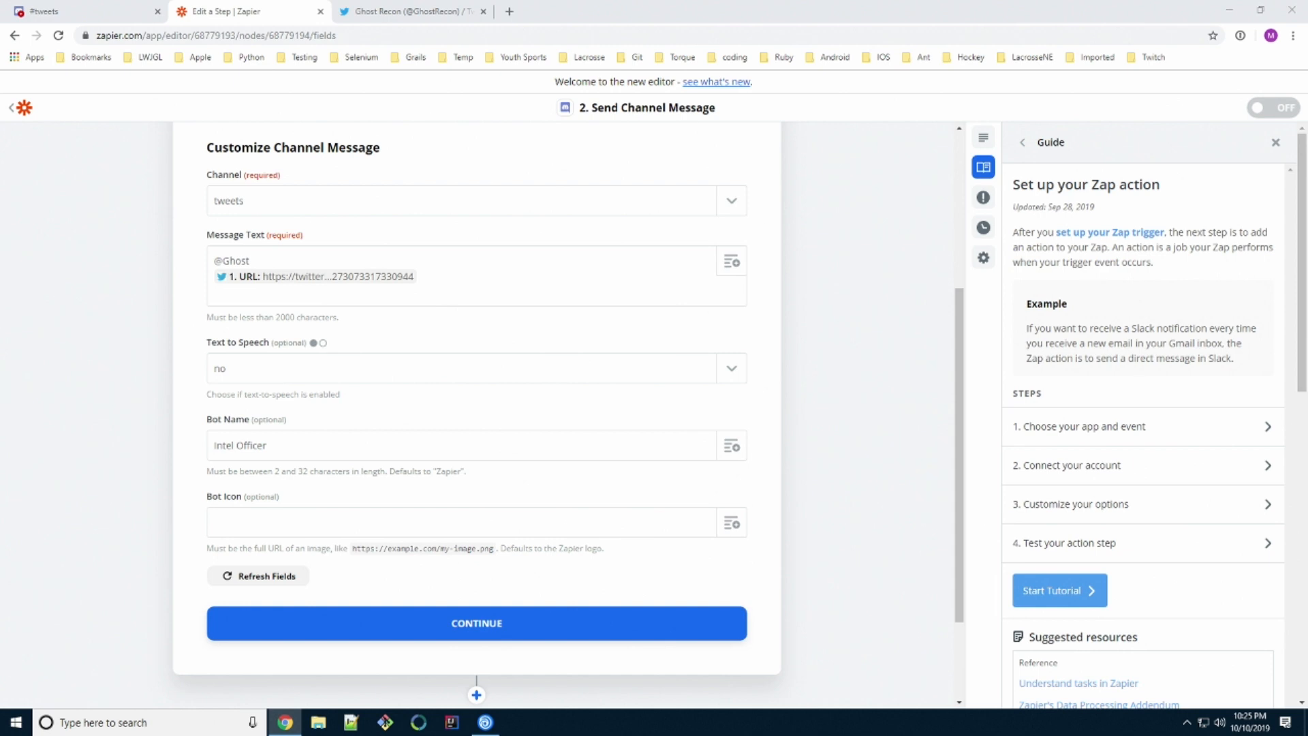
{"action": "left_click", "coordinate": [467, 523]}
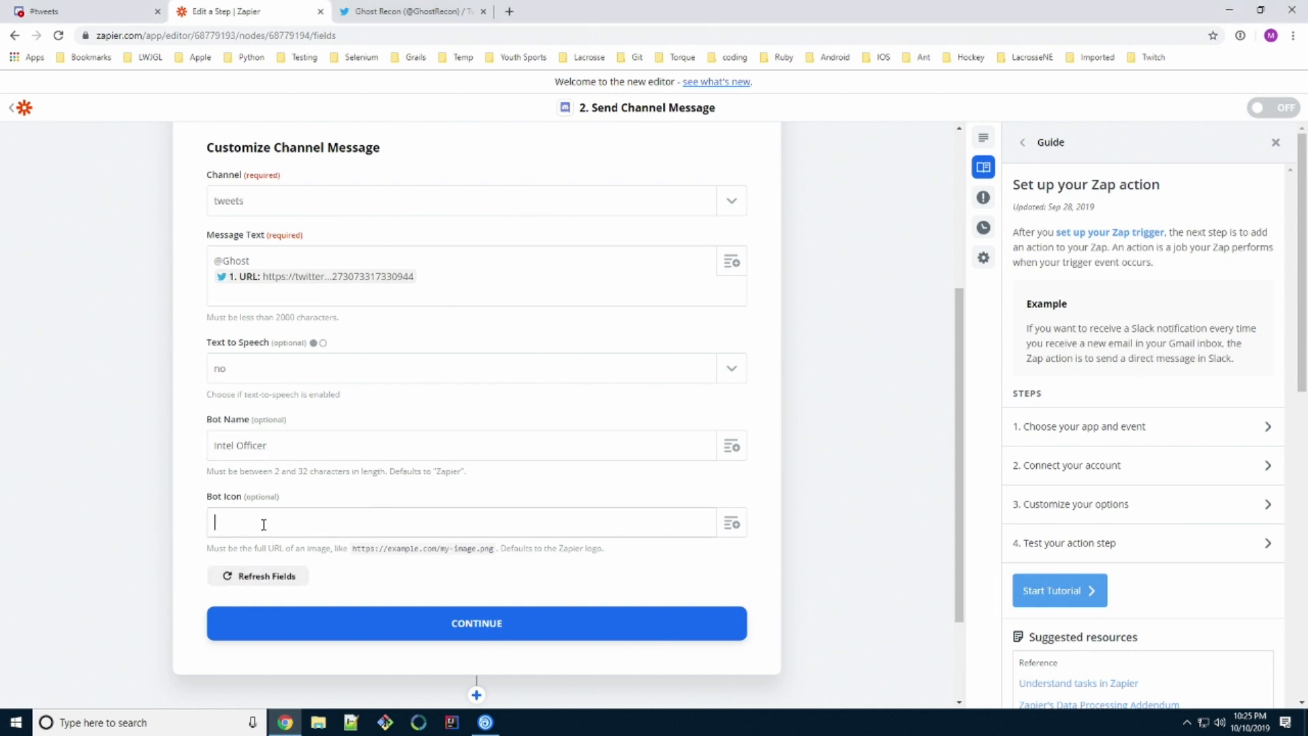
{"action": "type", "text": "https://static-cdn.jtvnw.net/badges/v1/35cec996-644f-49c0-85e1-b2eef809c0a1/3"}
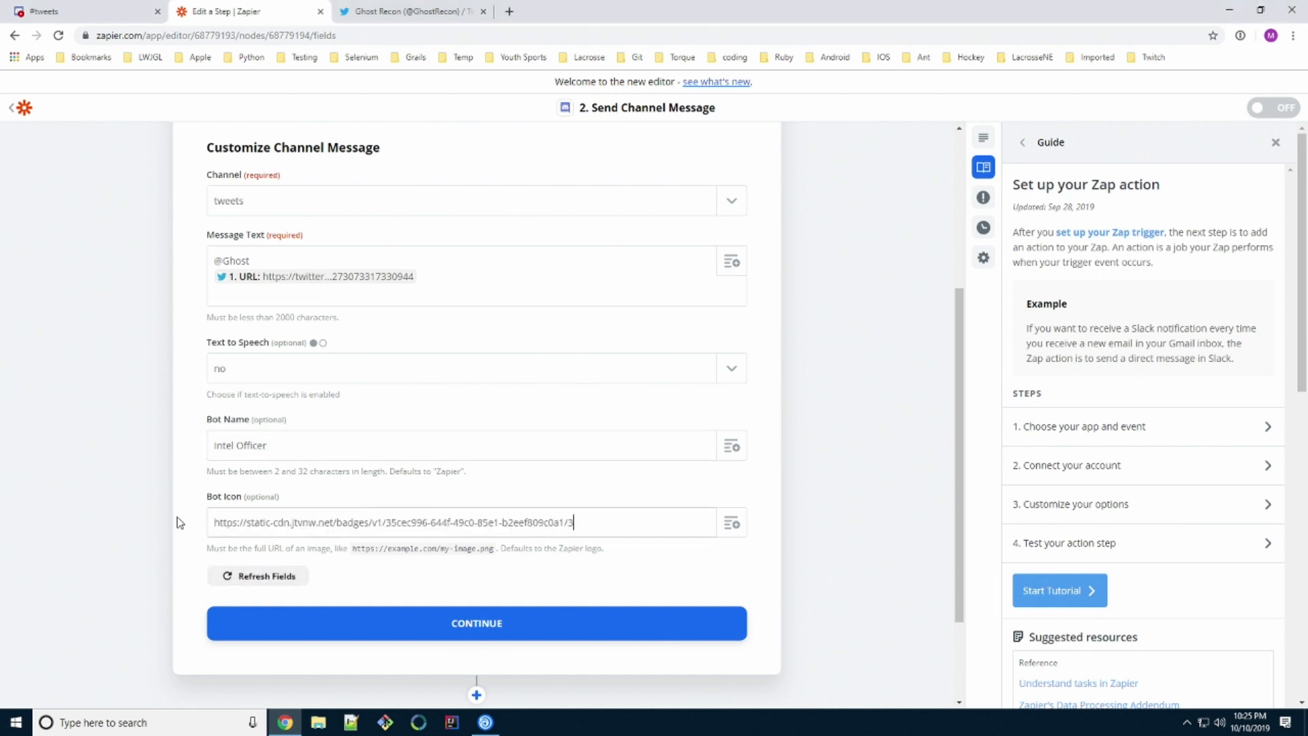
{"action": "mouse_move", "coordinate": [495, 626]}
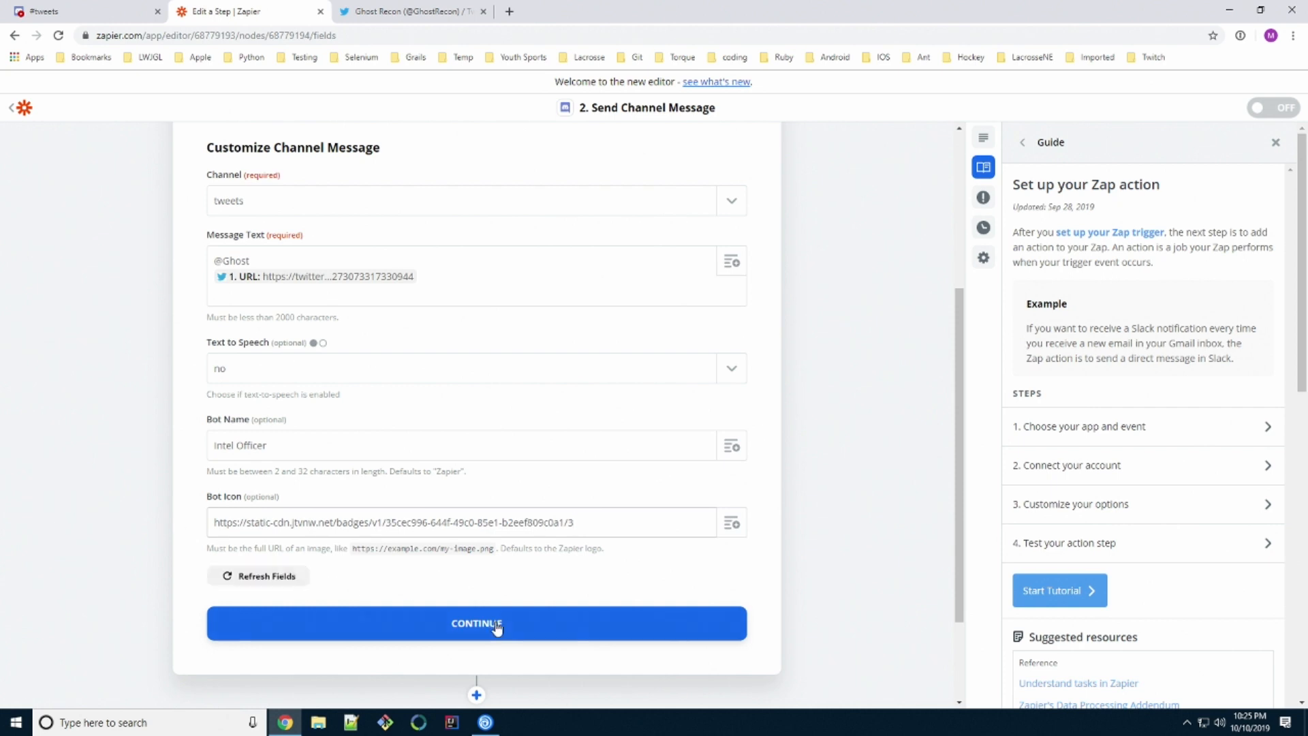
{"action": "left_click", "coordinate": [476, 622]}
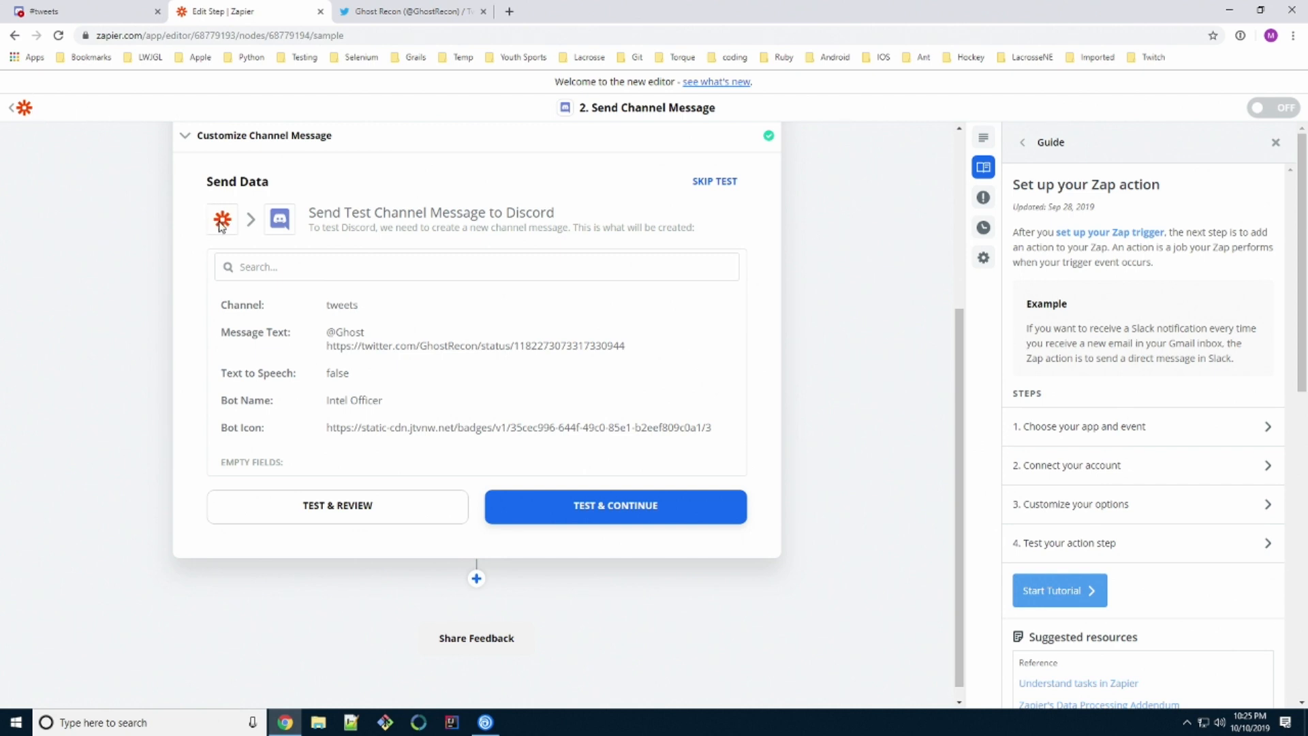
{"action": "mouse_move", "coordinate": [349, 526]}
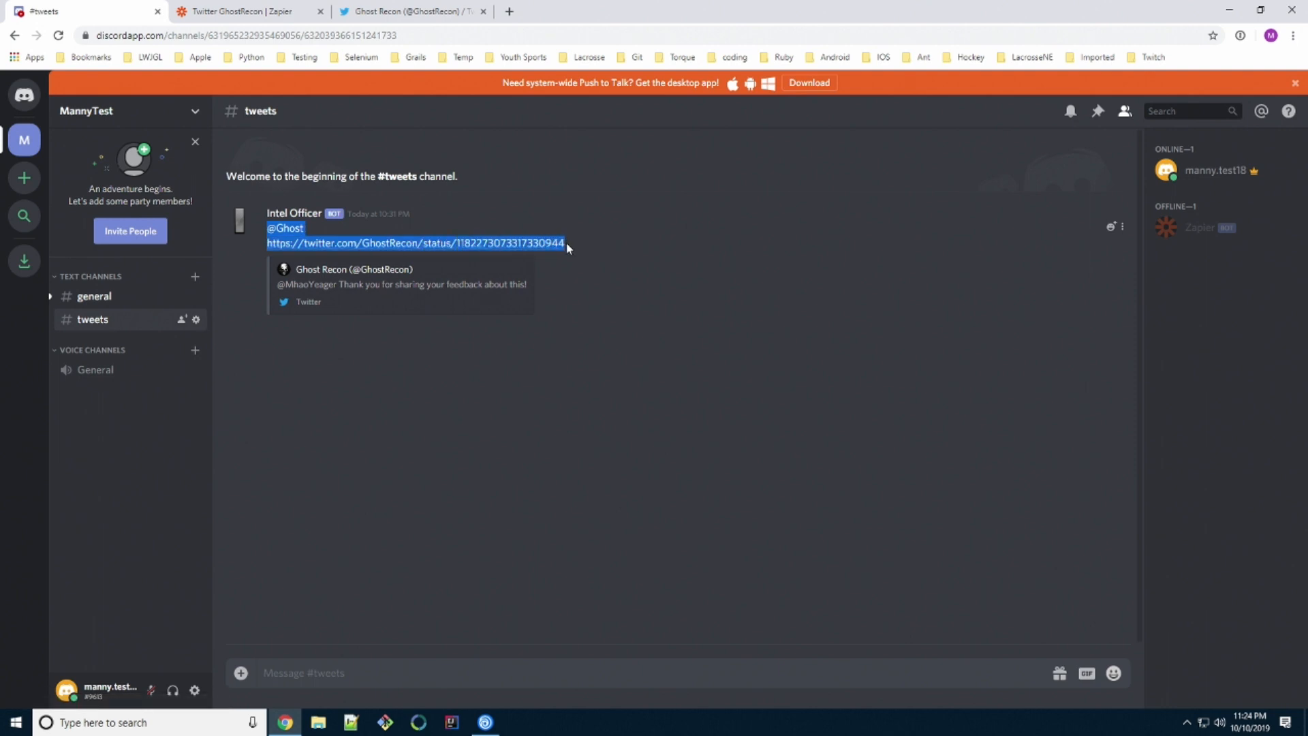
{"action": "left_click", "coordinate": [350, 672]}
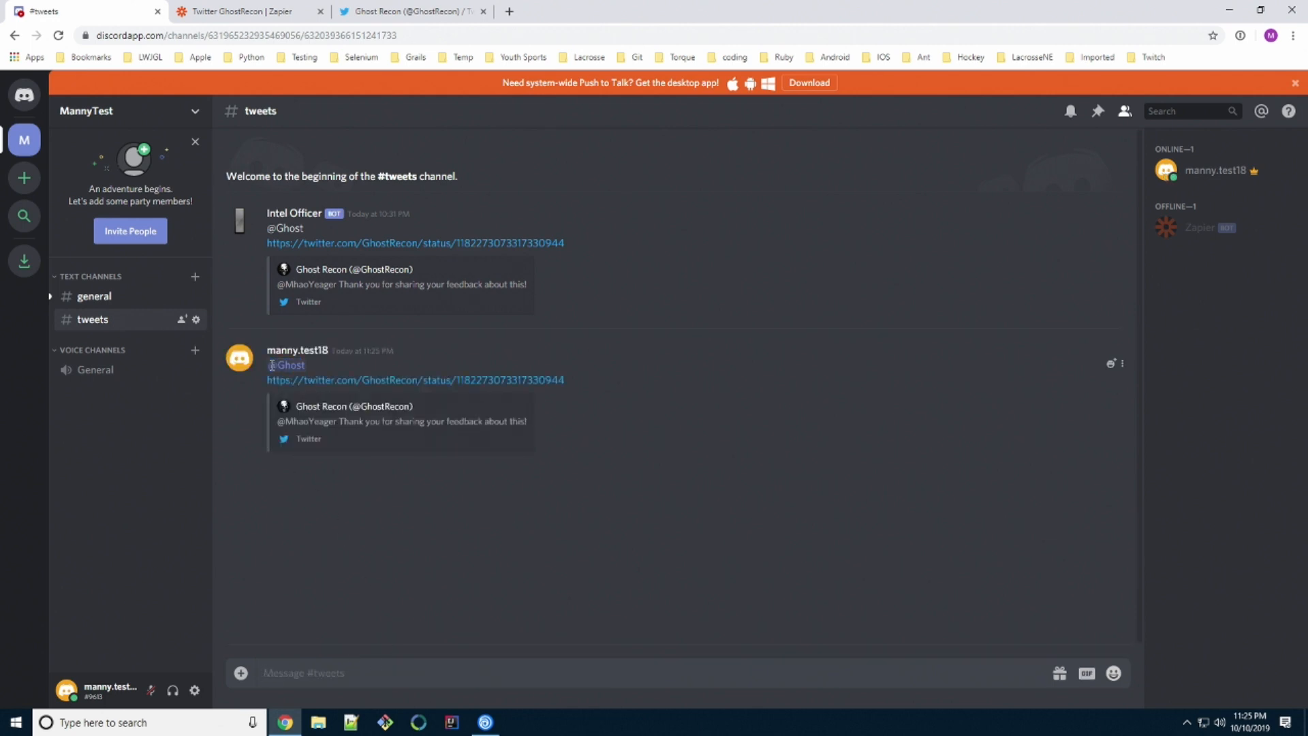
{"action": "double_click", "coordinate": [287, 365]}
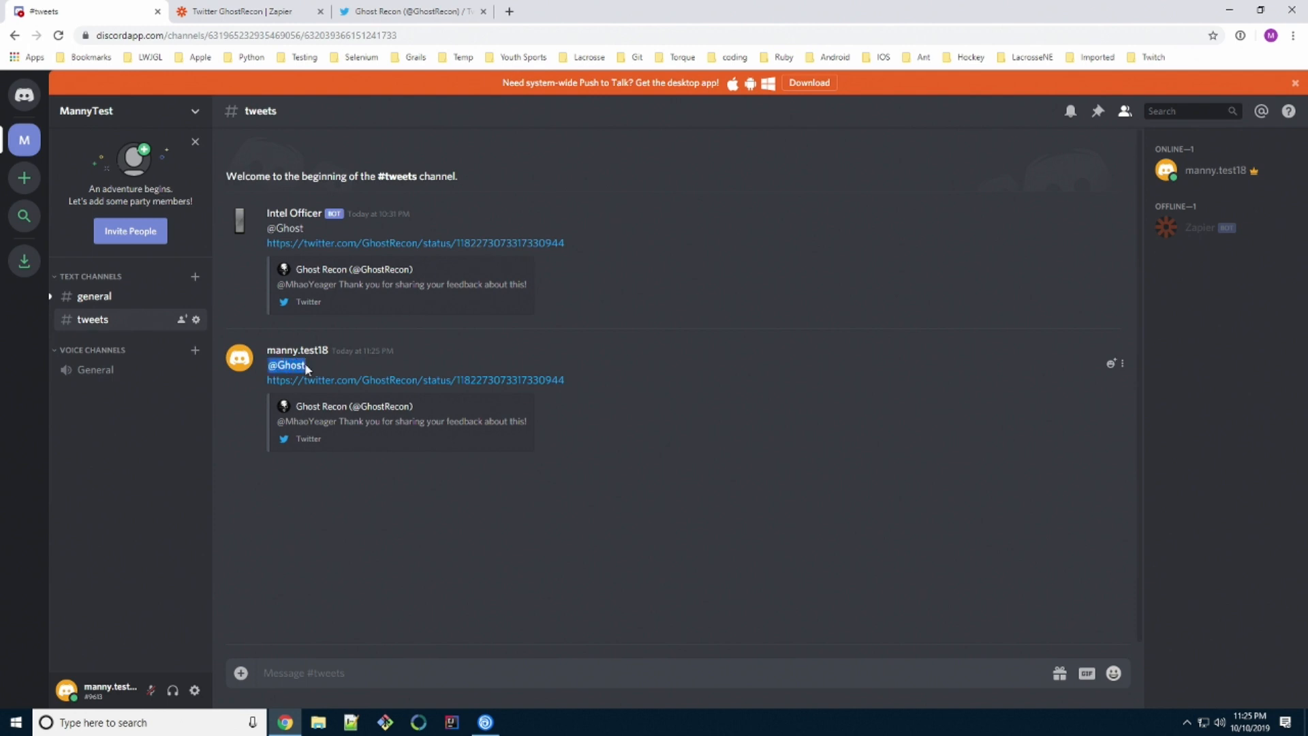
{"action": "mouse_move", "coordinate": [122, 329]}
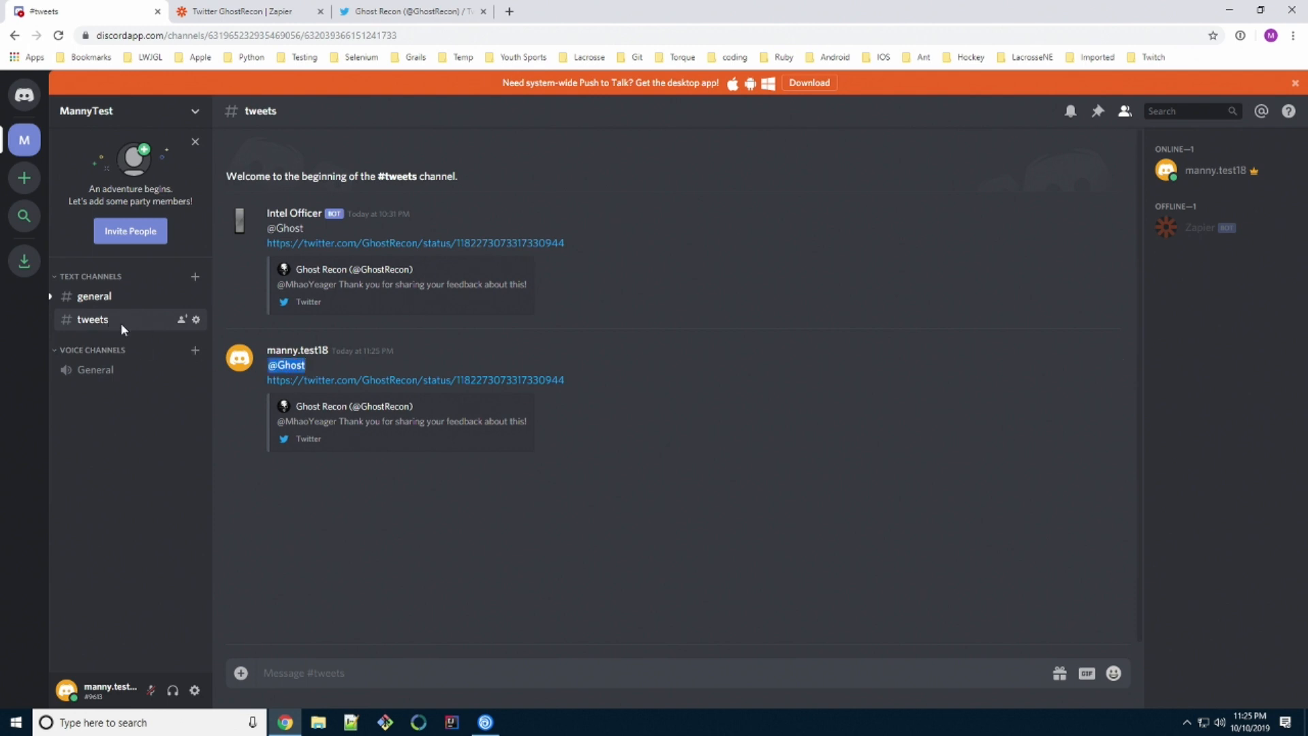
{"action": "mouse_move", "coordinate": [298, 241]}
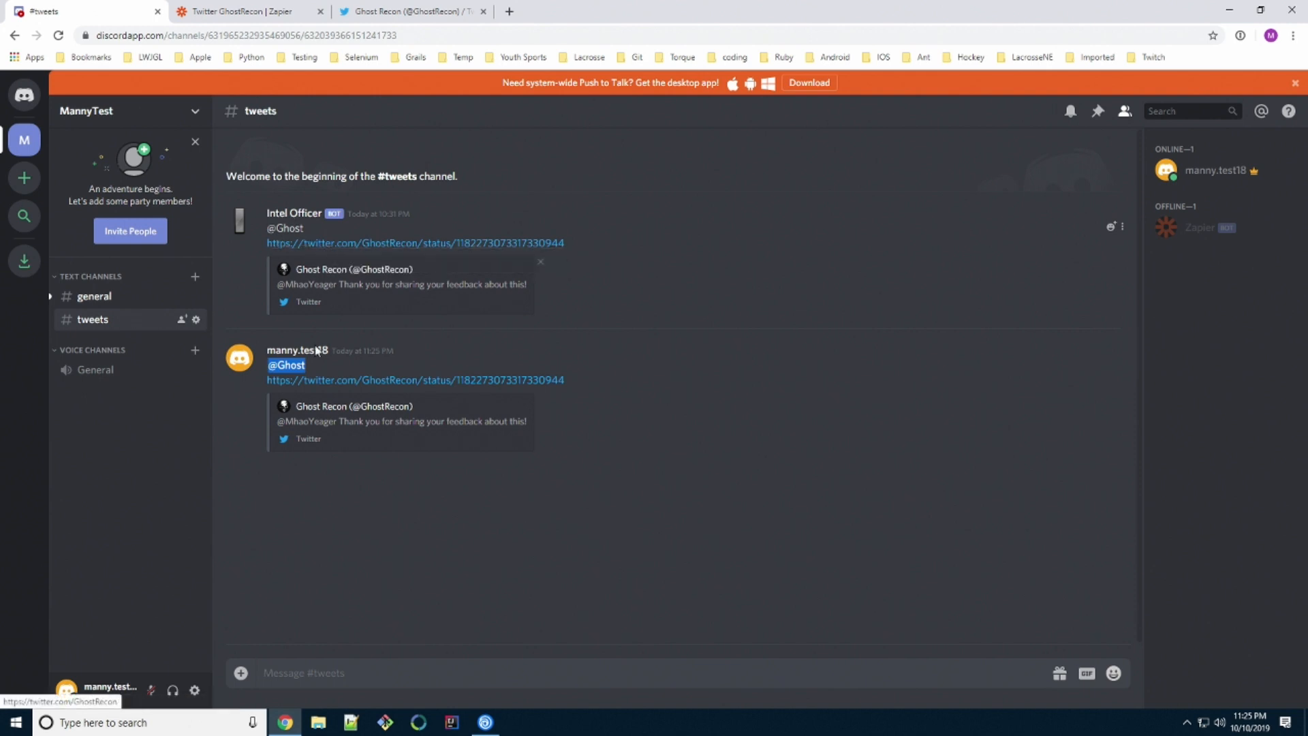
- Name the zap Twitter GhostRecon and scroll to the Zap is ready toggle
{"action": "left_click", "coordinate": [242, 11]}
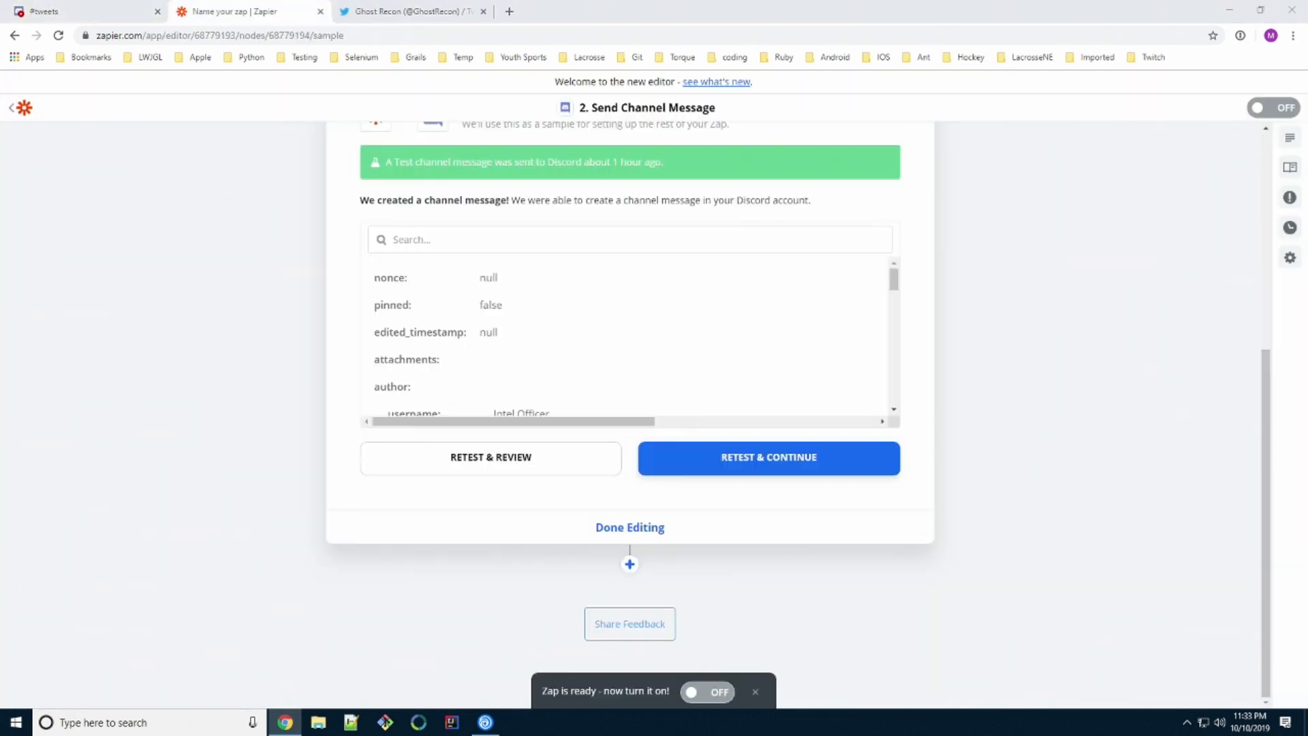
{"action": "mouse_move", "coordinate": [163, 593]}
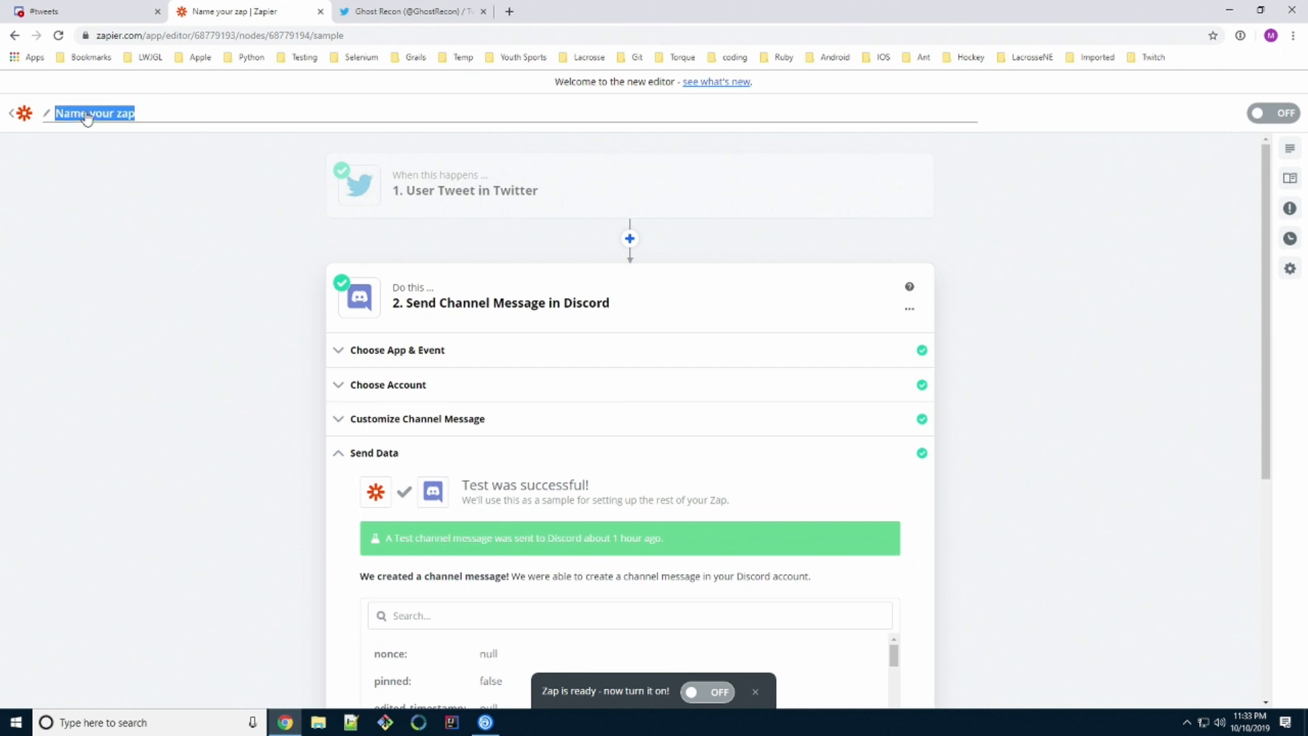
{"action": "type", "text": "Twitte"}
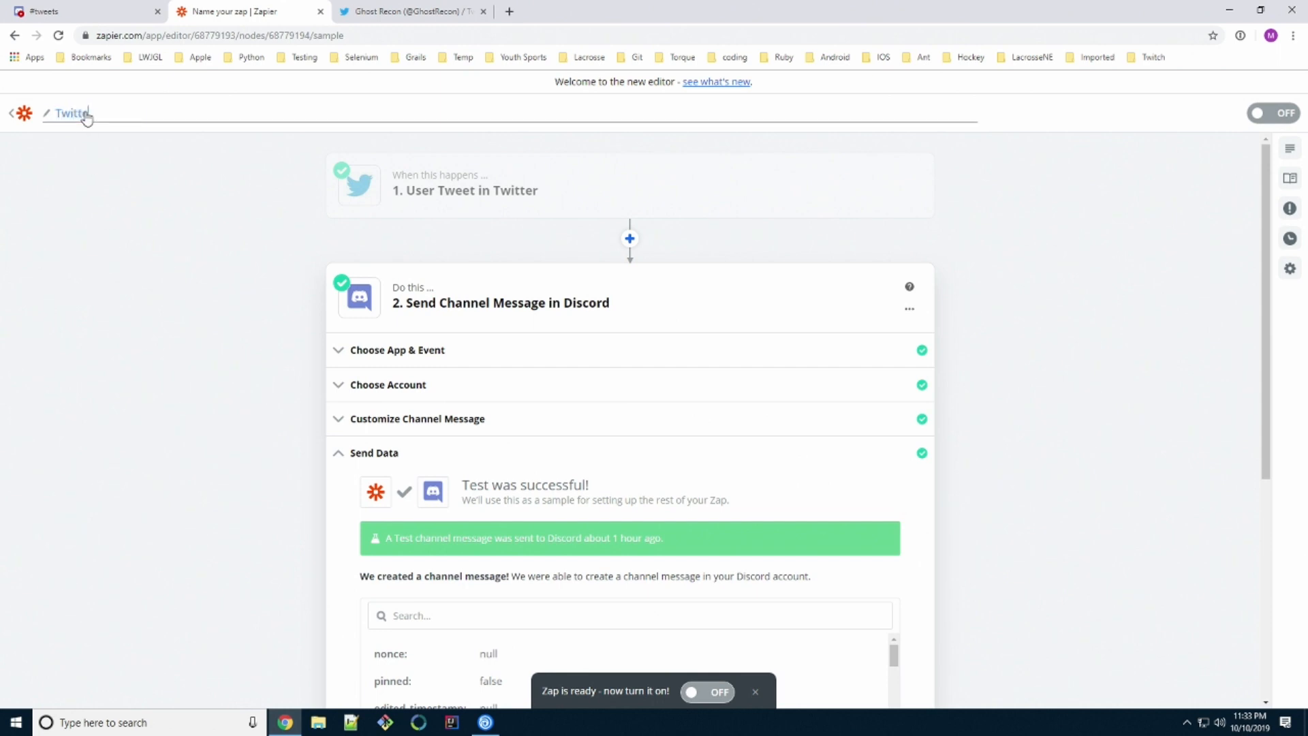
{"action": "type", "text": "GhostRecon"}
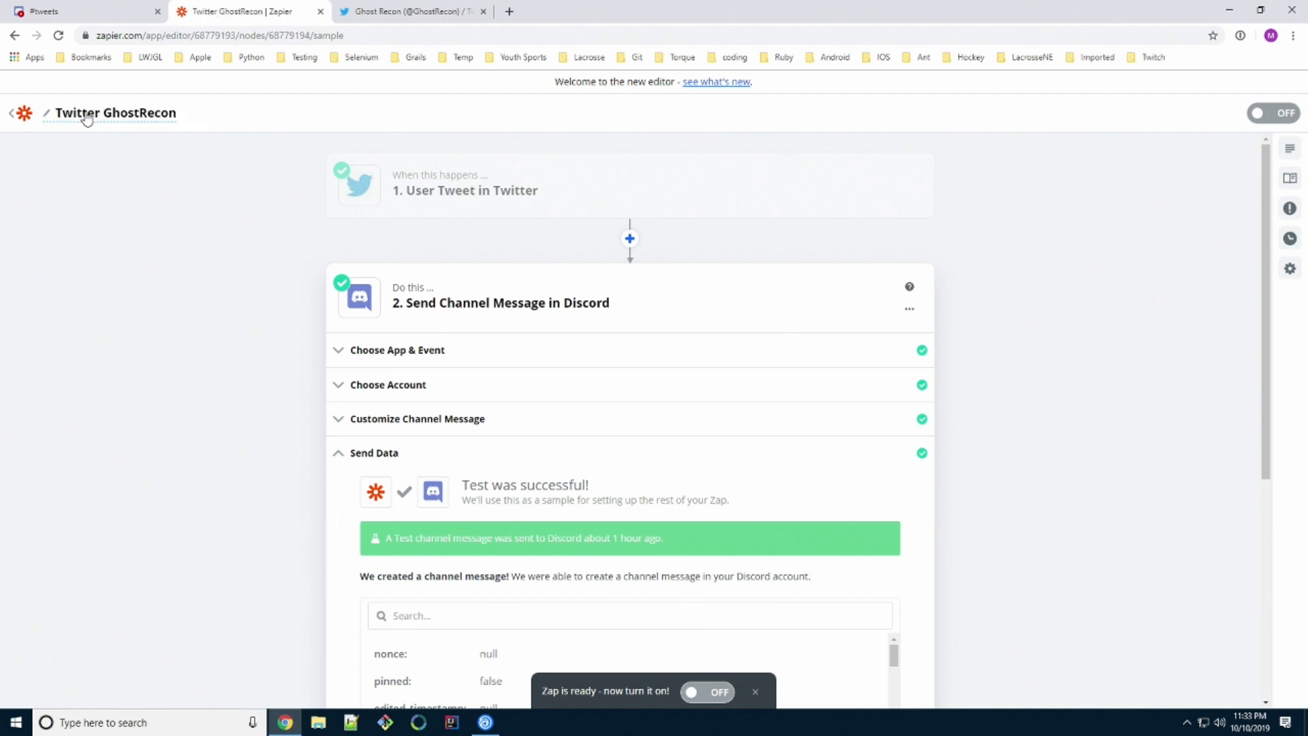
{"action": "scroll", "scroll_direction": "down", "scroll_amount": 3}
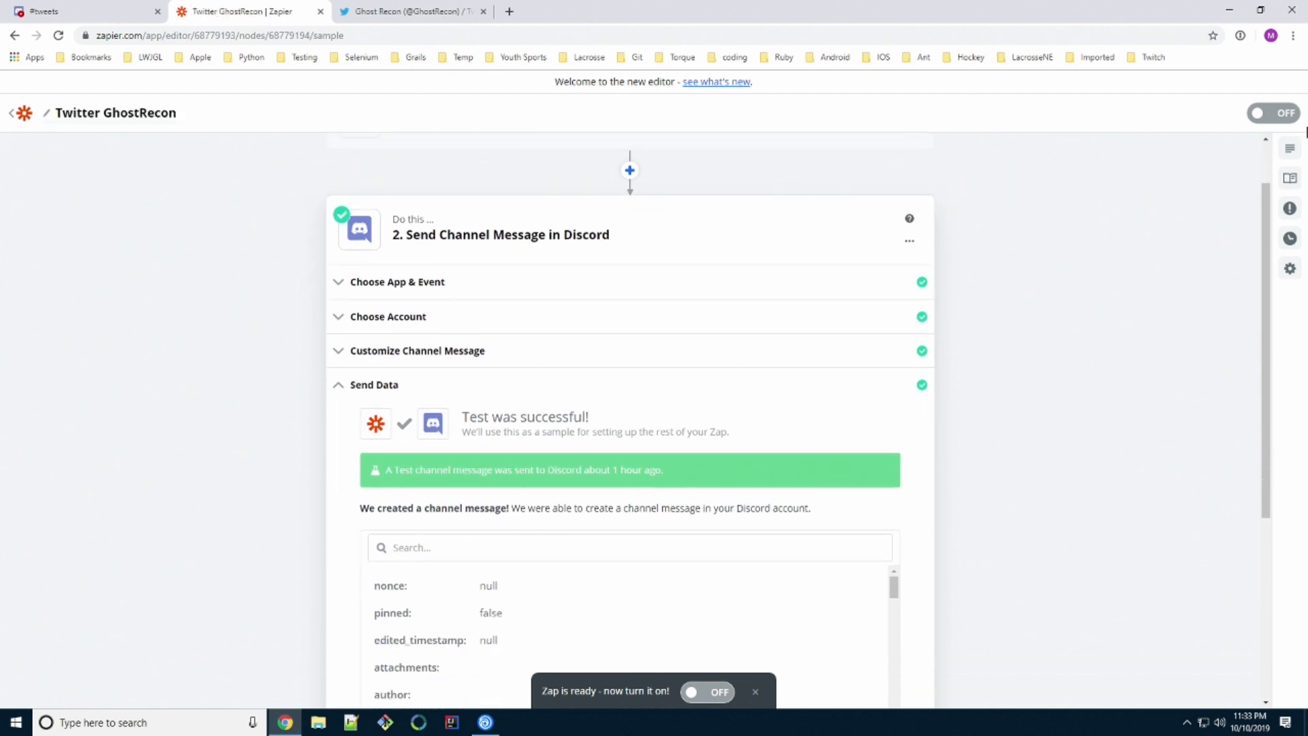
{"action": "scroll", "scroll_direction": "down", "scroll_amount": 3}
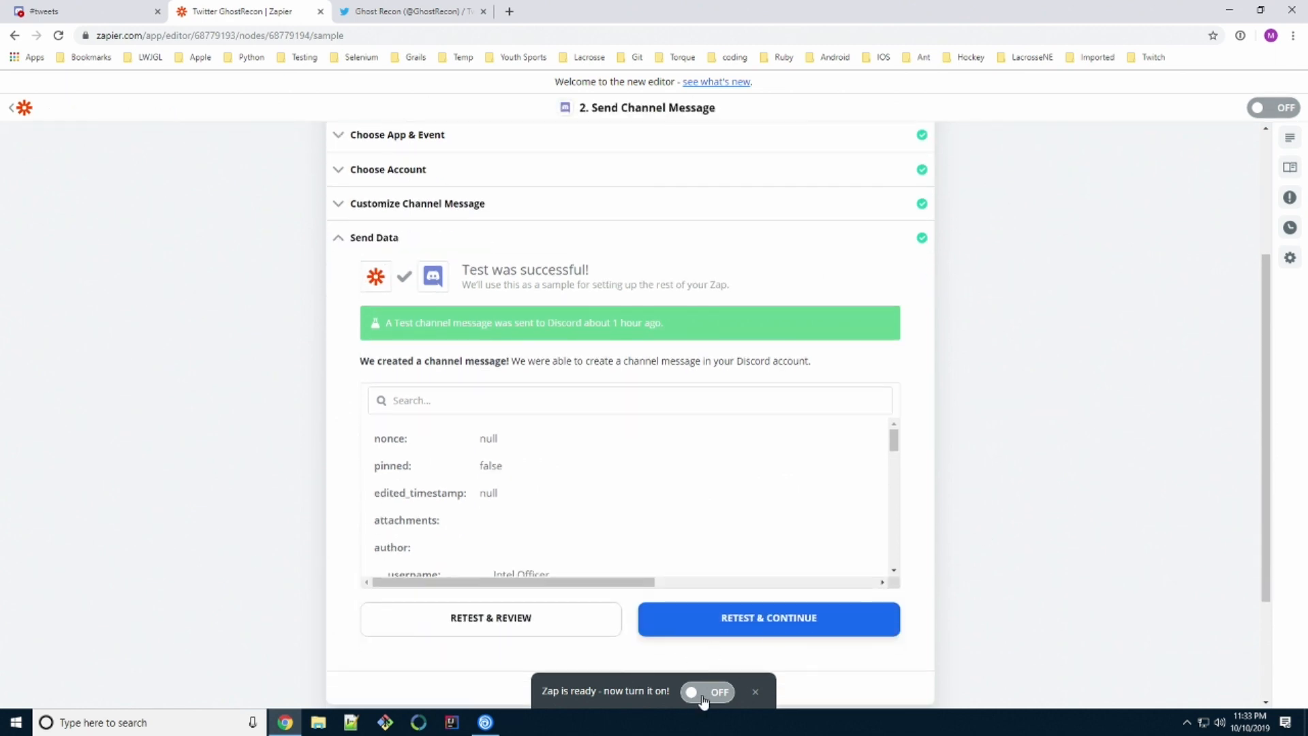
{"action": "mouse_move", "coordinate": [775, 673]}
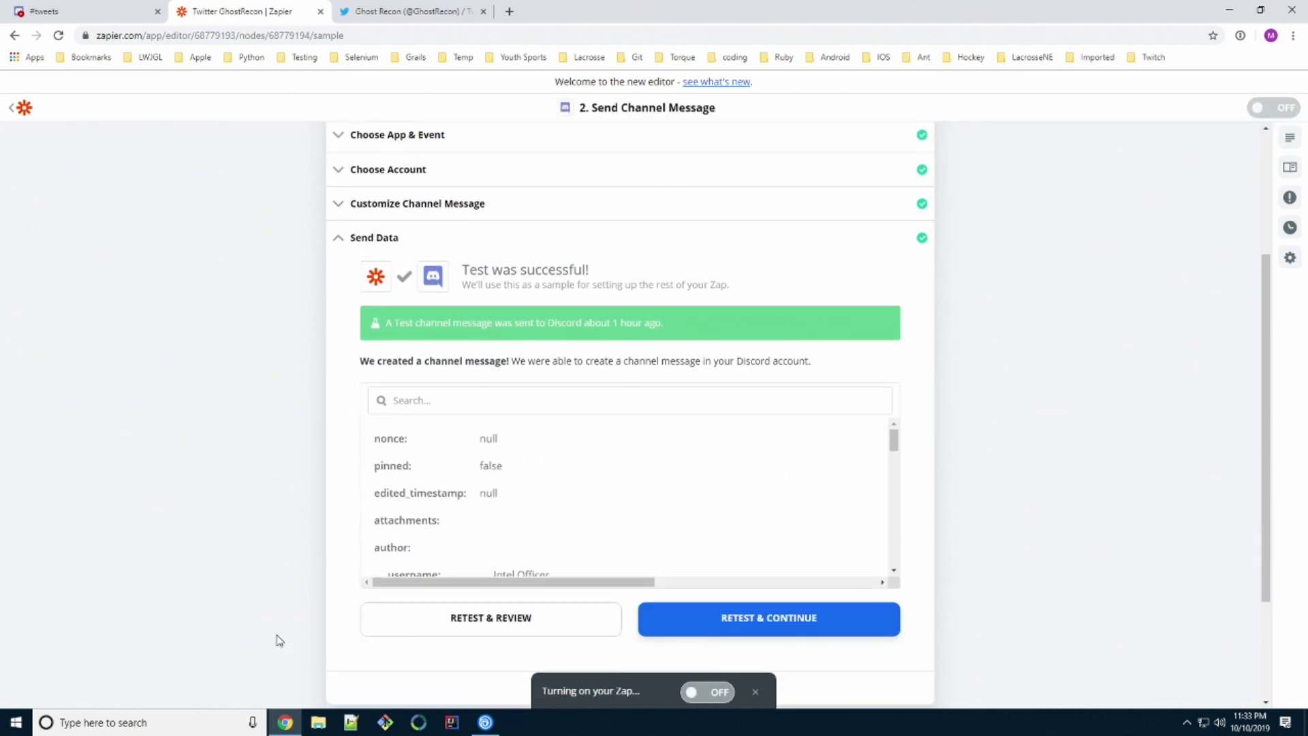
- Switch the zap ON and leave the editor for the My Zaps list
{"action": "left_click", "coordinate": [1272, 106]}
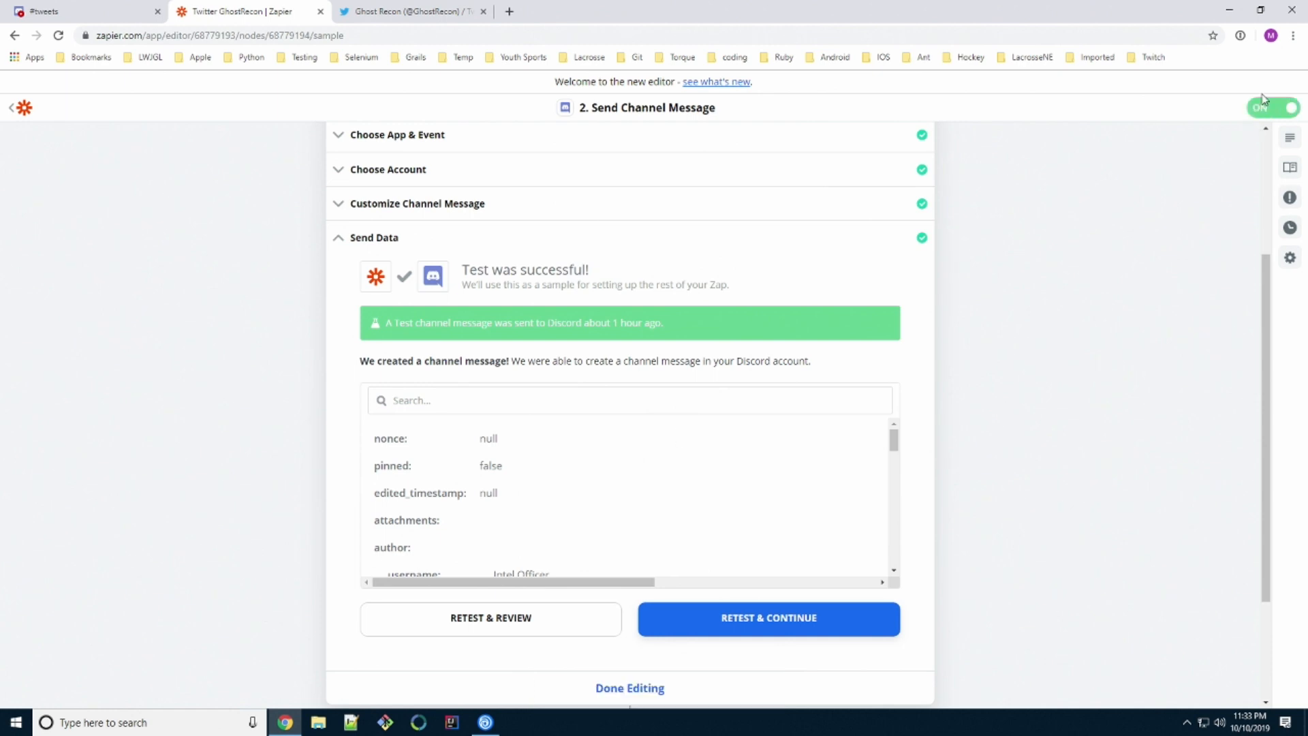
{"action": "left_click", "coordinate": [628, 687]}
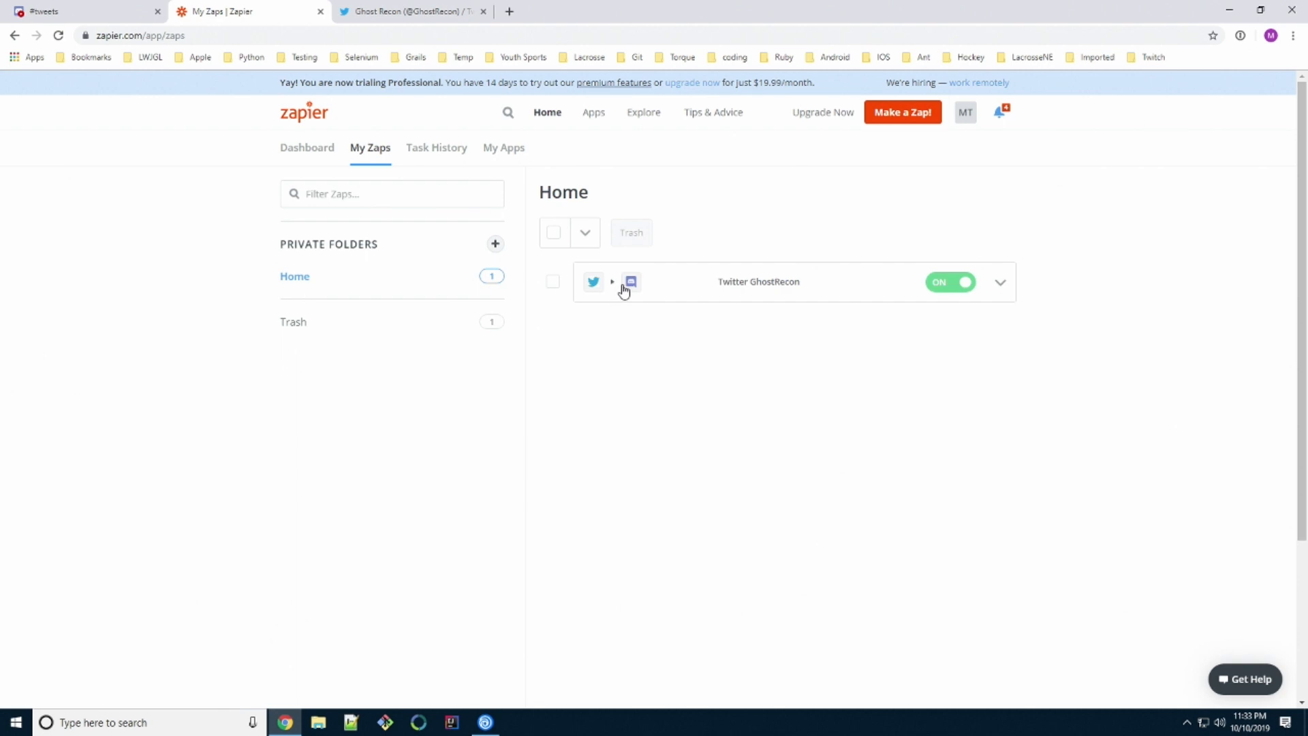
{"action": "mouse_move", "coordinate": [381, 174]}
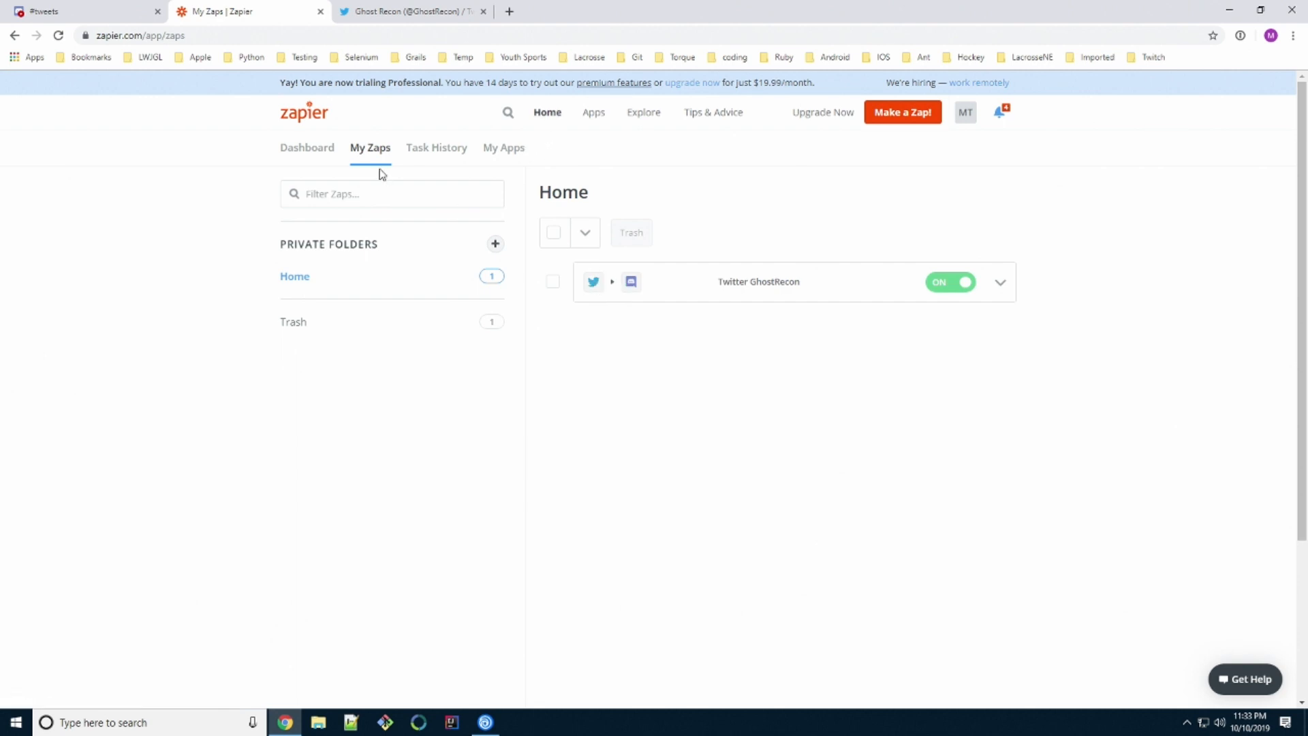
{"action": "mouse_move", "coordinate": [677, 305]}
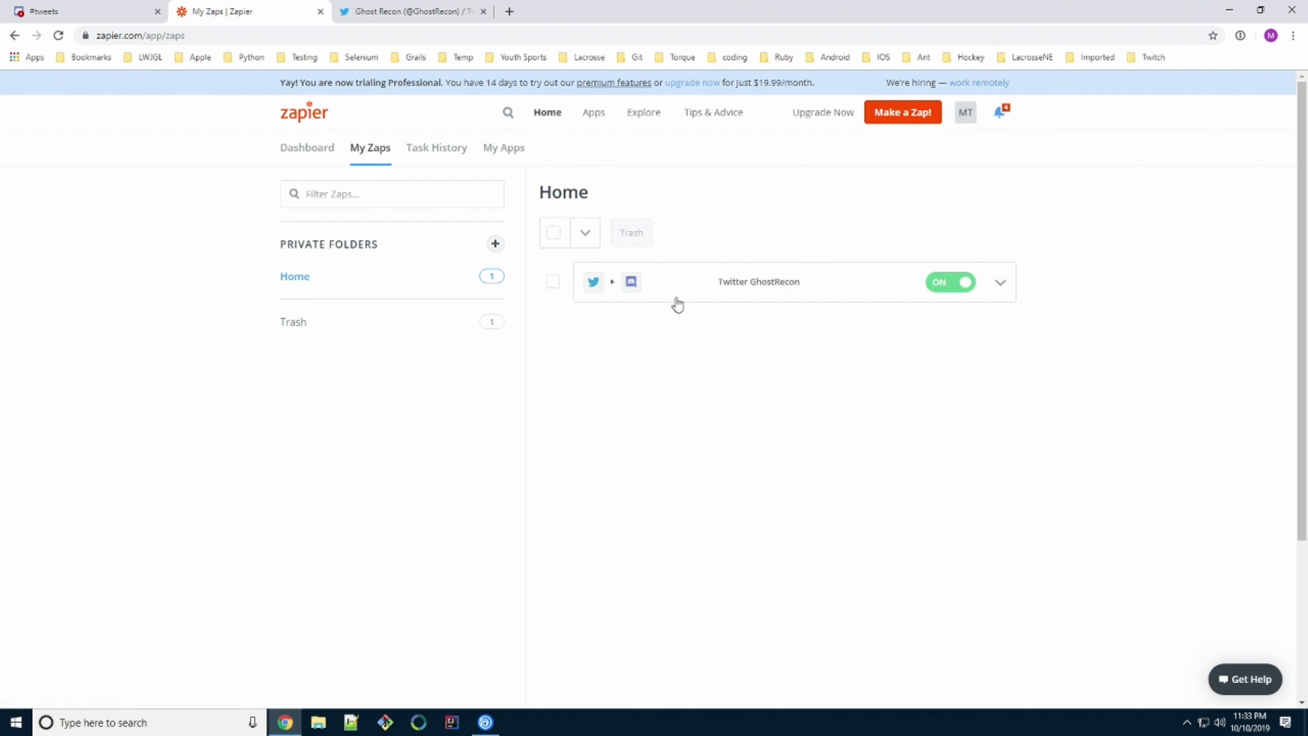
{"action": "mouse_move", "coordinate": [954, 347]}
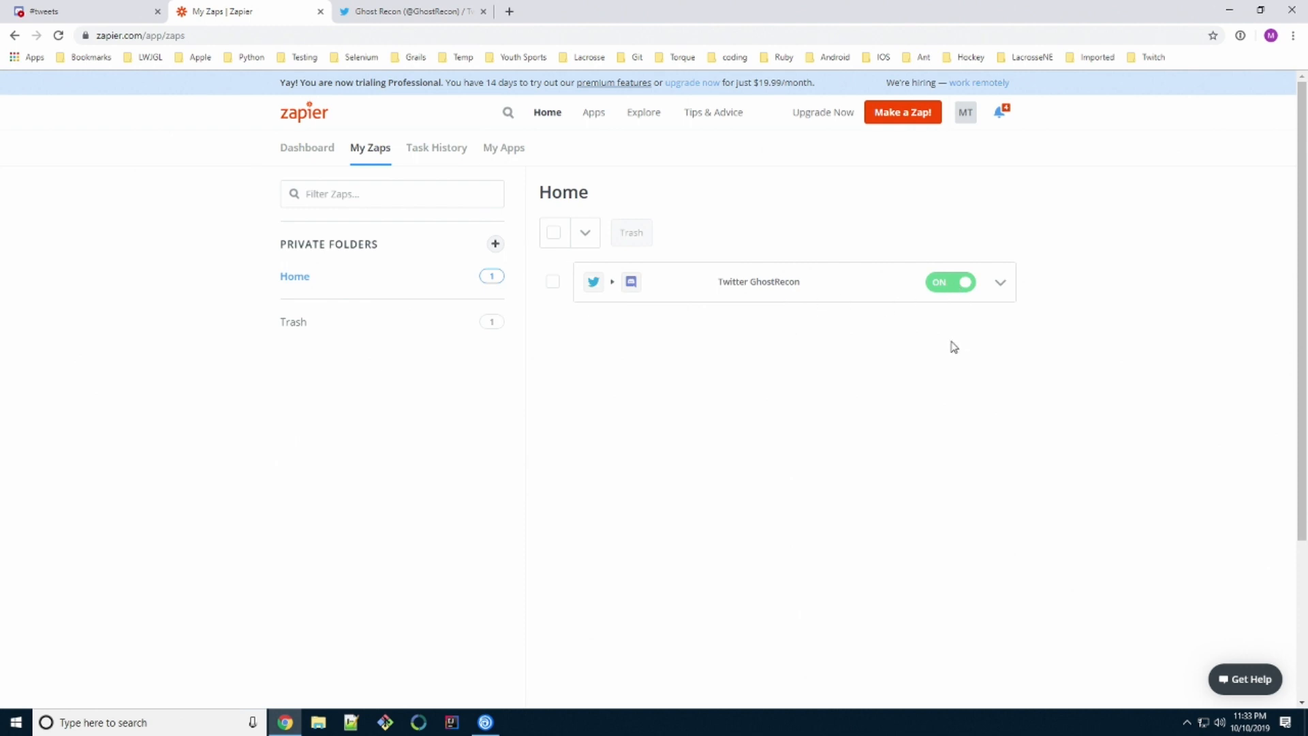
{"action": "mouse_move", "coordinate": [798, 293]}
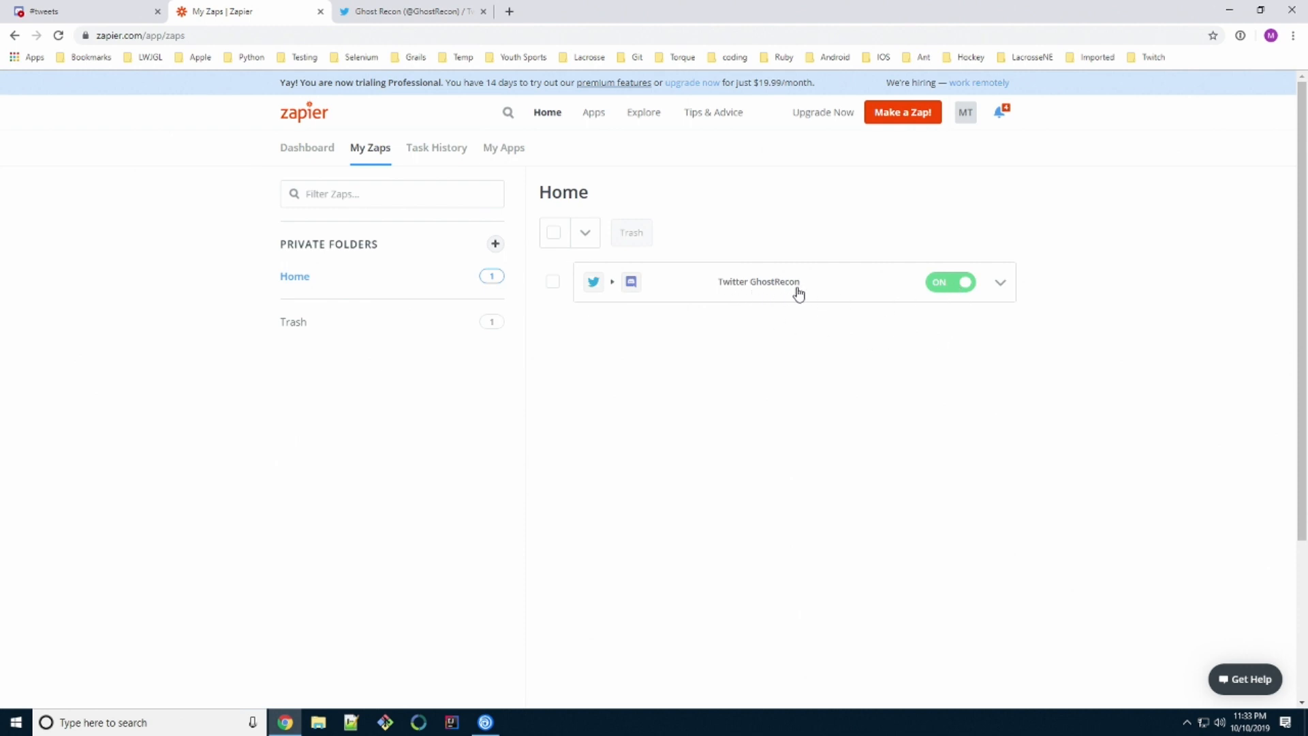
{"action": "mouse_move", "coordinate": [784, 296]}
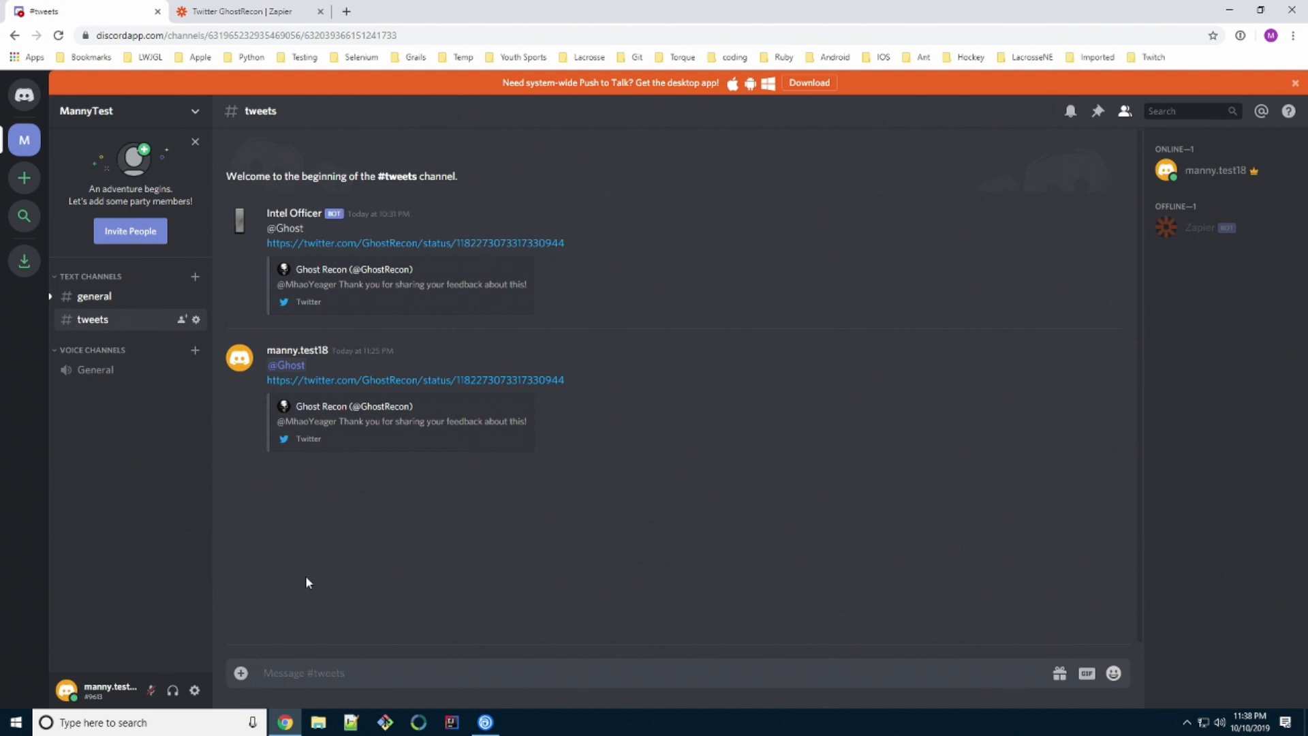
{"action": "mouse_move", "coordinate": [1200, 232]}
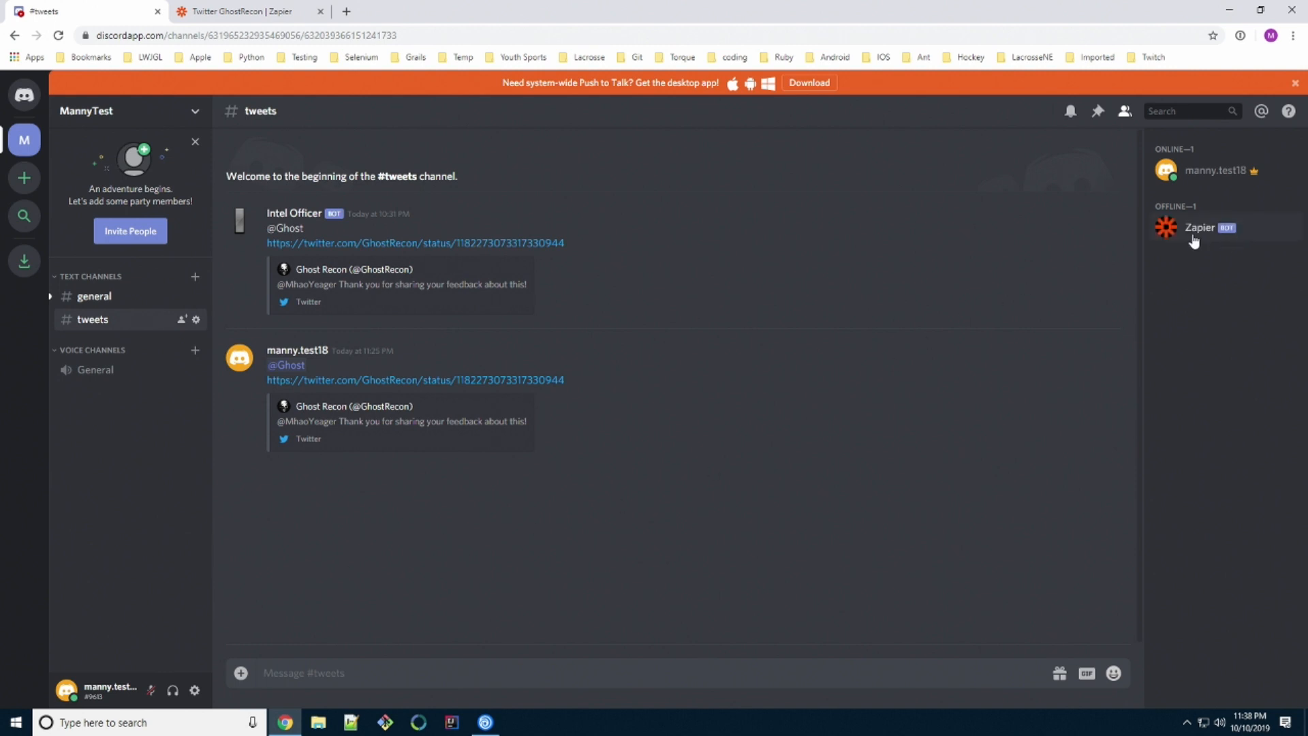
{"action": "mouse_move", "coordinate": [1209, 234]}
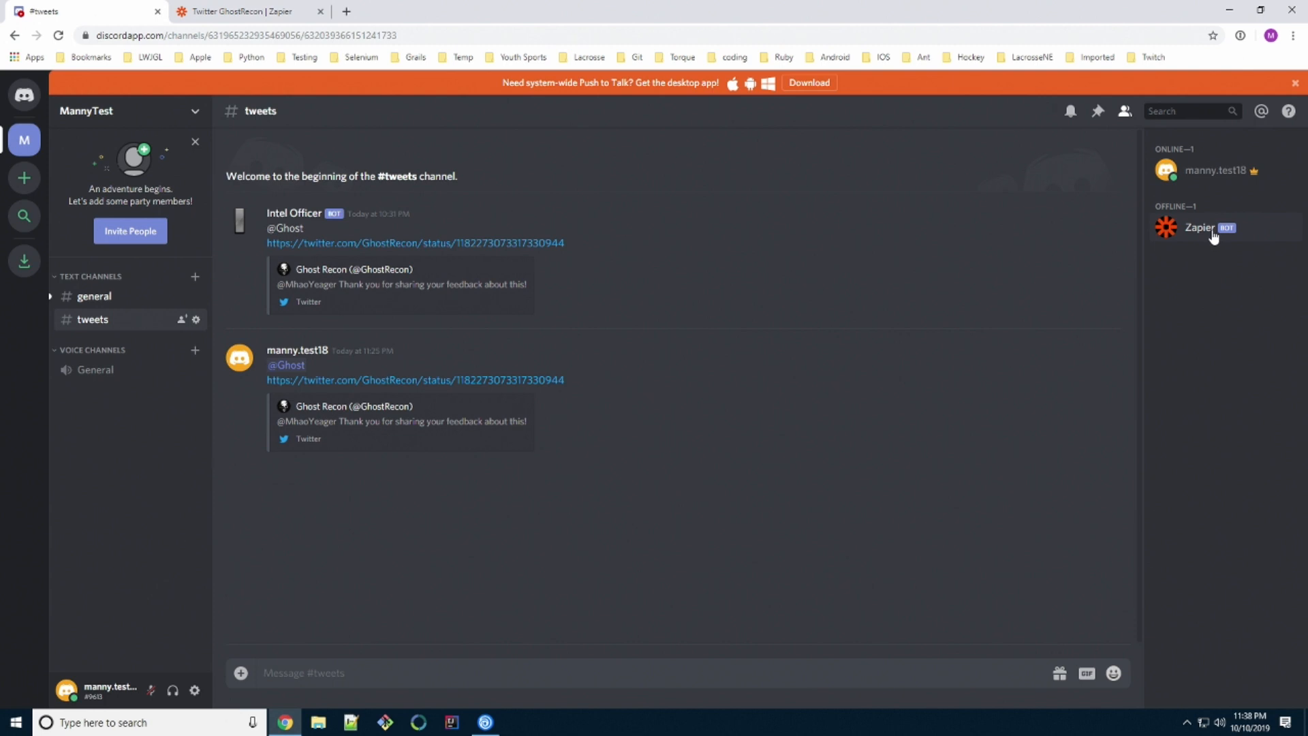
{"action": "mouse_move", "coordinate": [259, 336]}
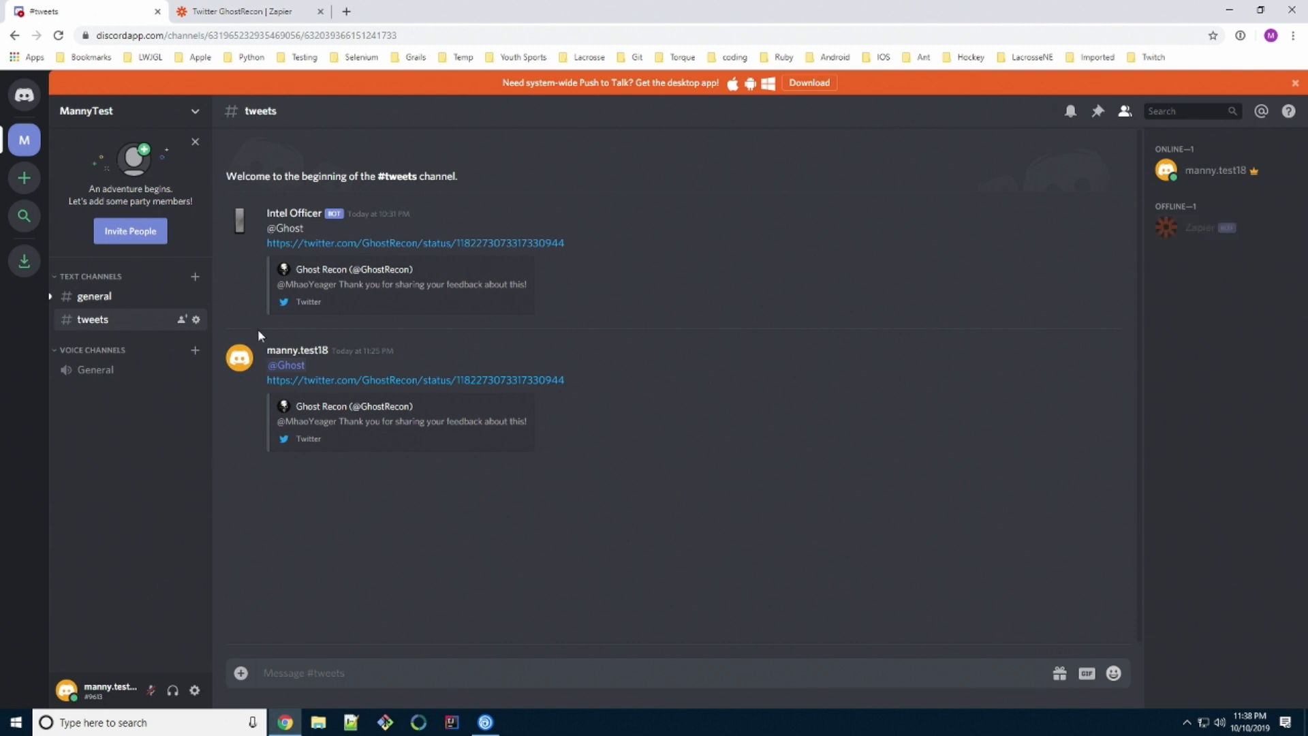
{"action": "mouse_move", "coordinate": [272, 329]}
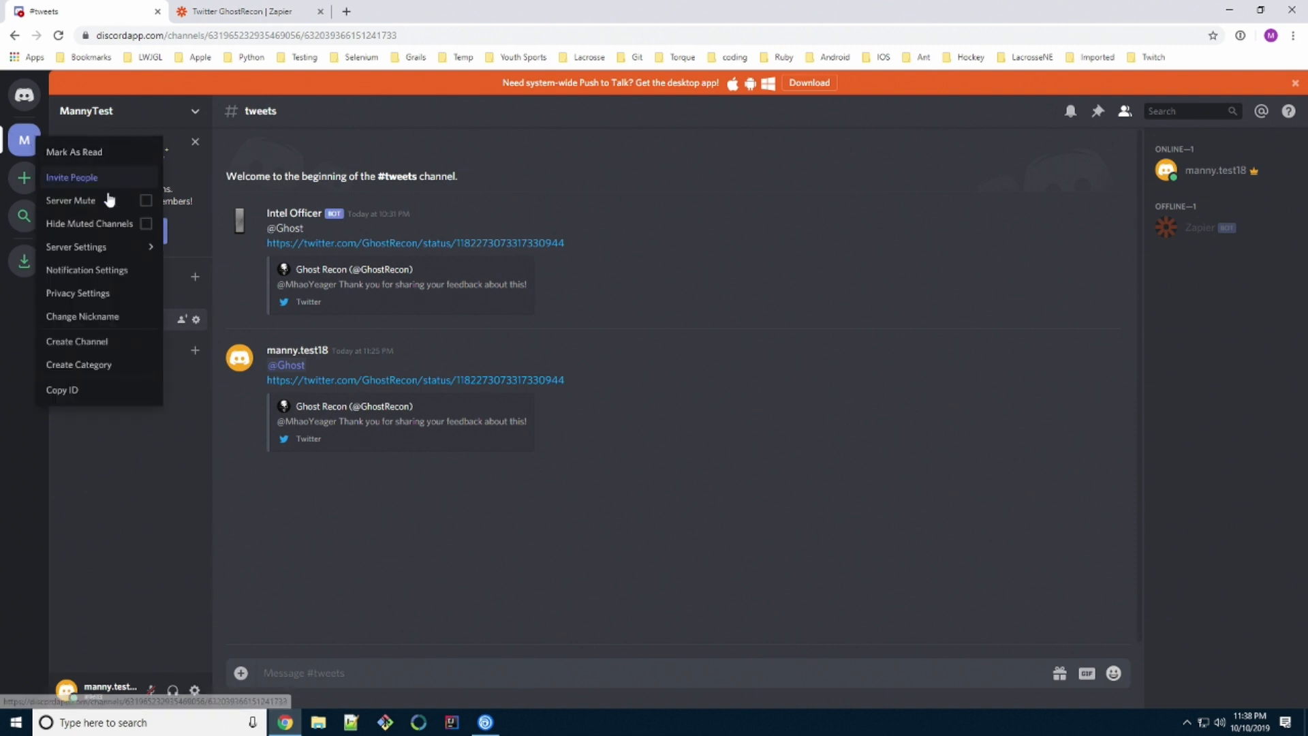
- Open the MannyTest server's Roles settings on the Zapier role
{"action": "left_click", "coordinate": [76, 246]}
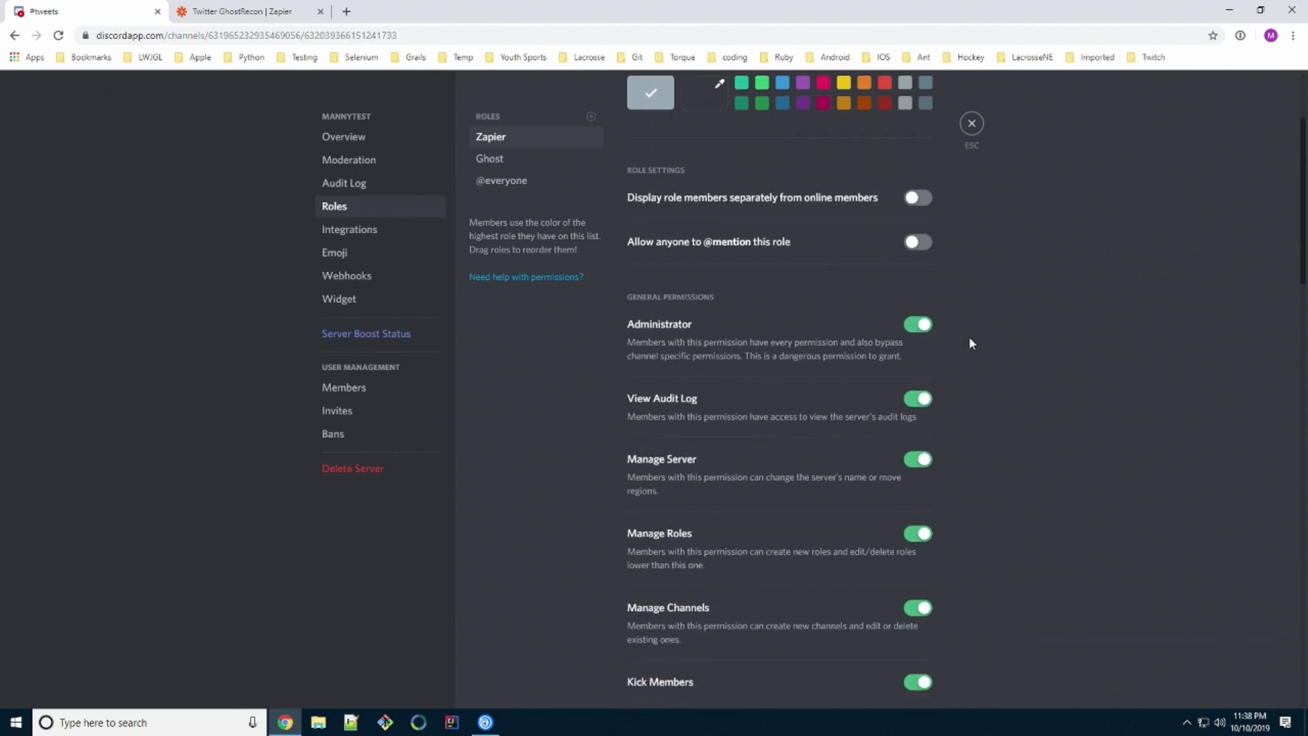
- Revoke Administrator and channel viewing from the Zapier role
{"action": "scroll", "scroll_direction": "down", "scroll_amount": 3}
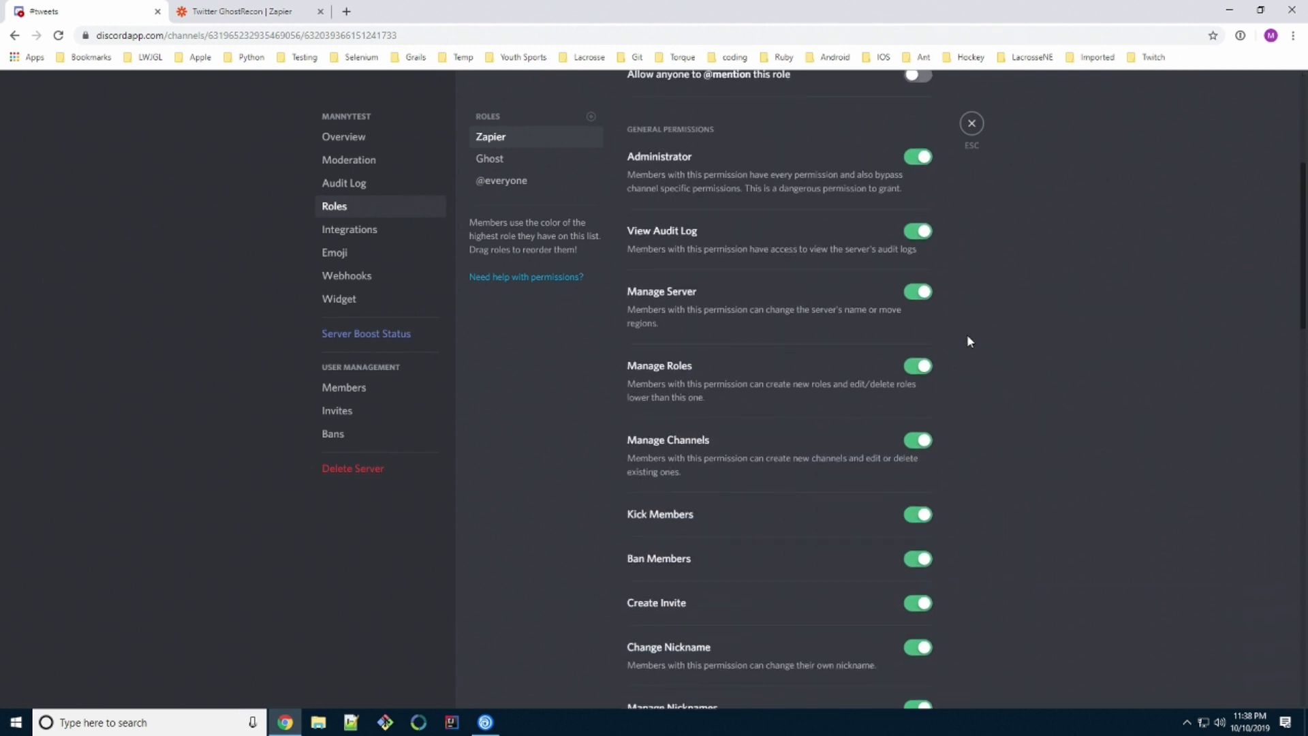
{"action": "mouse_move", "coordinate": [950, 305]}
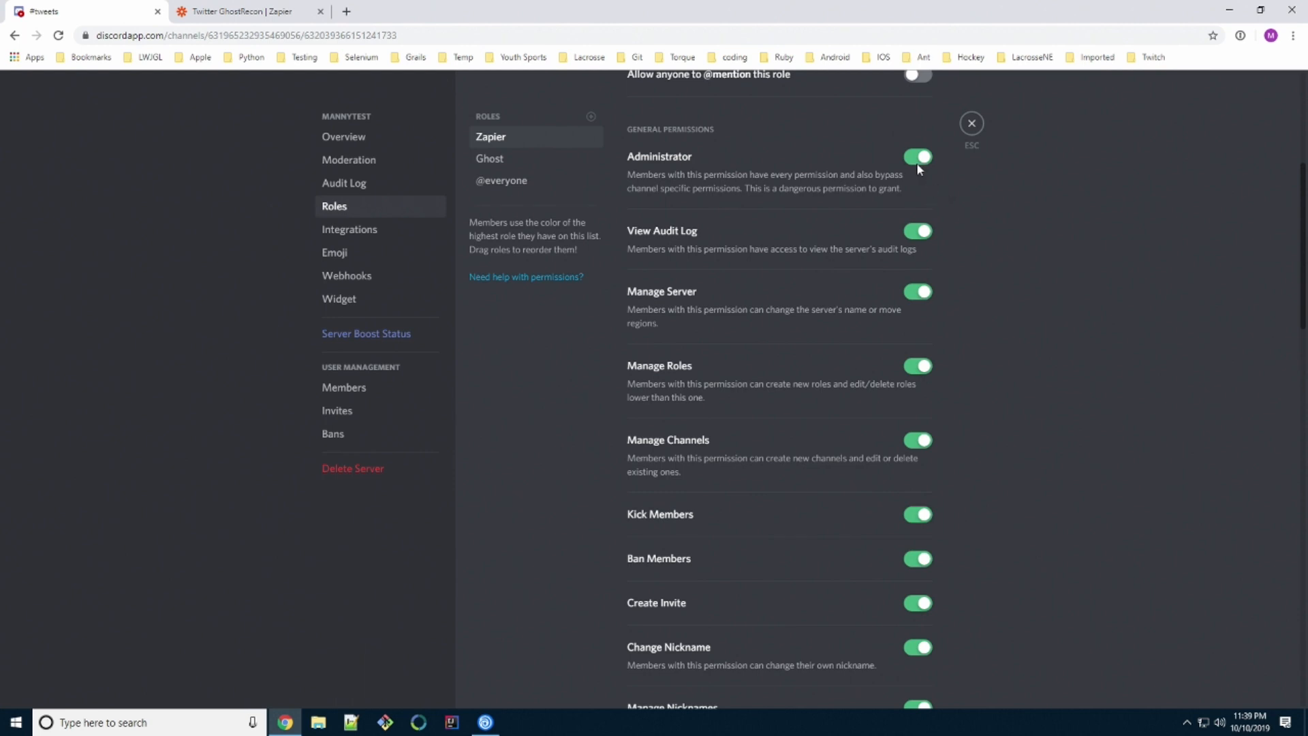
{"action": "left_click", "coordinate": [917, 156]}
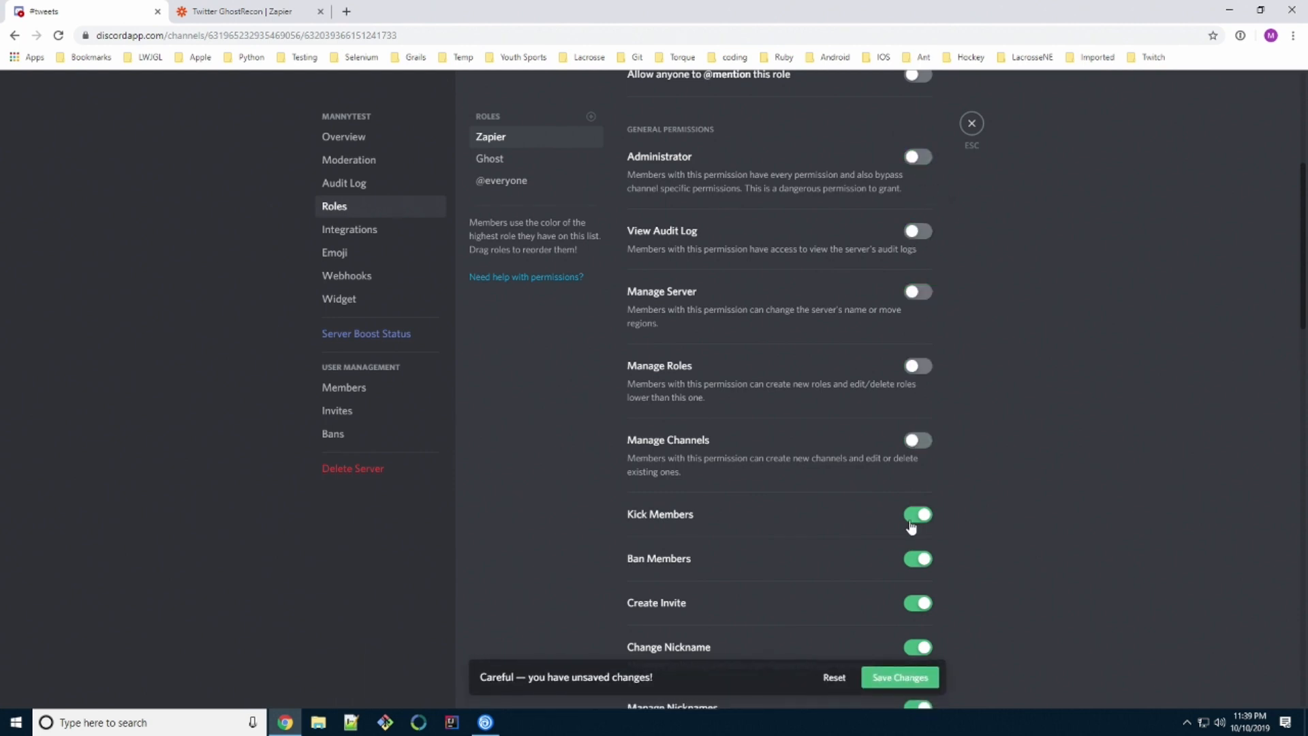
{"action": "scroll", "scroll_direction": "down", "scroll_amount": 3}
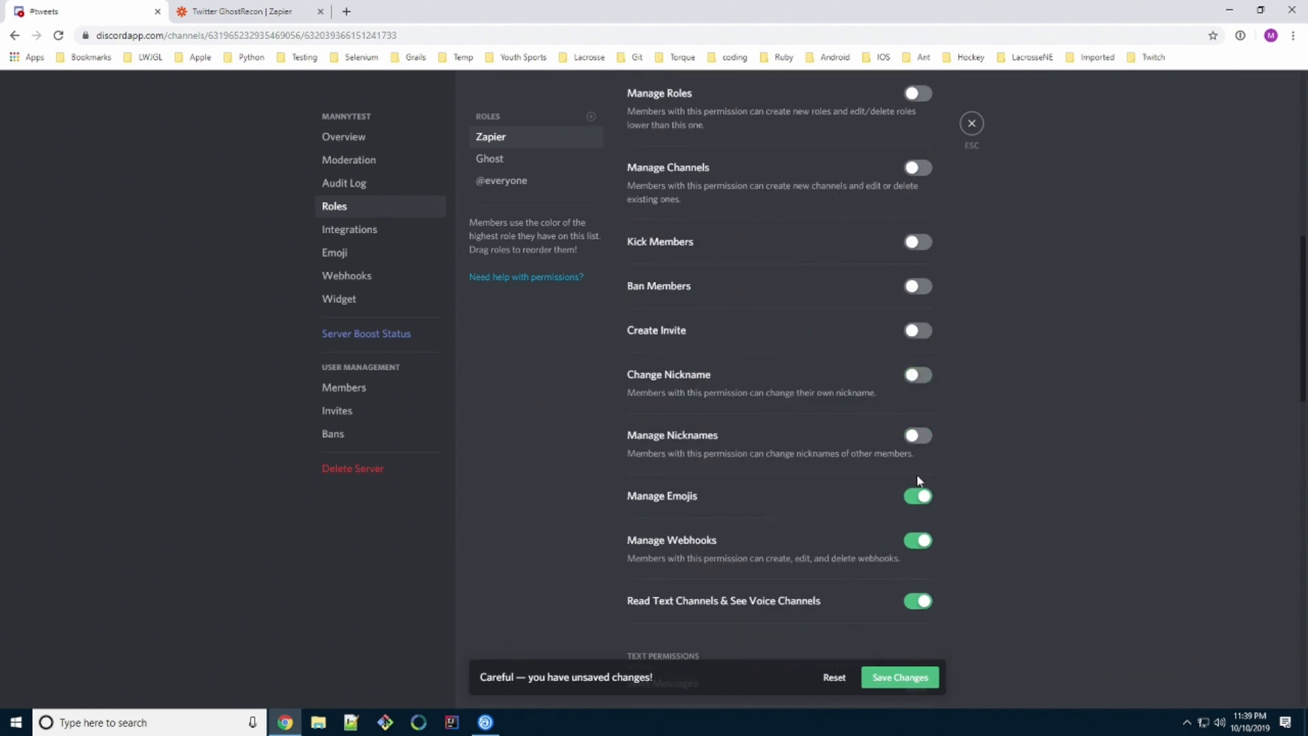
{"action": "scroll", "scroll_direction": "down", "scroll_amount": 3}
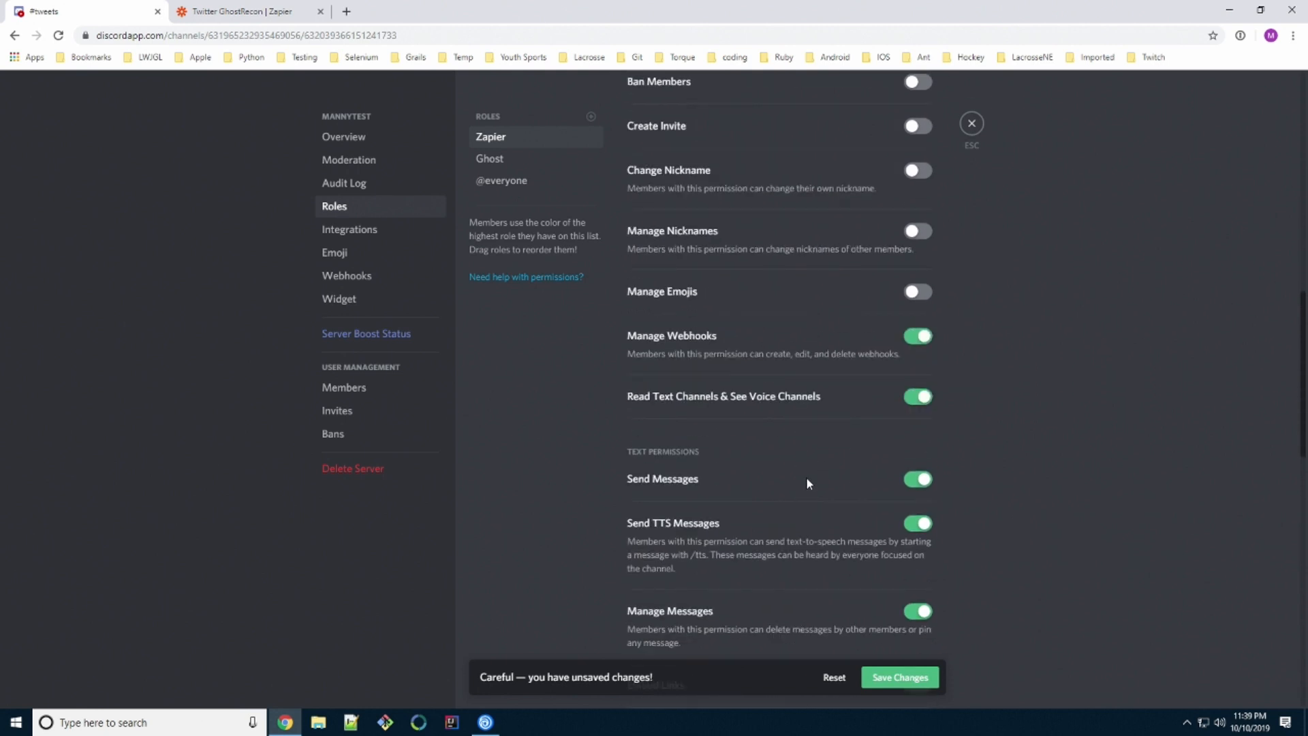
{"action": "mouse_move", "coordinate": [877, 343]}
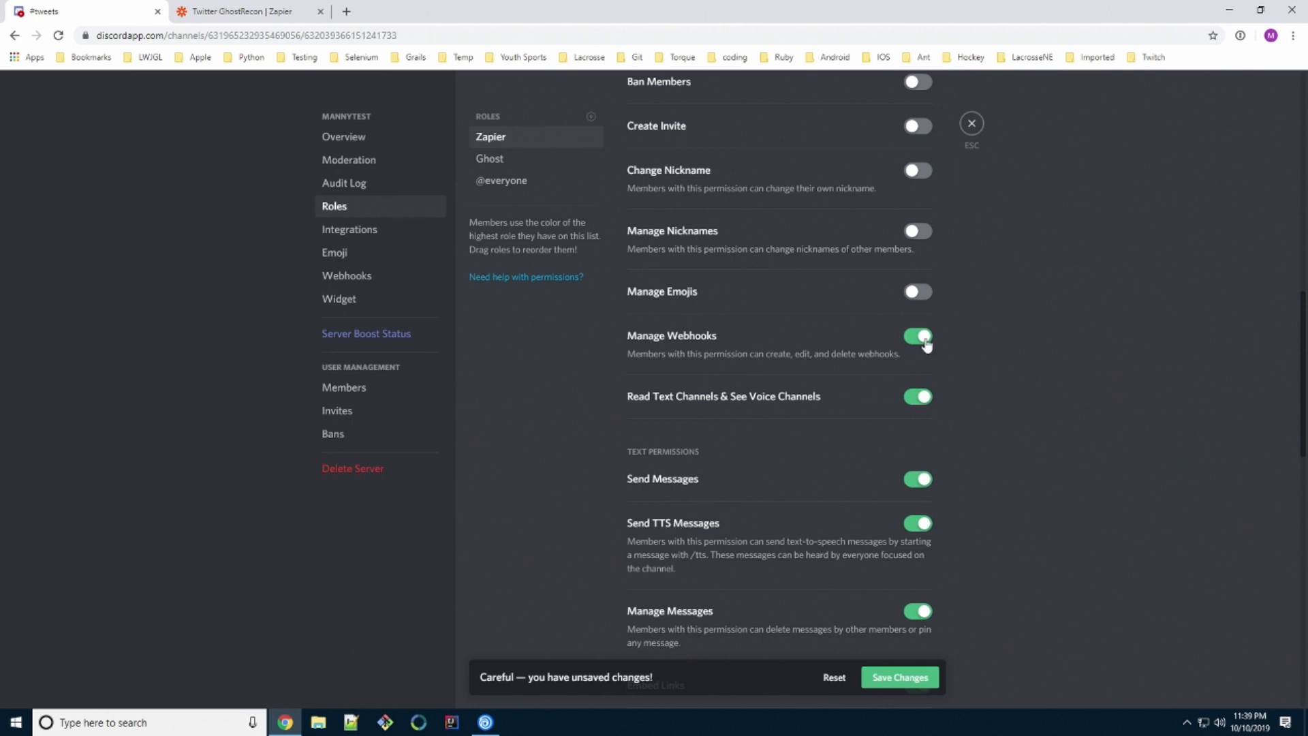
{"action": "left_click", "coordinate": [917, 397]}
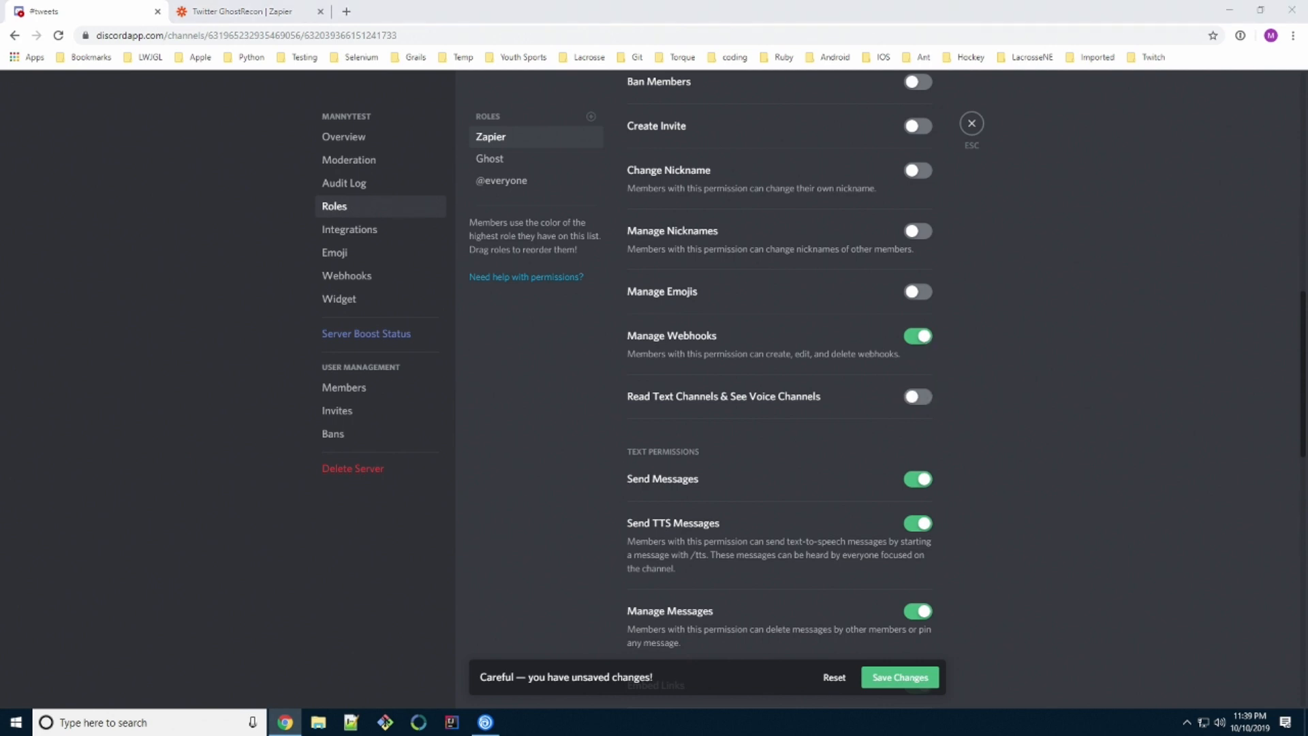
{"action": "mouse_move", "coordinate": [1079, 393]}
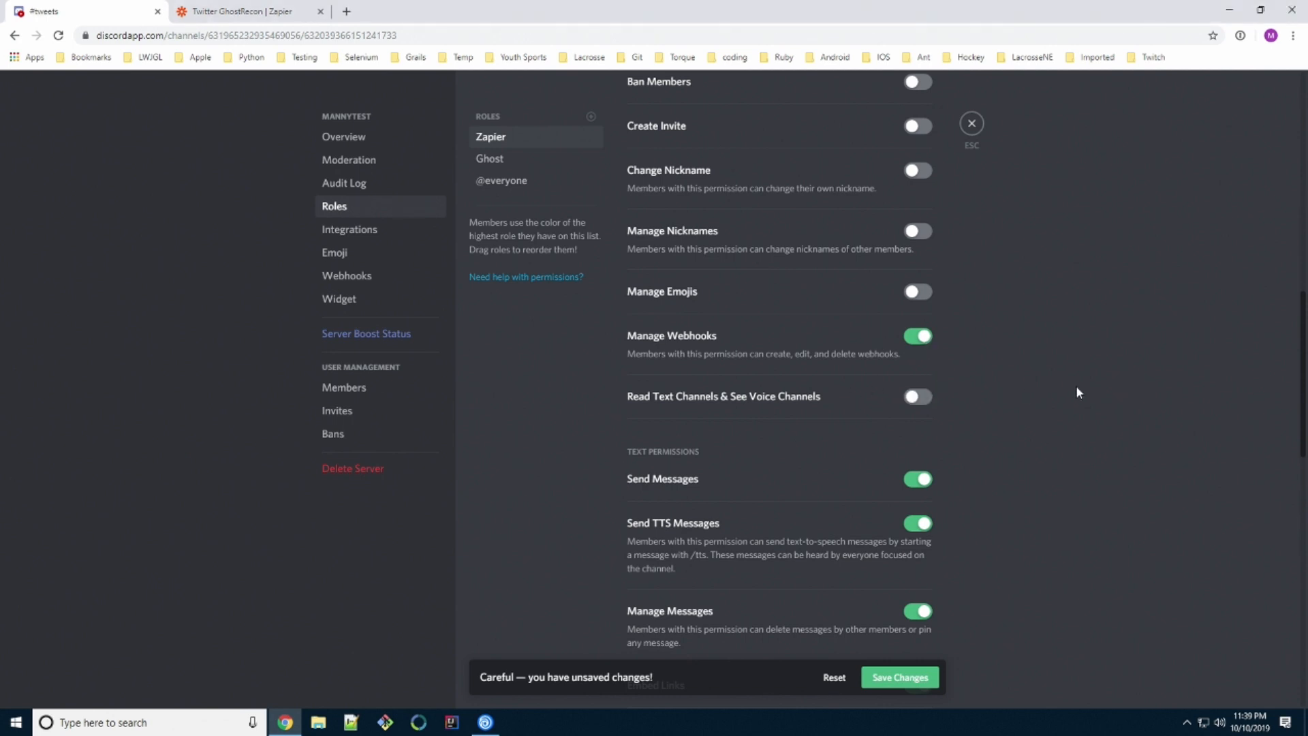
- Turn off TTS messages, Manage Messages, Attach Files and external emojis for the Zapier role
{"action": "scroll", "scroll_direction": "down", "scroll_amount": 3}
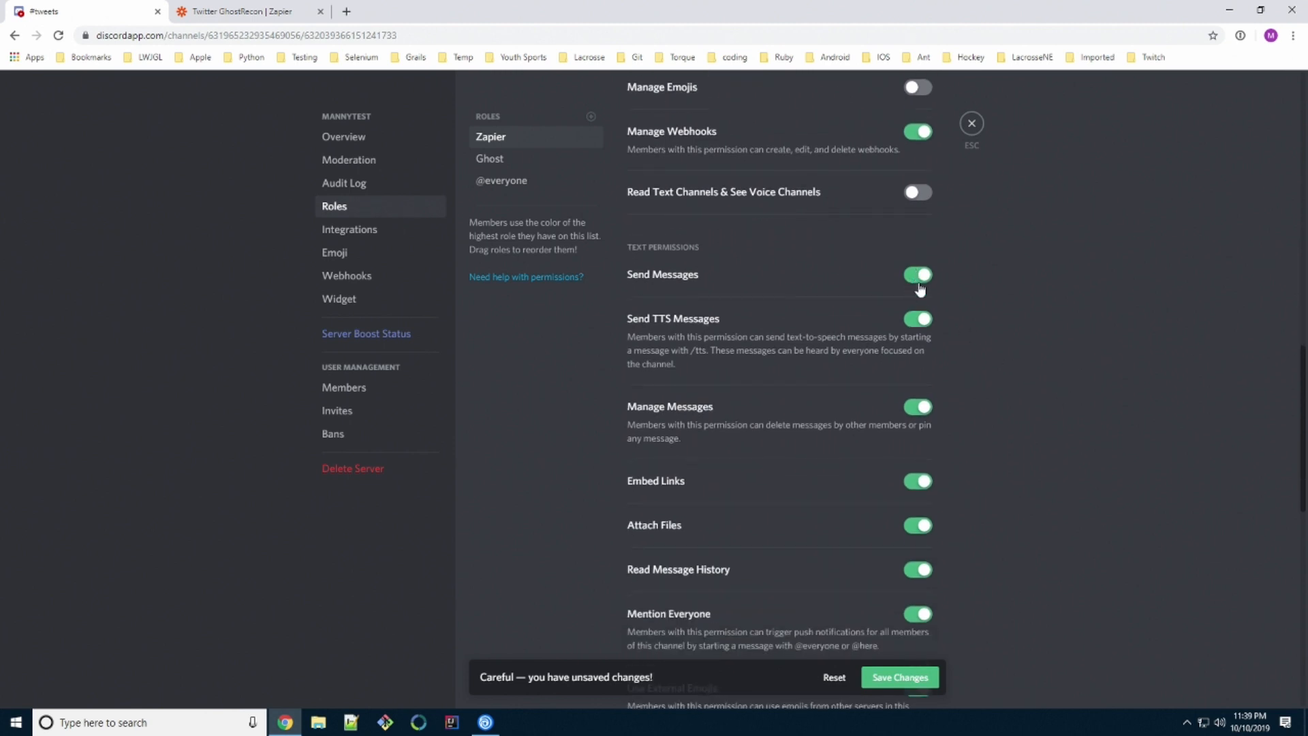
{"action": "left_click", "coordinate": [917, 318]}
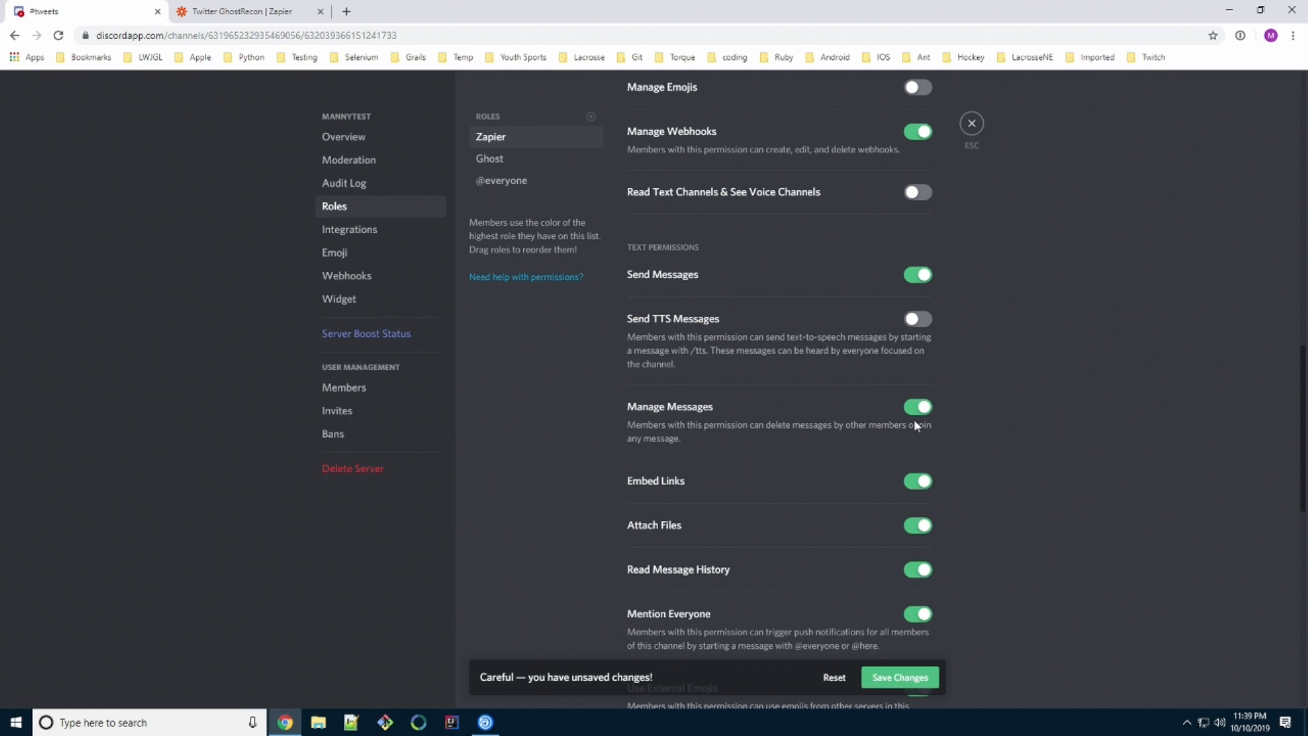
{"action": "left_click", "coordinate": [917, 406]}
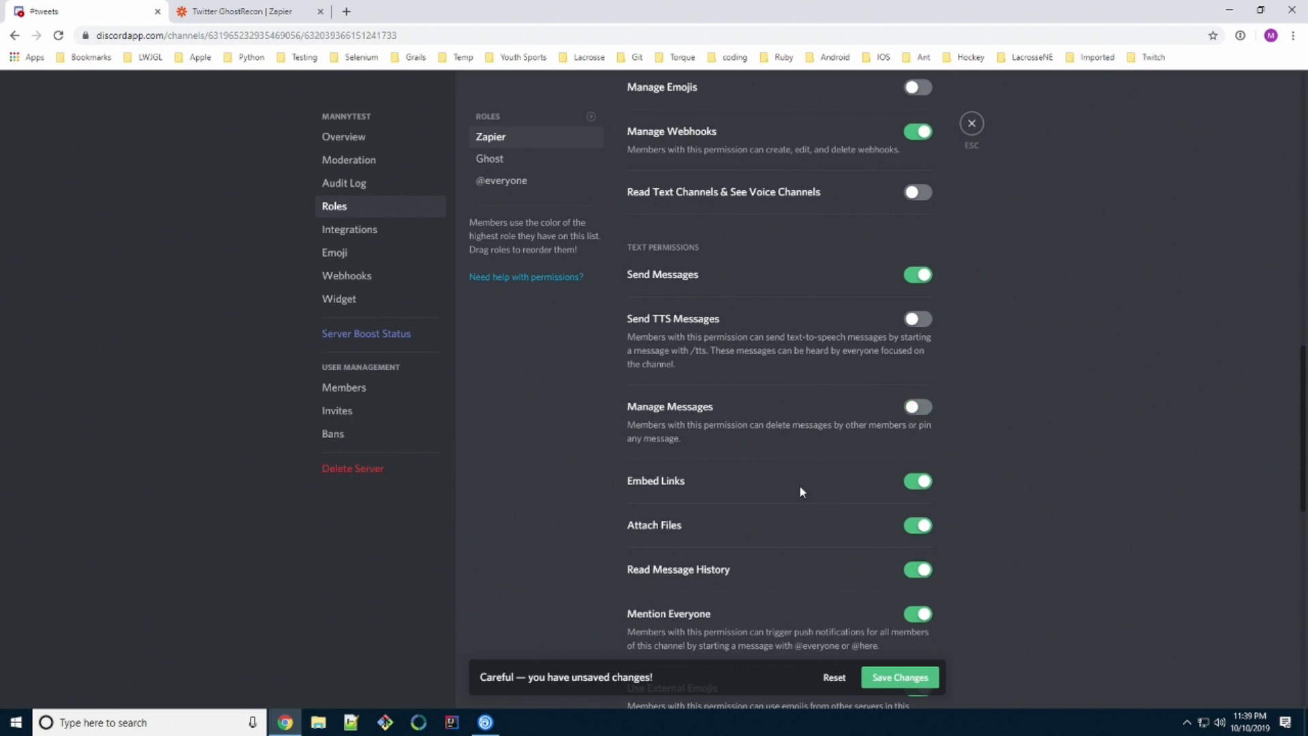
{"action": "scroll", "scroll_direction": "down", "scroll_amount": 3}
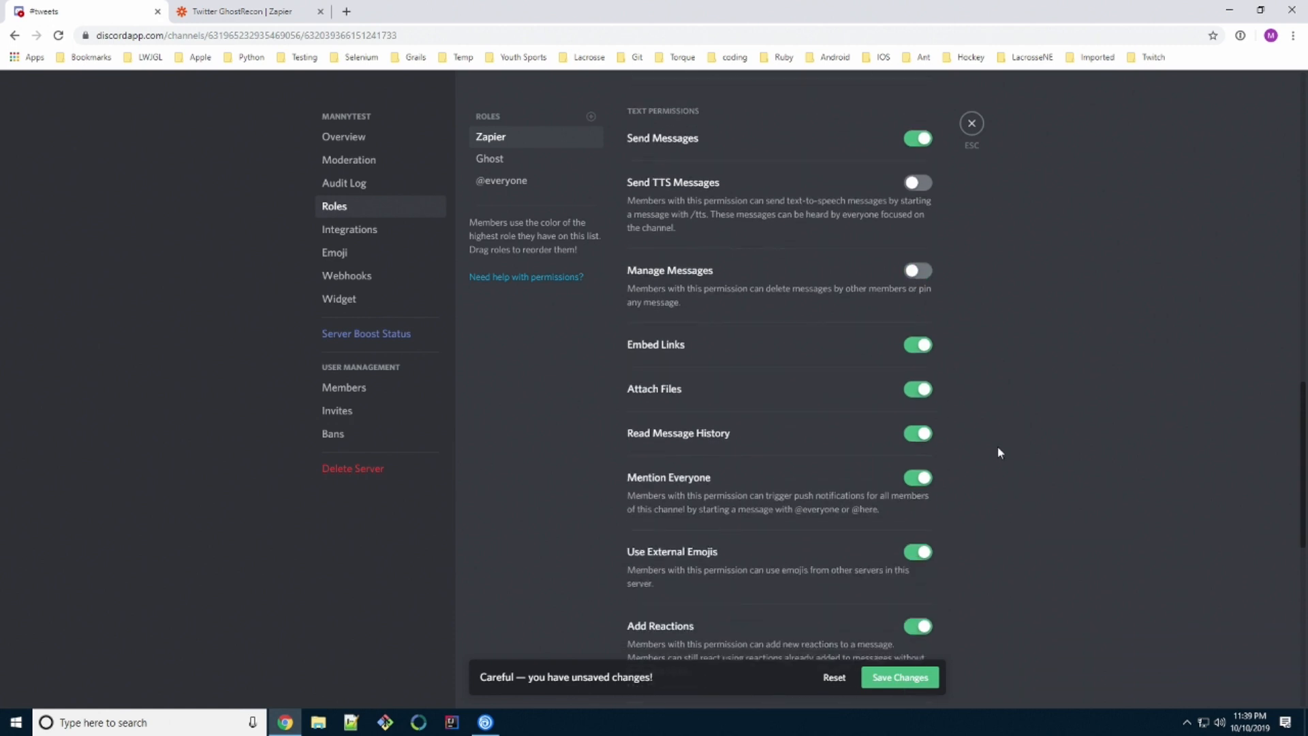
{"action": "mouse_move", "coordinate": [991, 449]}
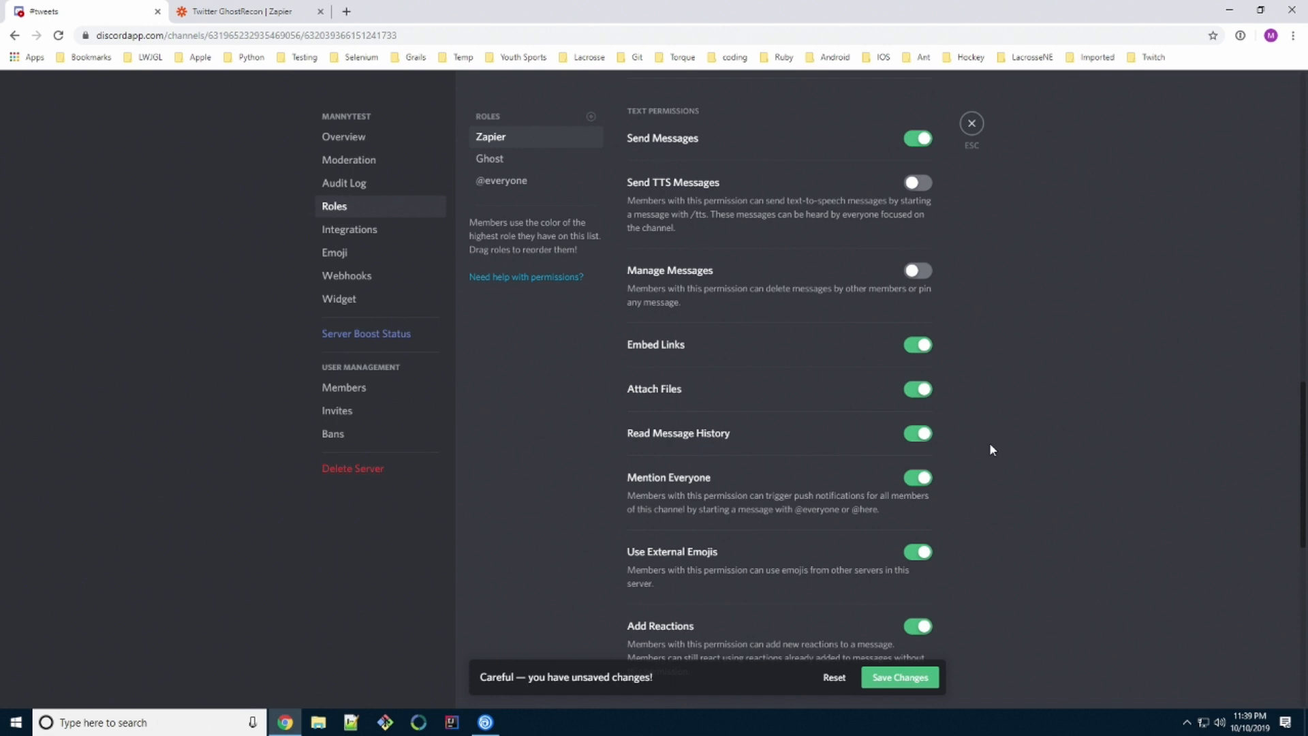
{"action": "left_click", "coordinate": [915, 389]}
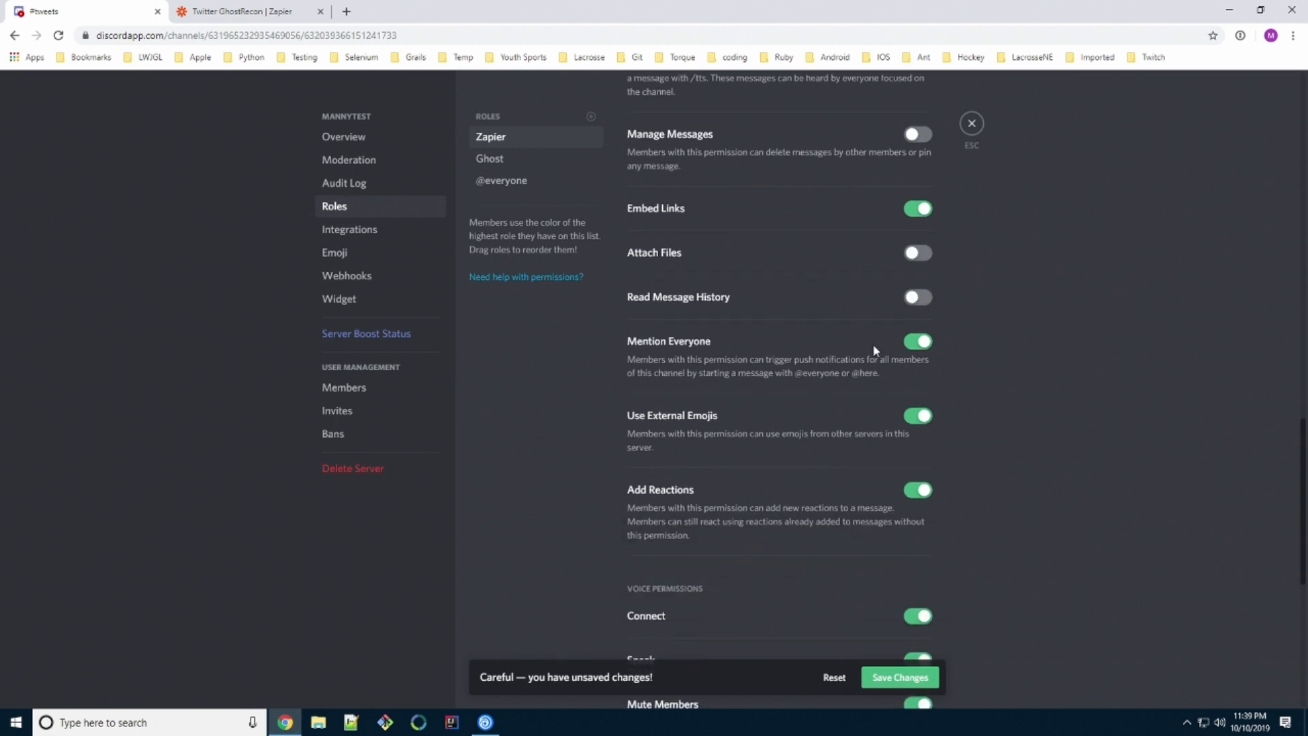
{"action": "mouse_move", "coordinate": [935, 359]}
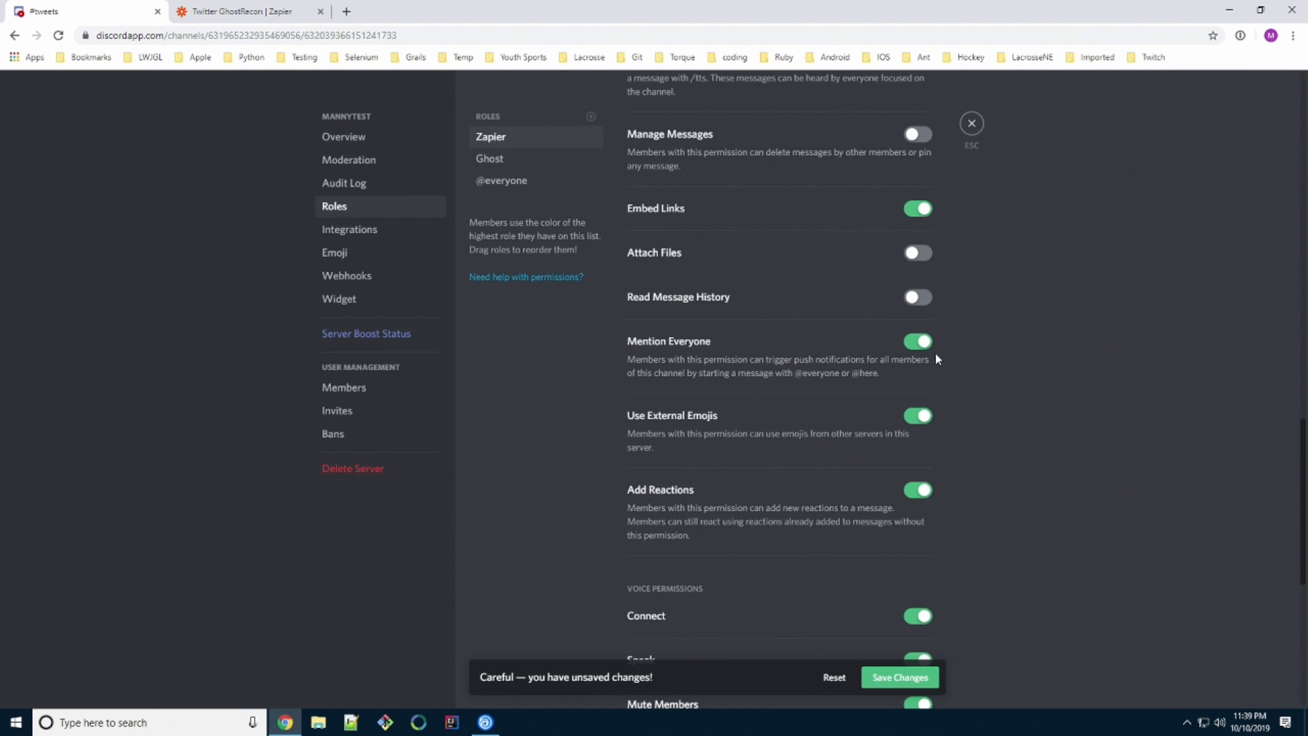
{"action": "scroll", "scroll_direction": "down", "scroll_amount": 3}
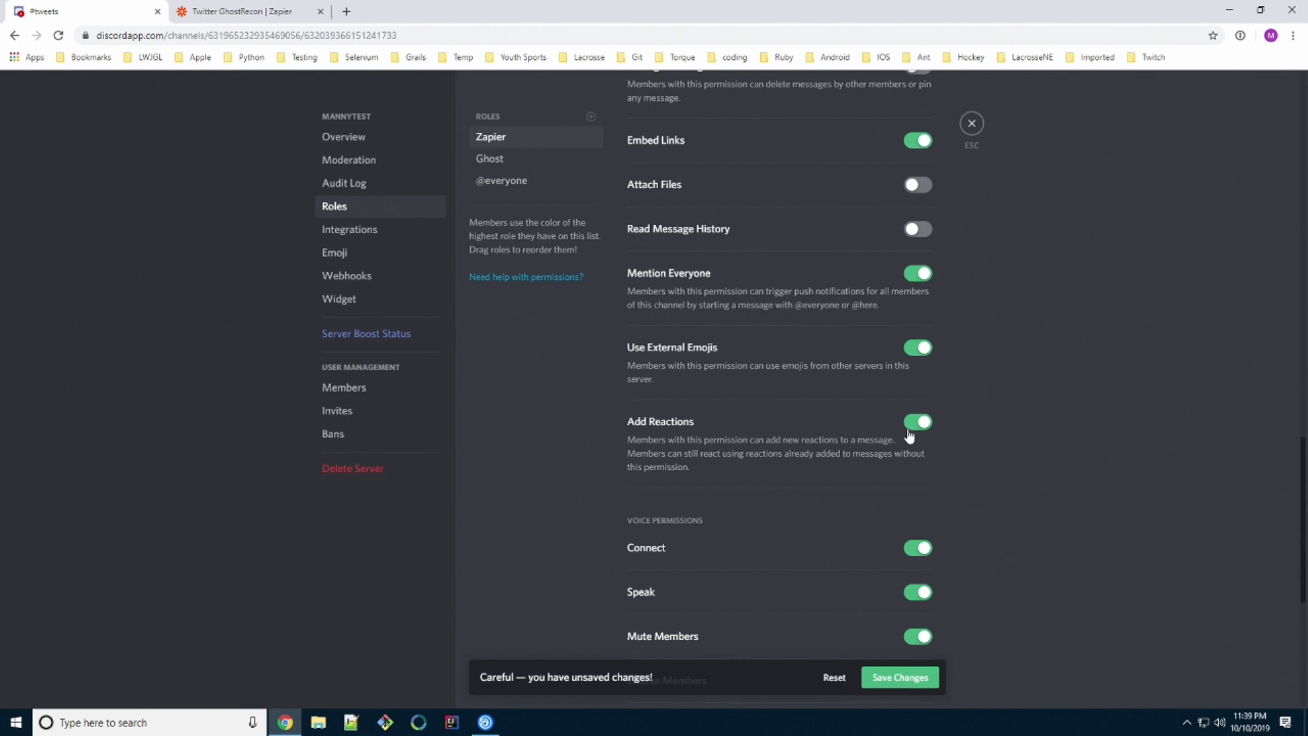
{"action": "left_click", "coordinate": [917, 347]}
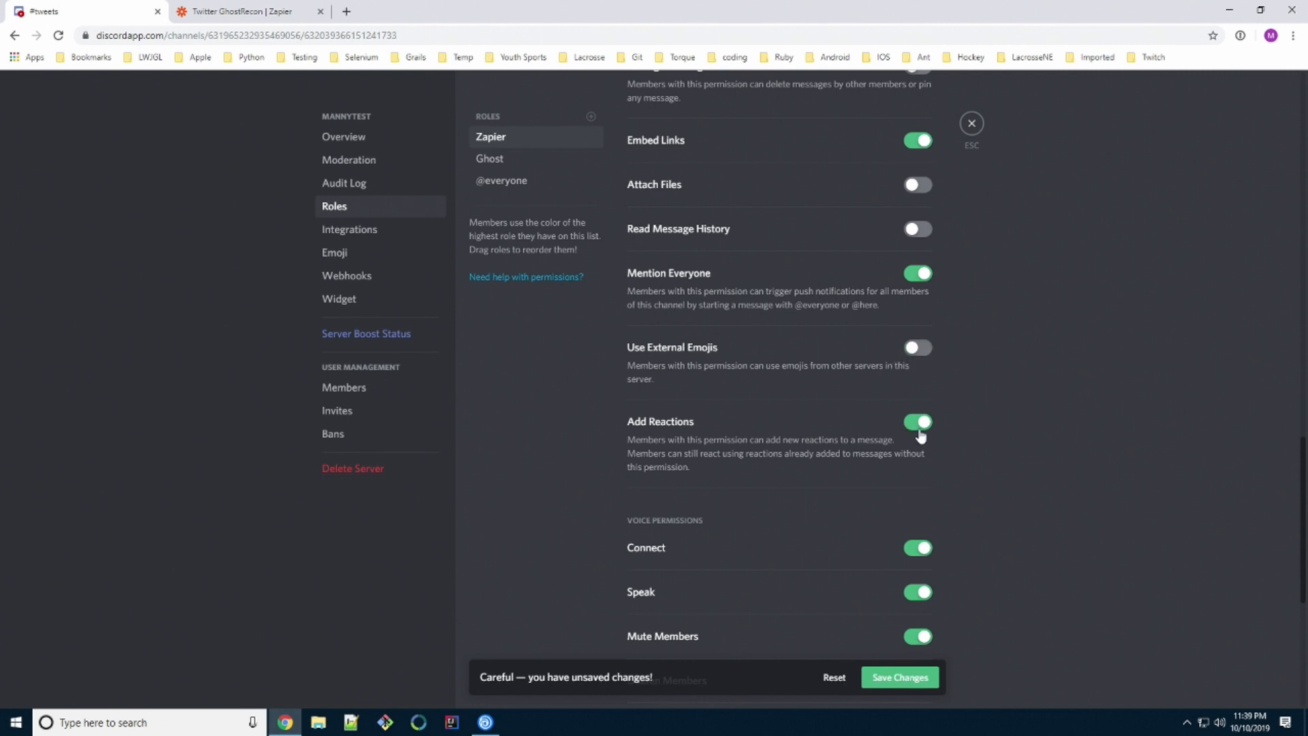
{"action": "scroll", "scroll_direction": "down", "scroll_amount": 3}
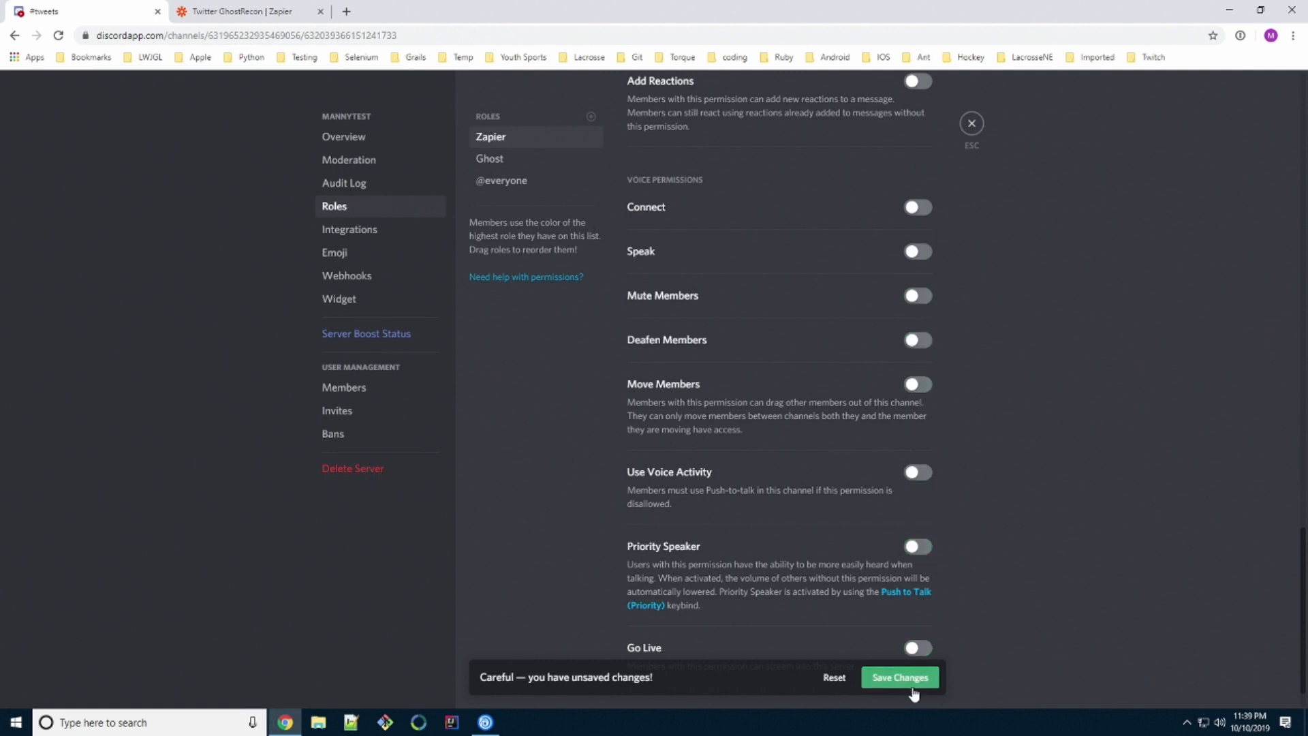
- Save the Zapier role's permission changes and close Server Settings back to #tweets
{"action": "left_click", "coordinate": [899, 677]}
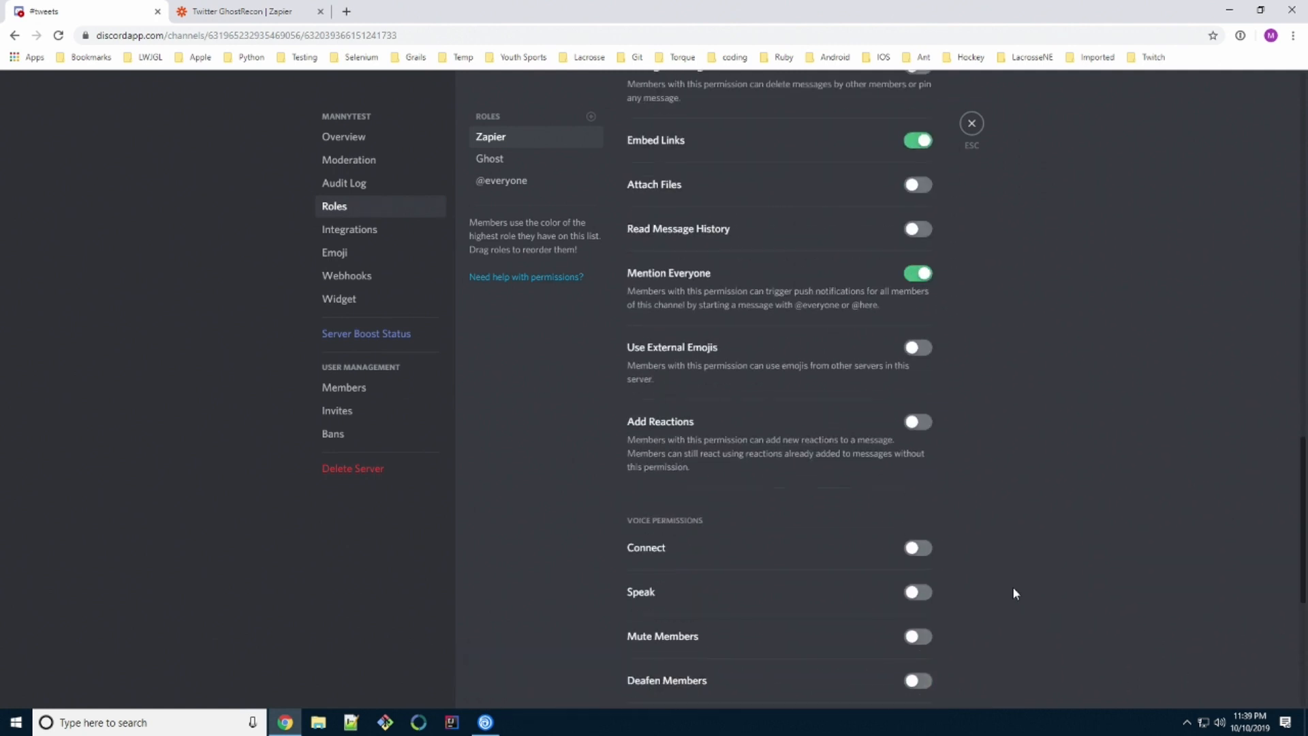
{"action": "scroll", "scroll_direction": "up", "scroll_amount": 3}
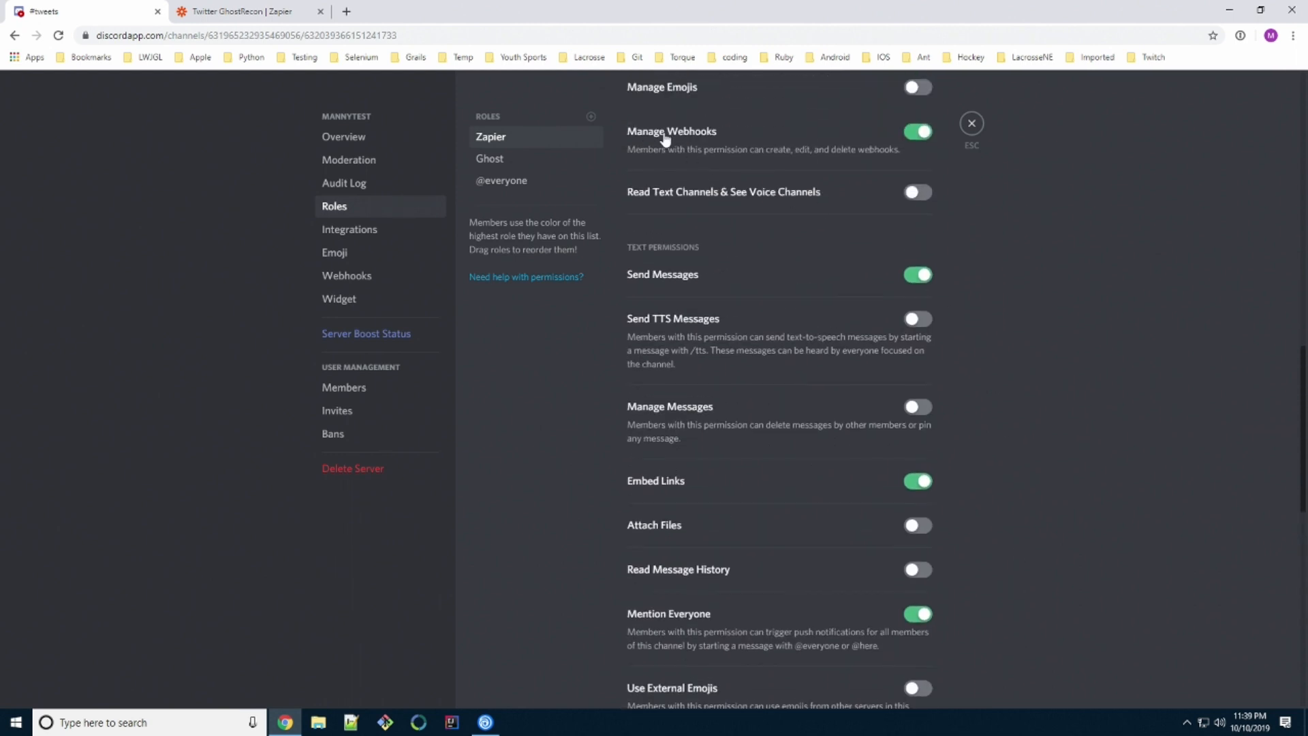
{"action": "mouse_move", "coordinate": [913, 592]}
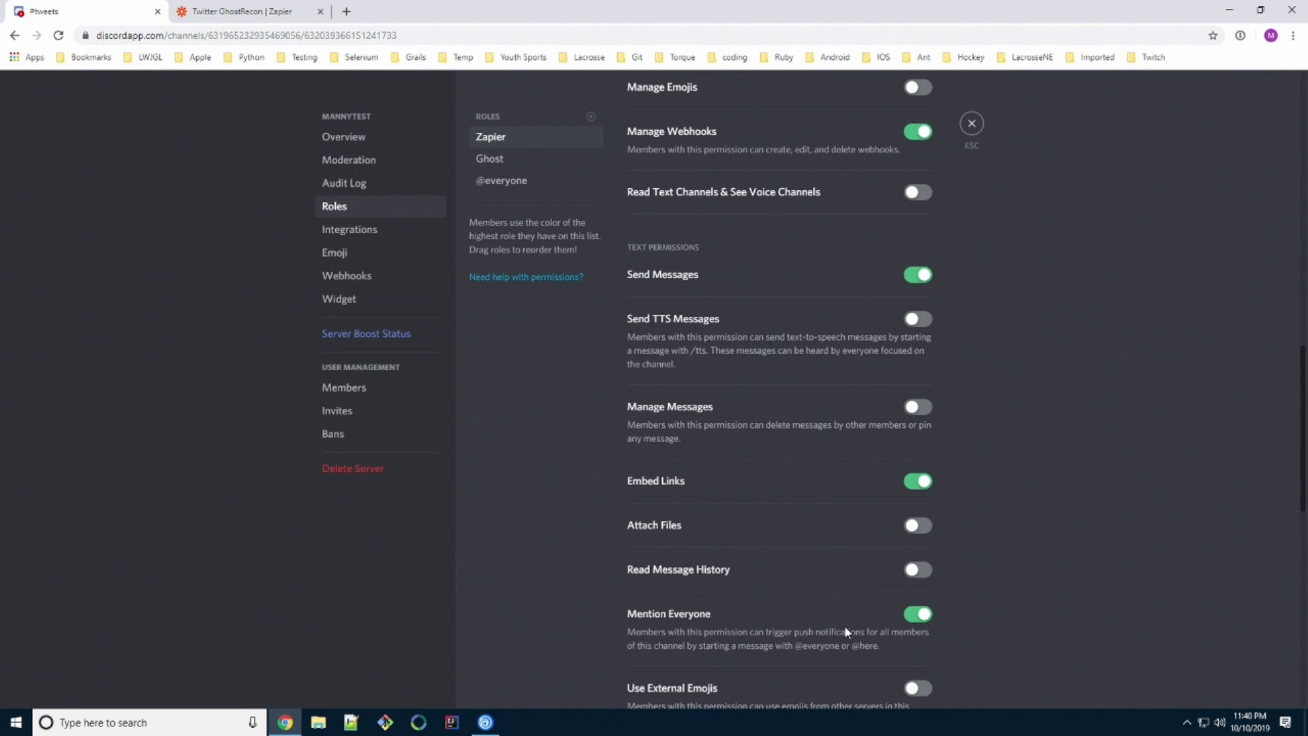
{"action": "left_click", "coordinate": [970, 124]}
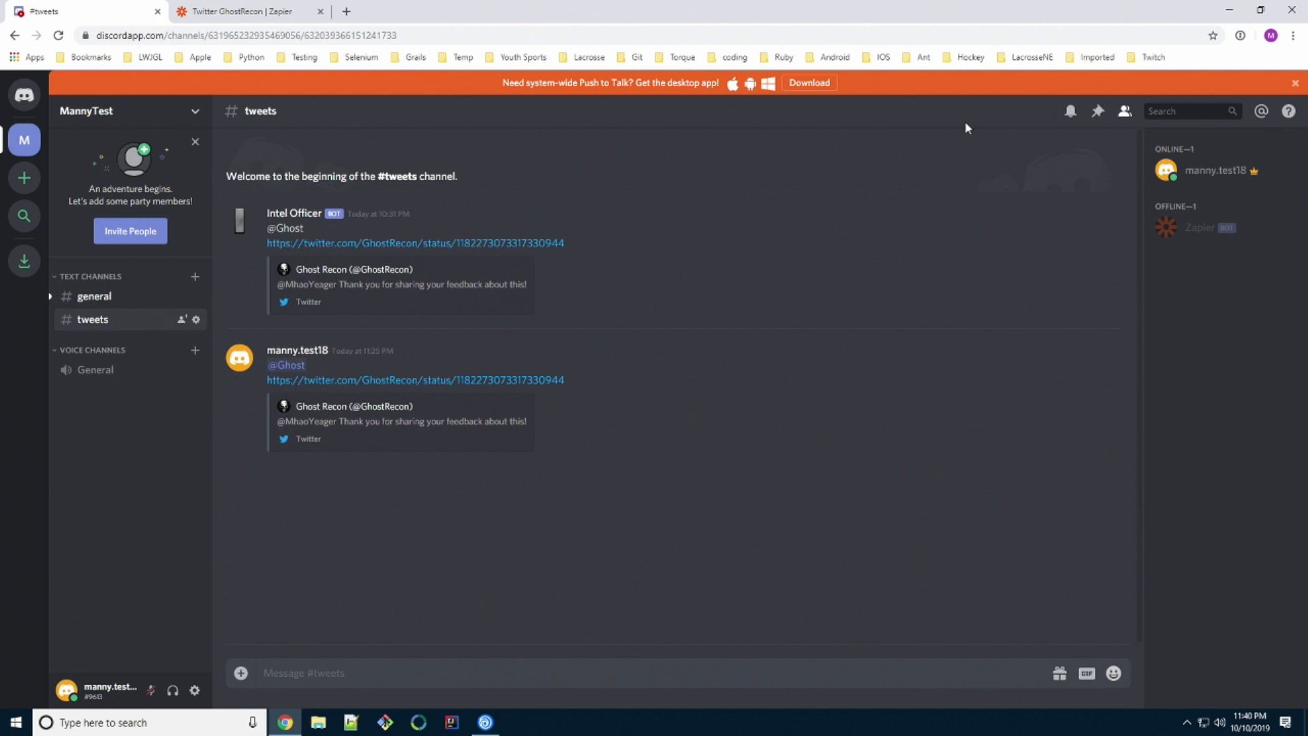
{"action": "mouse_move", "coordinate": [941, 139]}
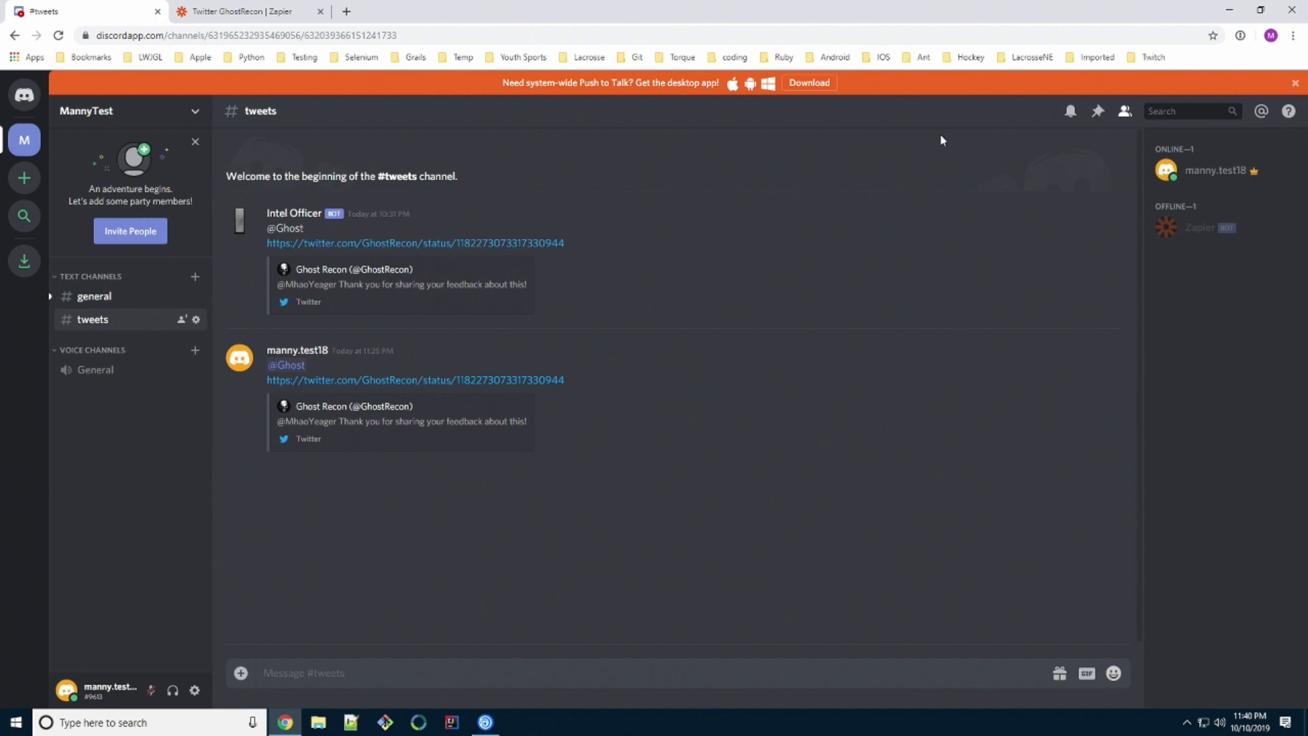
- Switch to the Twitter GhostRecon zap editor showing the successful Discord test
{"action": "left_click", "coordinate": [241, 11]}
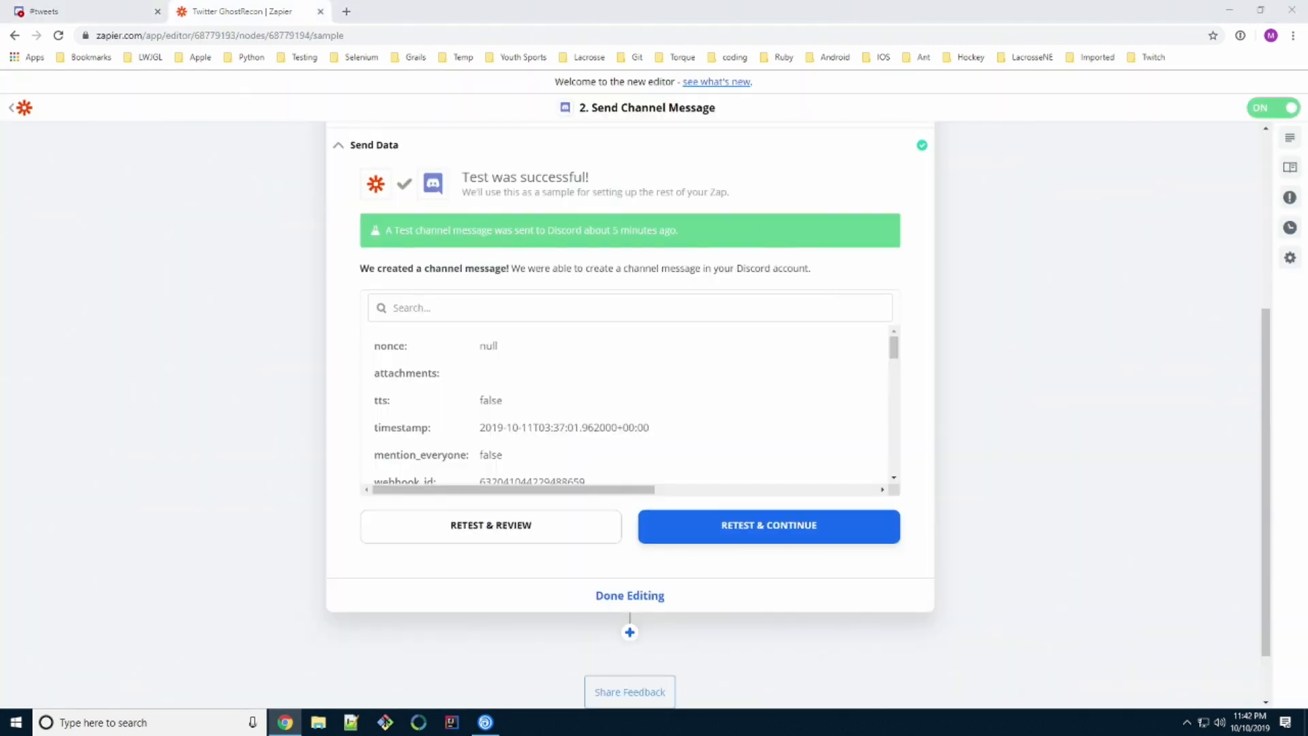